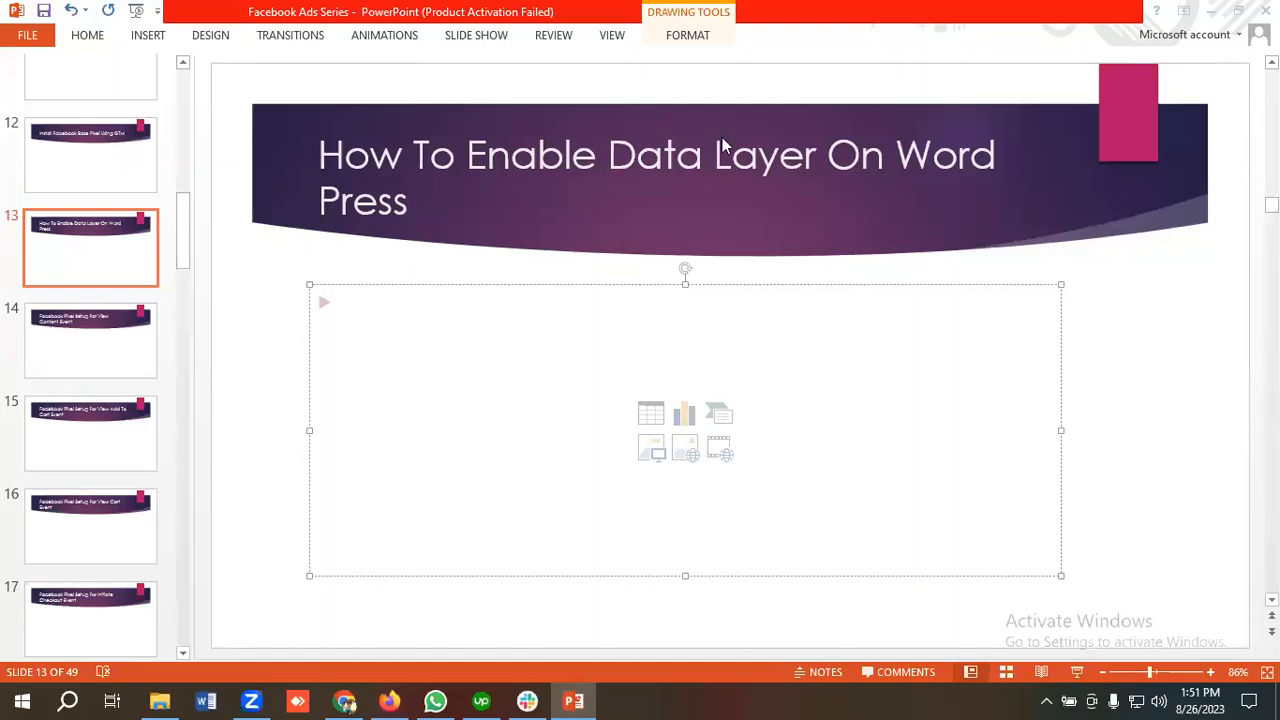
mouse_move(750, 364)
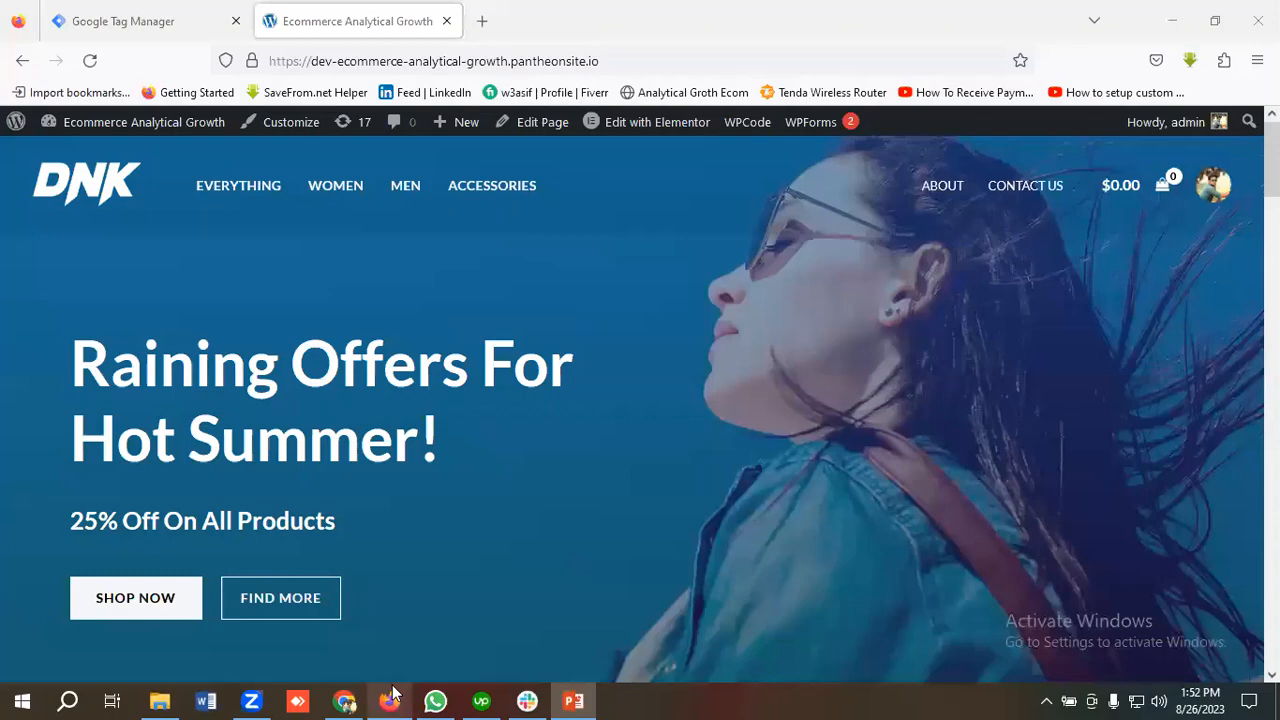
Step: Scroll through the DNK store home page past the product listings and back up
scroll(down, 3)
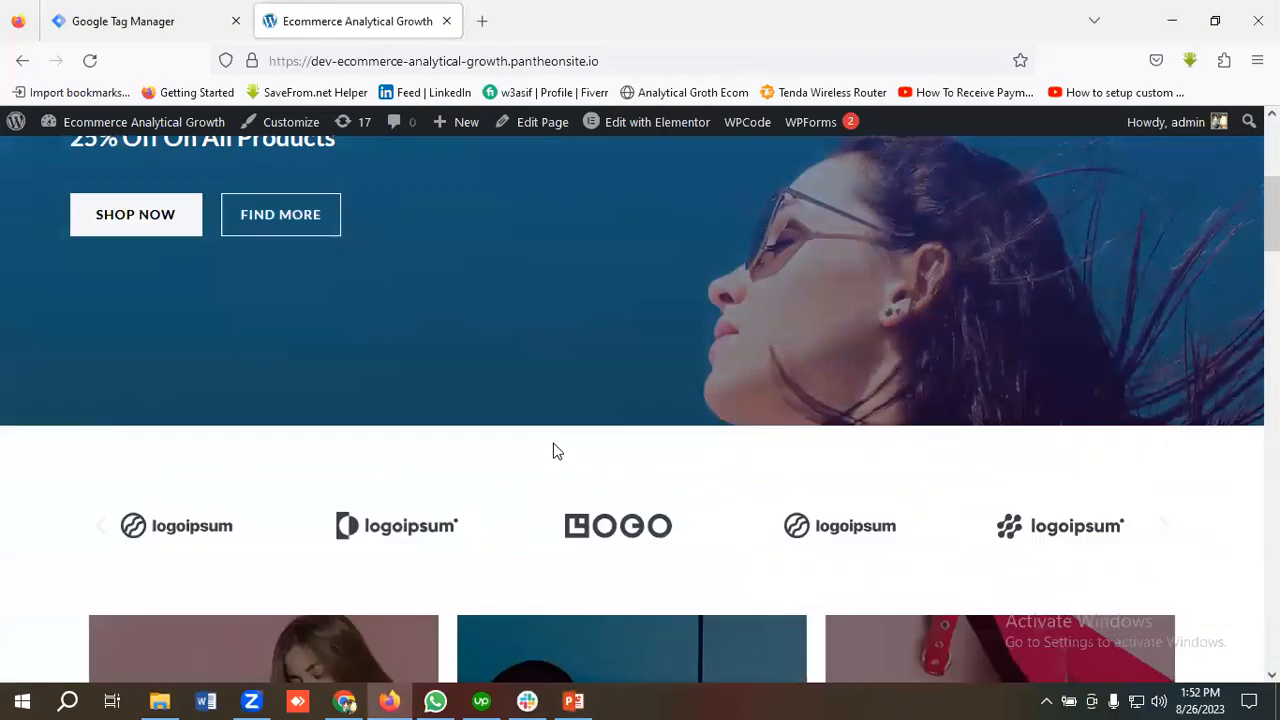
scroll(down, 3)
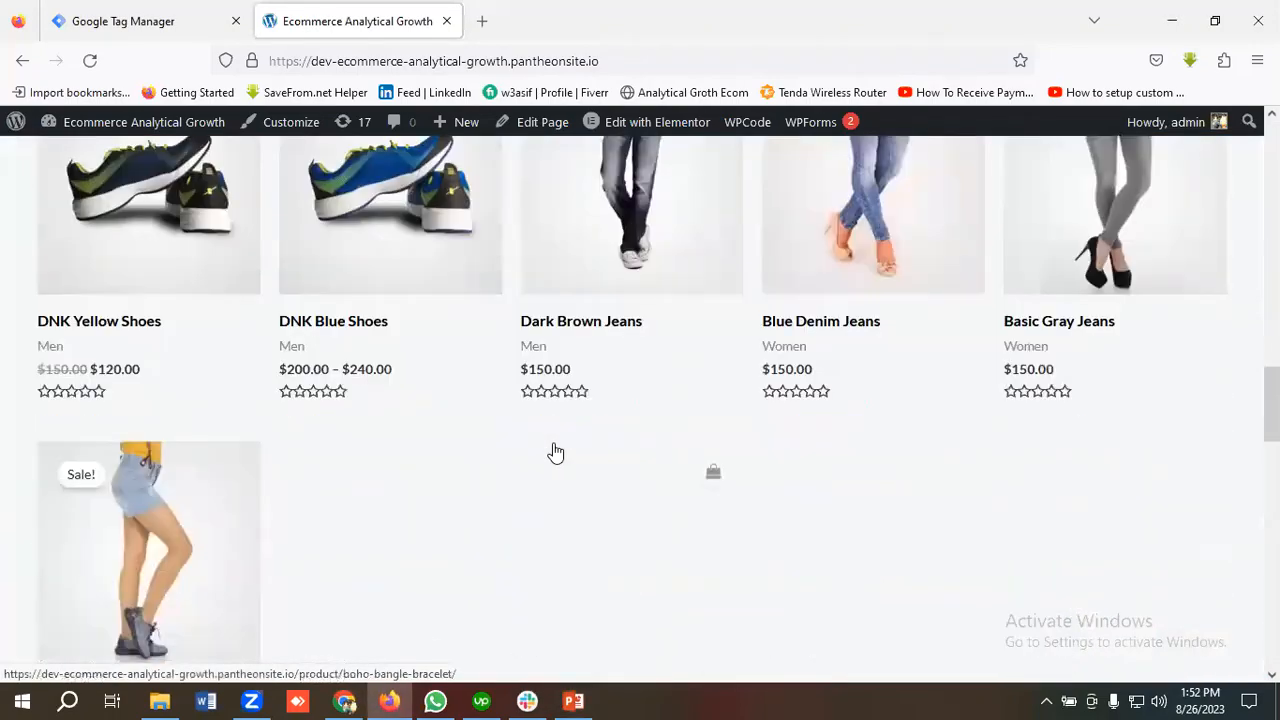
scroll(up, 3)
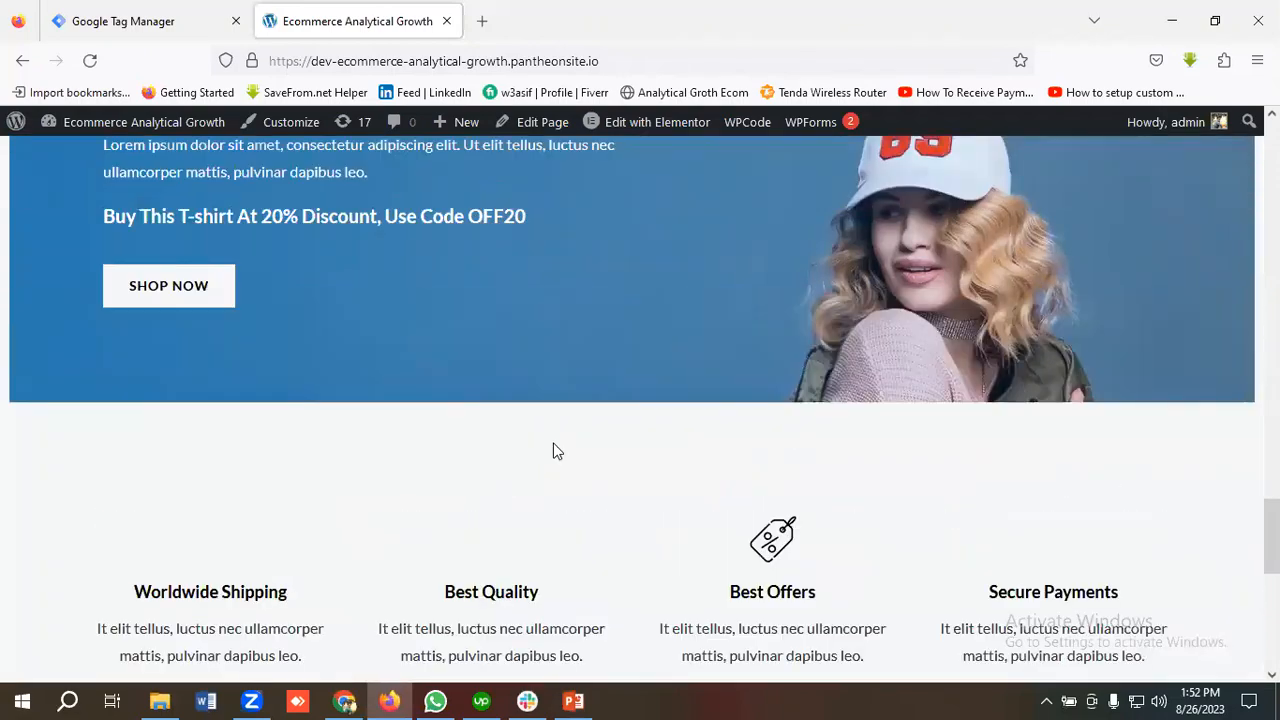
Step: Switch to the Tag Manager workspace showing the Tags list and container GTM-NZP364K8
click(122, 20)
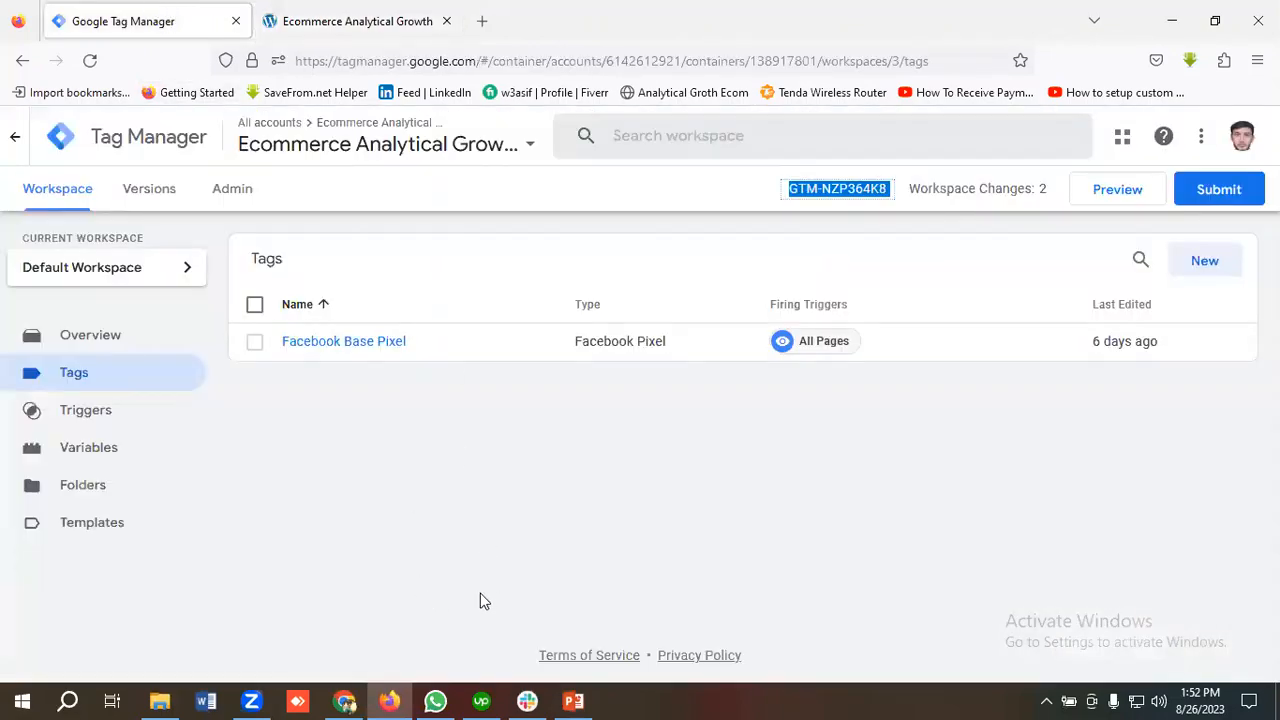
mouse_move(356, 20)
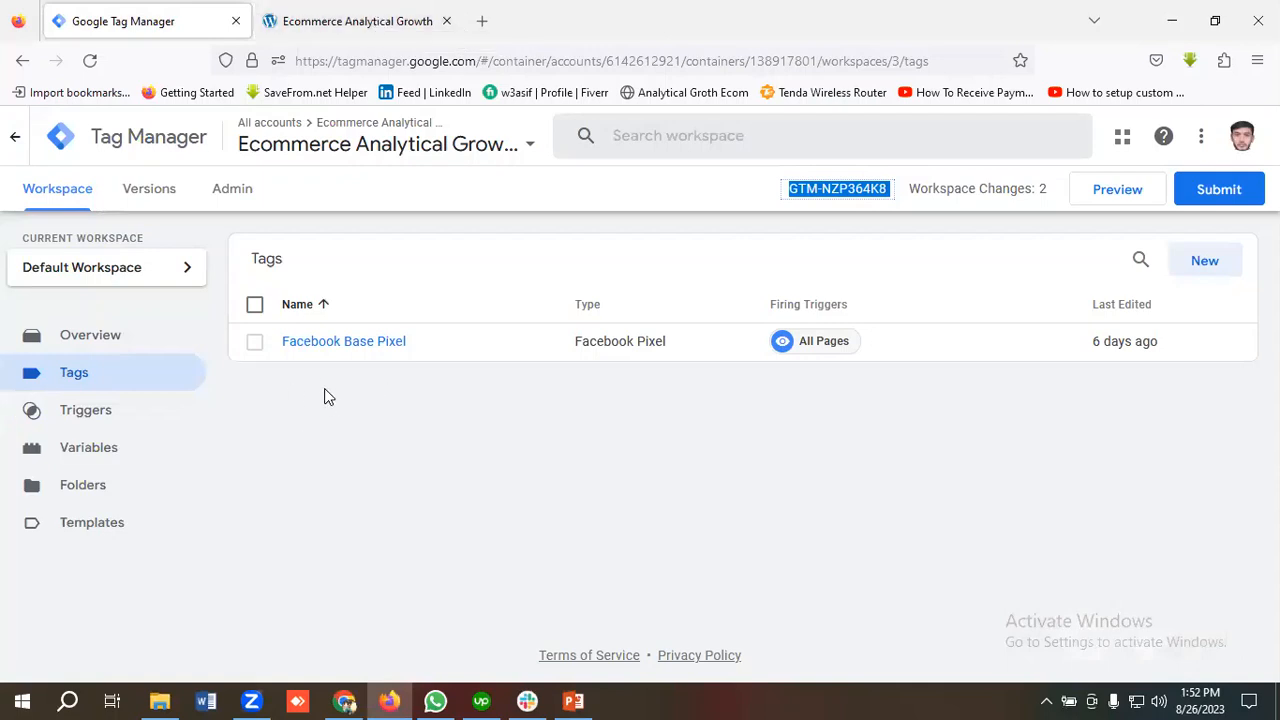
mouse_move(320, 374)
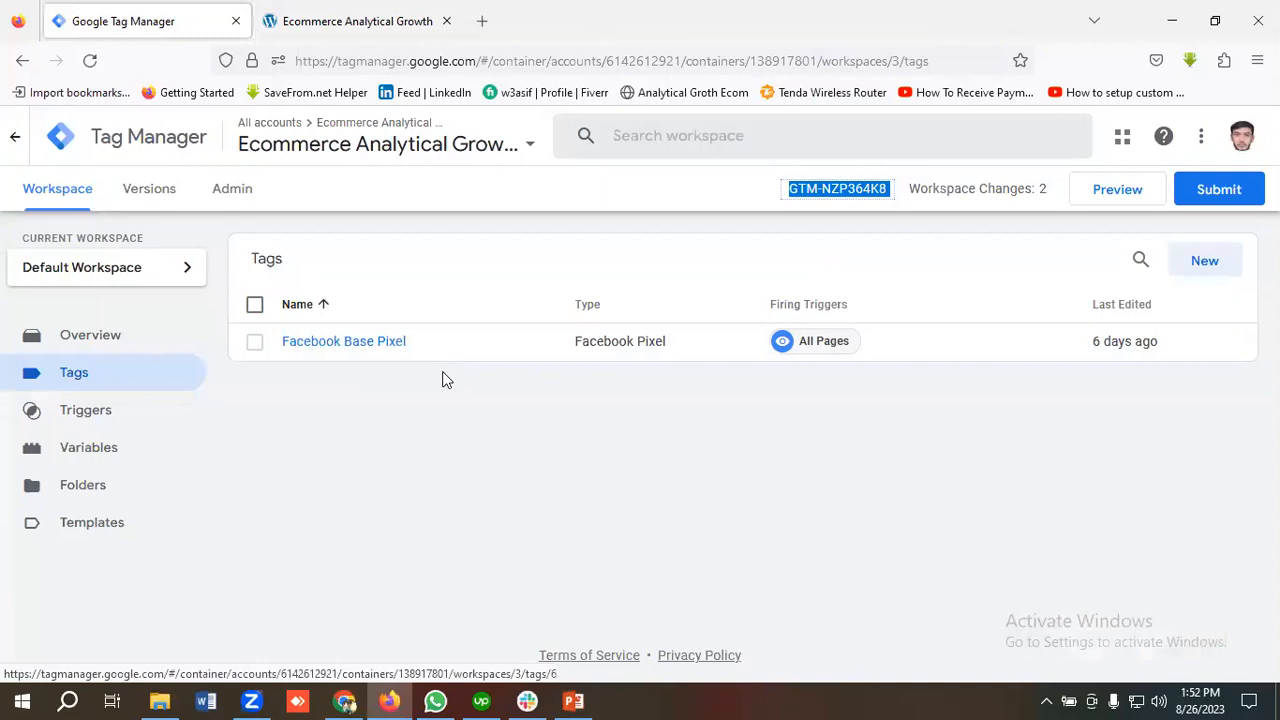
mouse_move(448, 394)
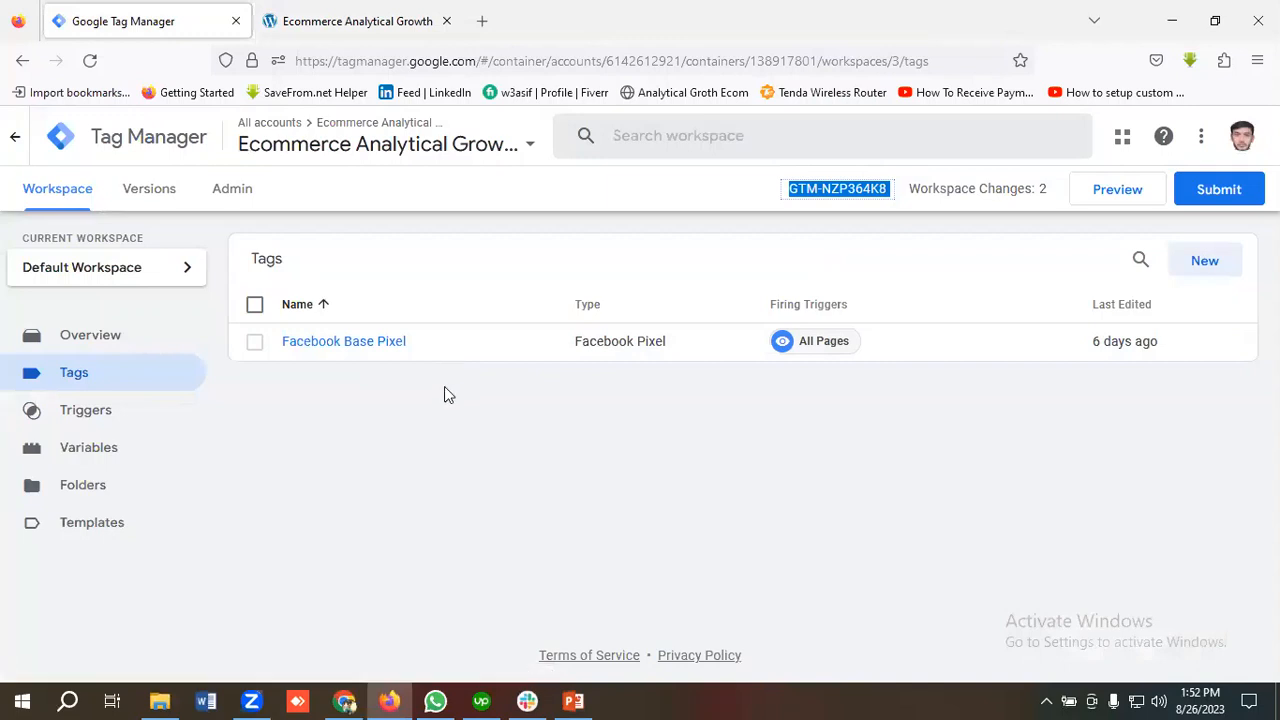
mouse_move(414, 400)
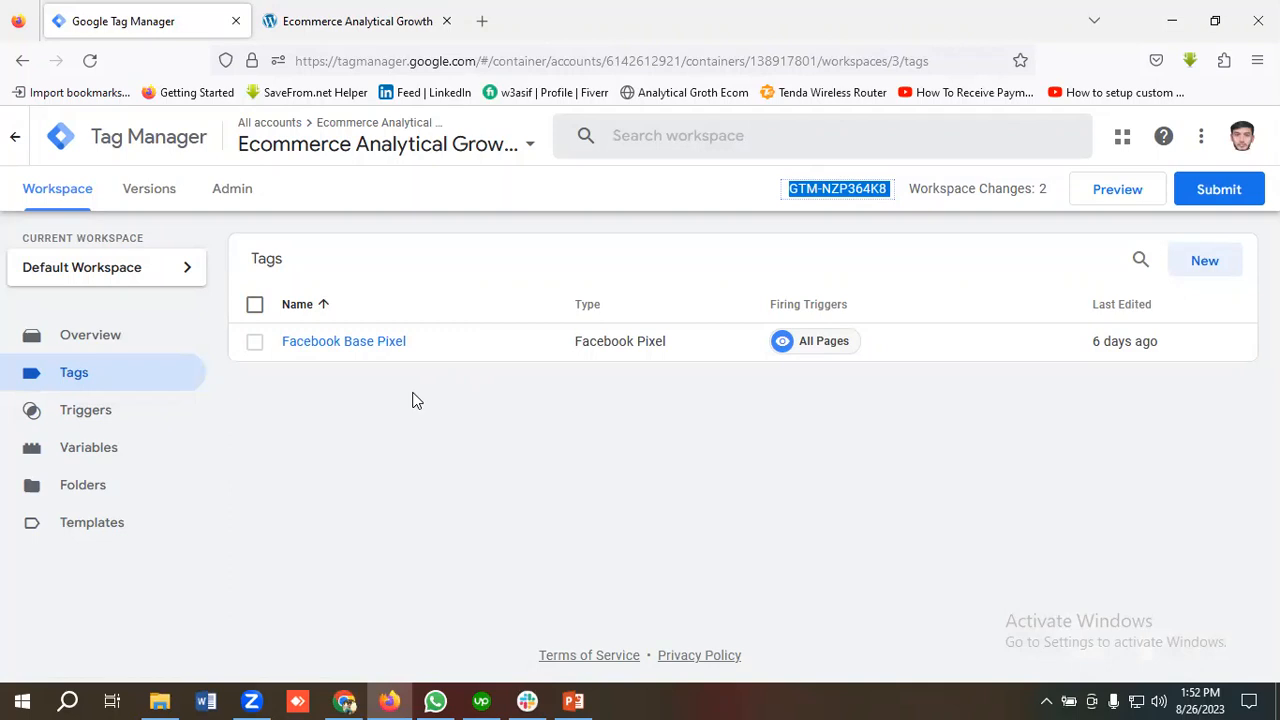
Step: Return to the storefront and load the admin dashboard by appending wp-admin/ to the URL
click(356, 20)
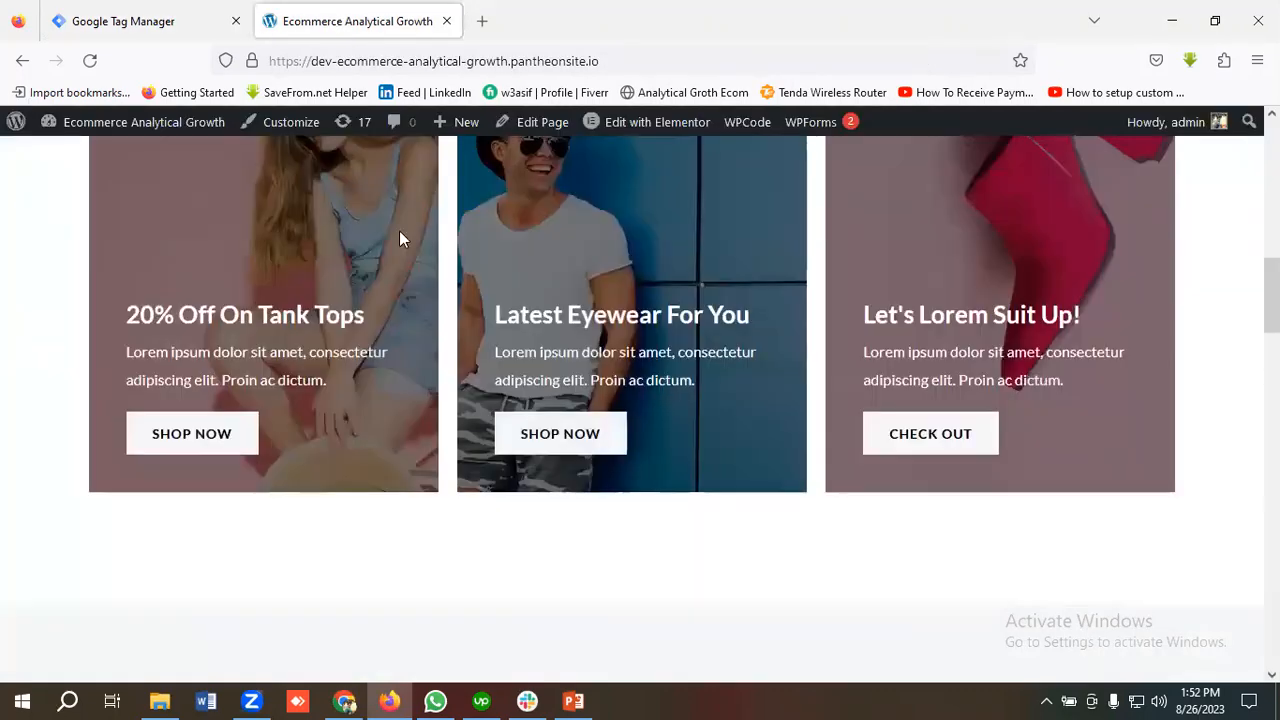
scroll(up, 3)
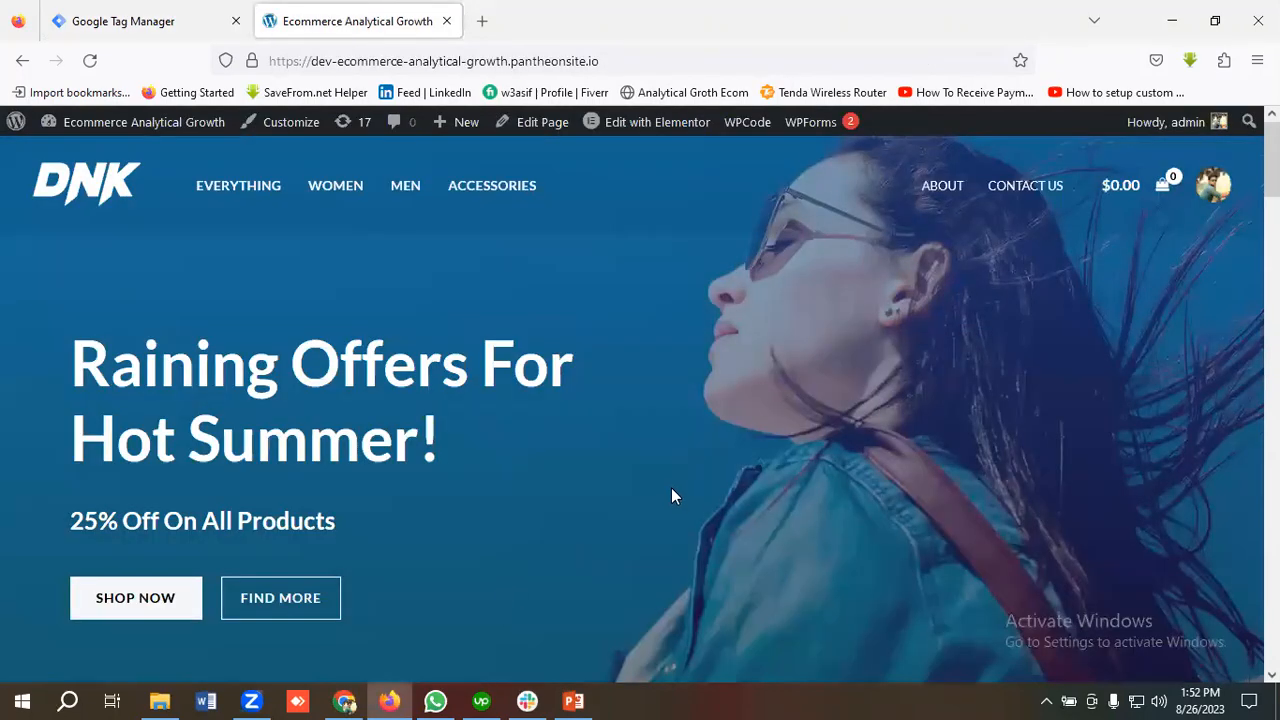
mouse_move(696, 380)
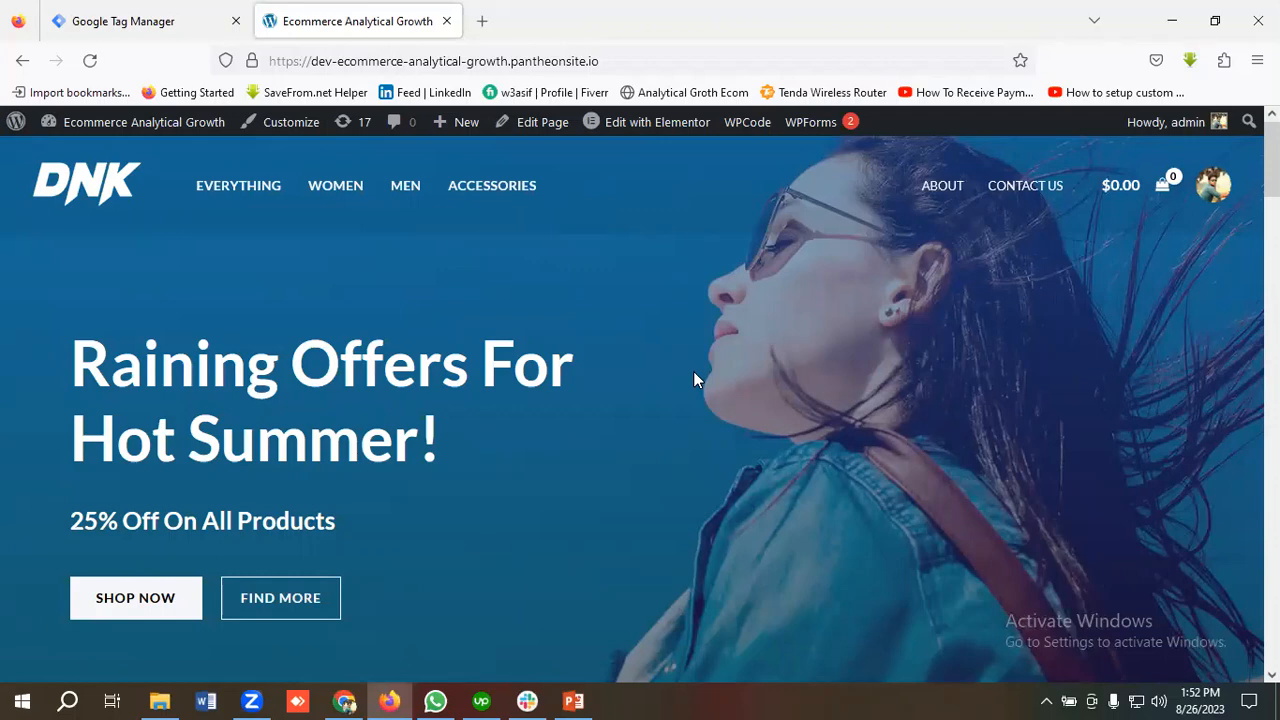
mouse_move(670, 140)
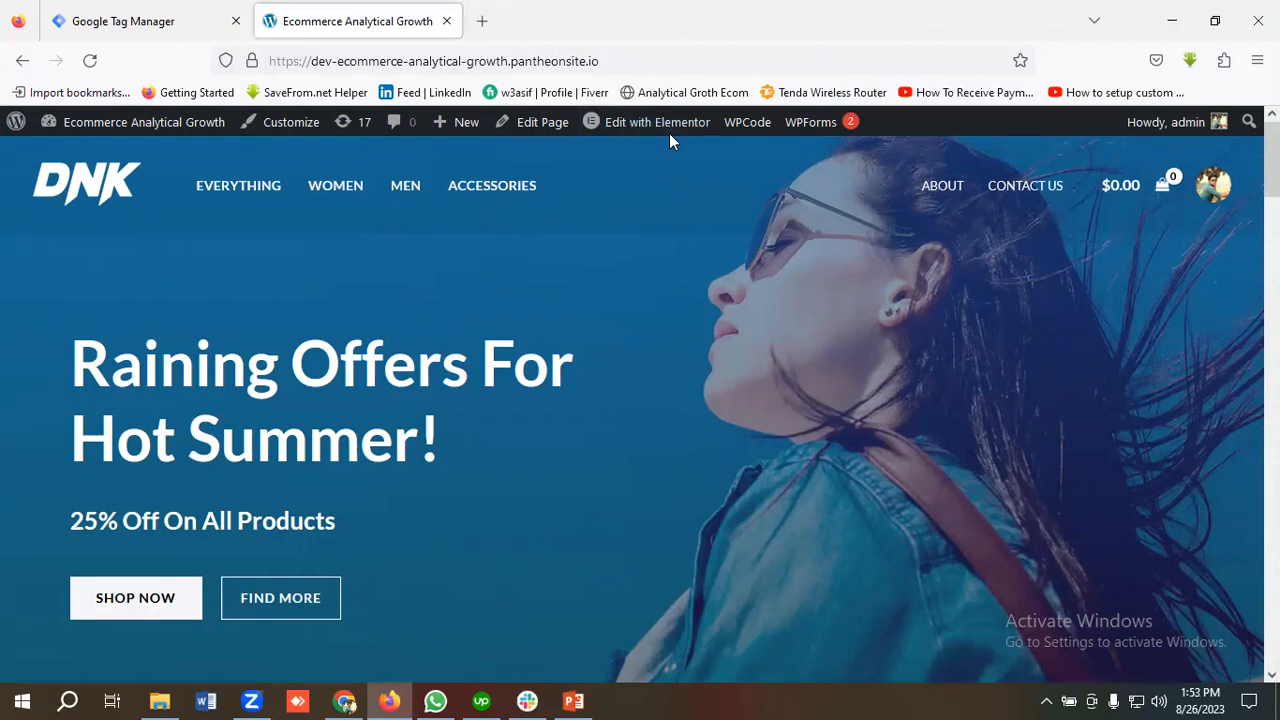
click(432, 60)
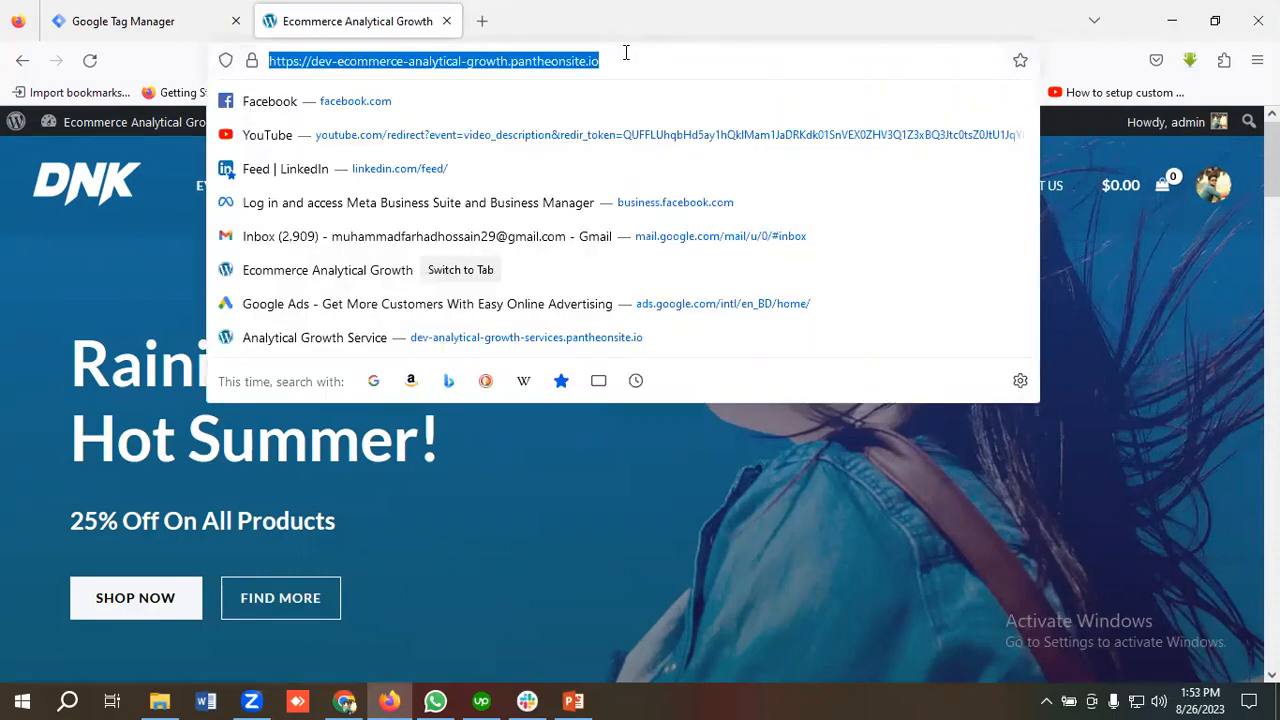
text(wp-admin/)
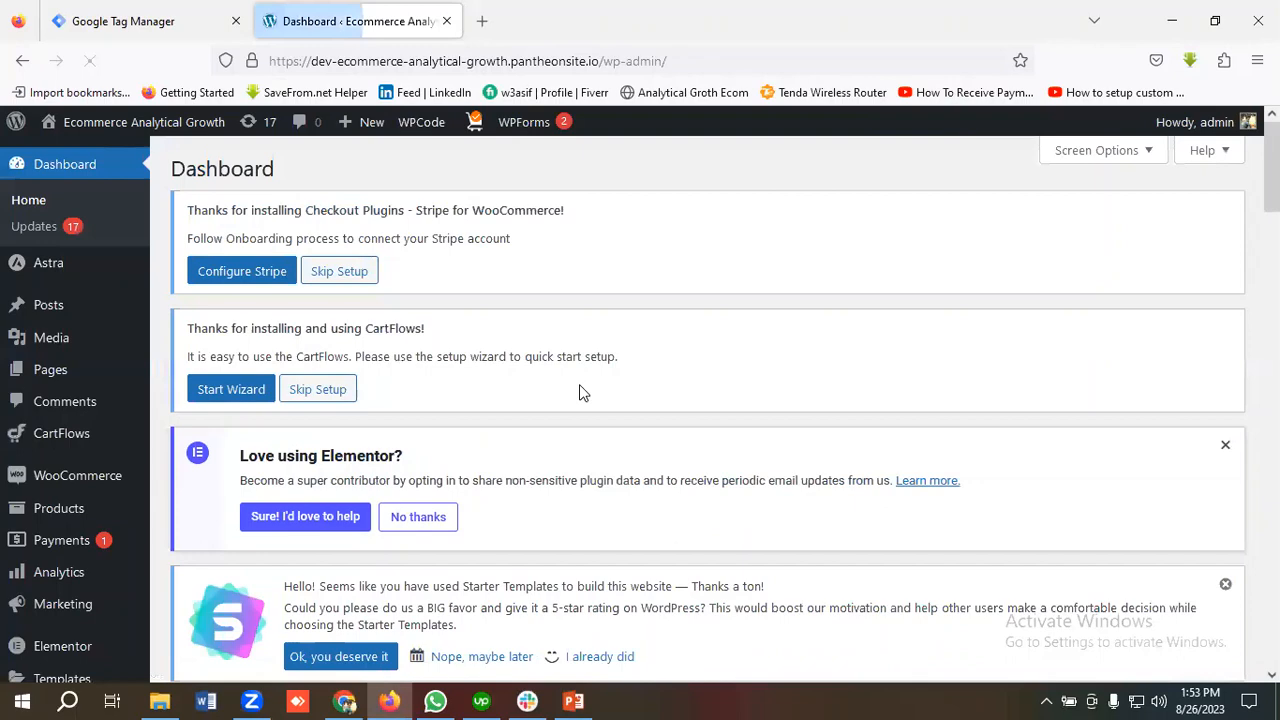
Step: Add a new plugin, search for GTM4WP and activate it
scroll(down, 3)
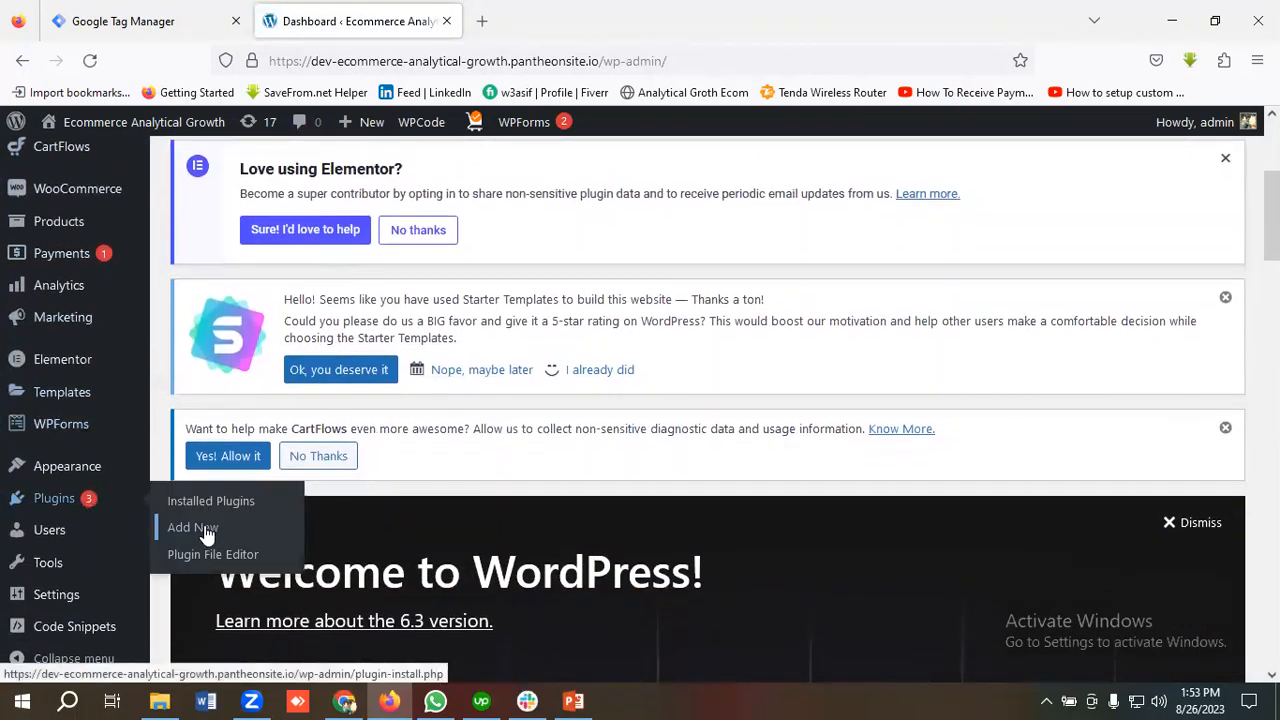
click(192, 528)
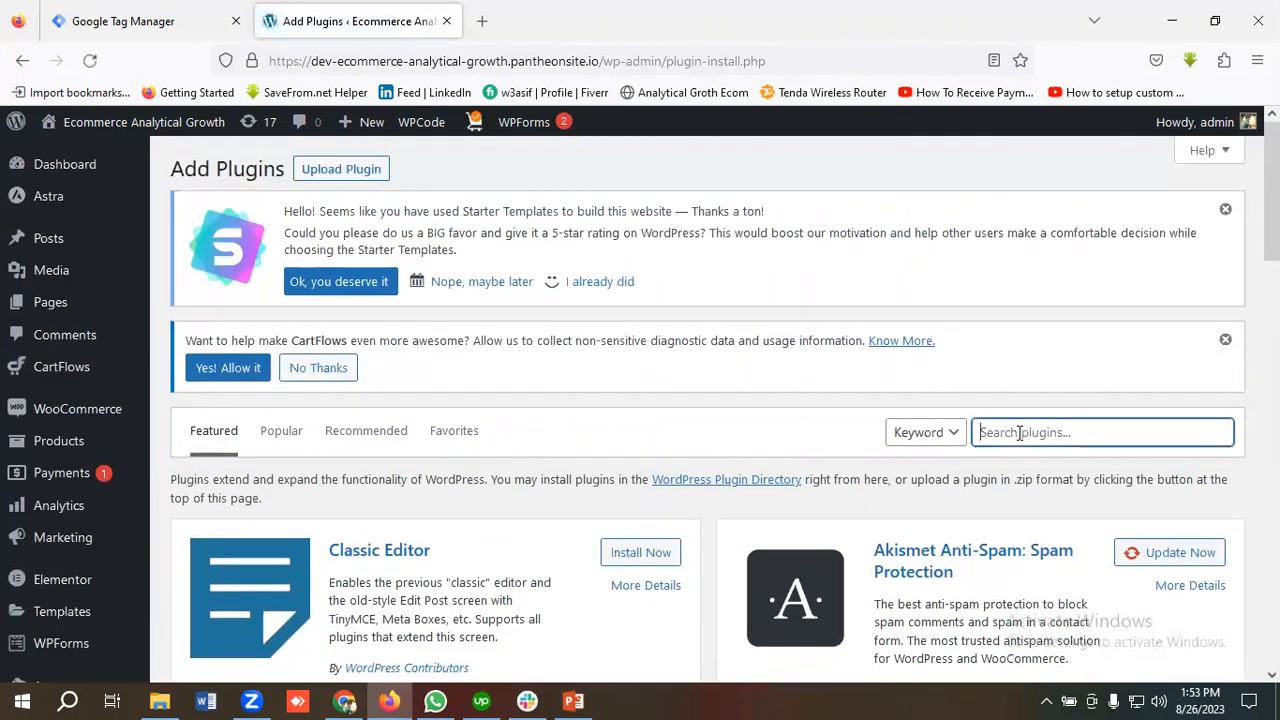
text(GTI)
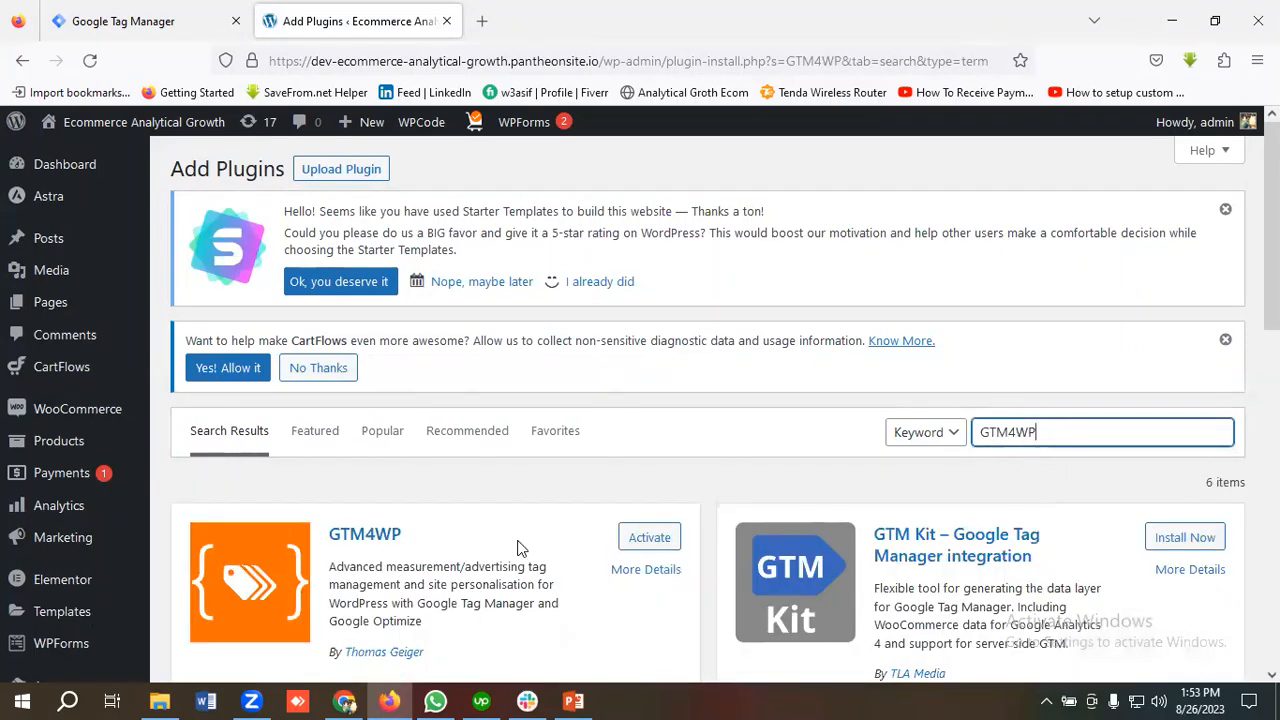
mouse_move(444, 560)
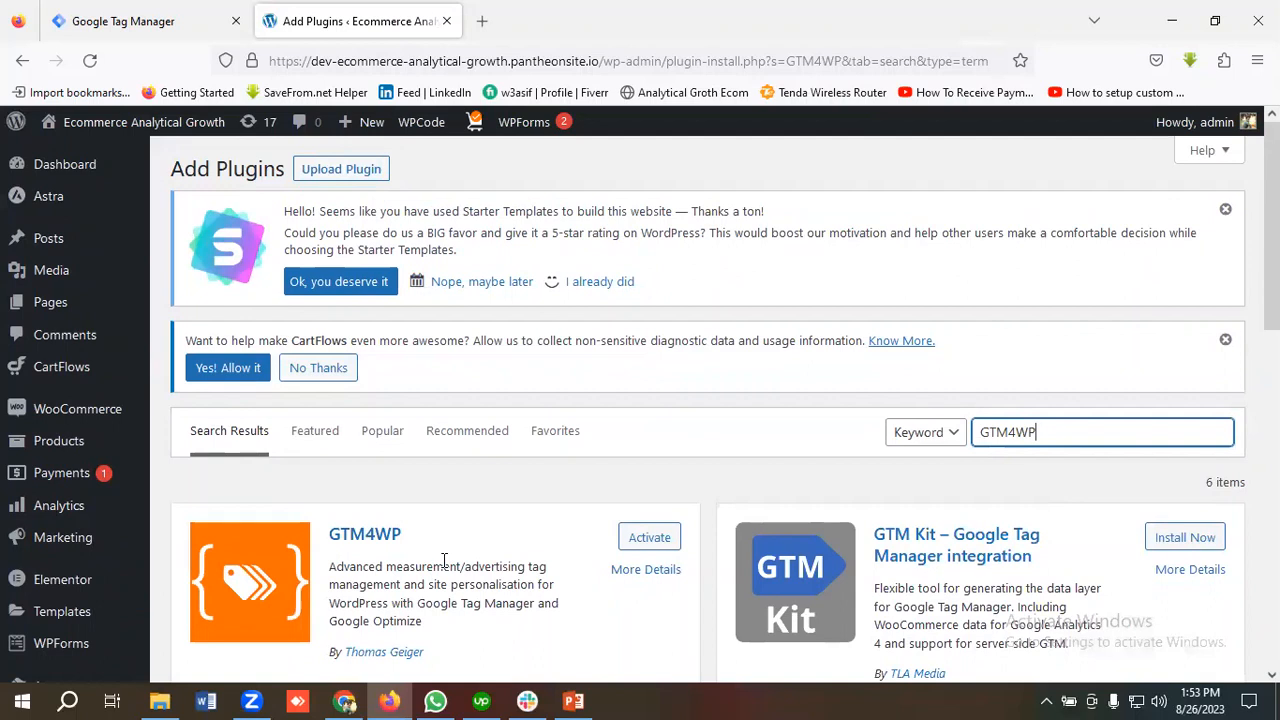
mouse_move(450, 524)
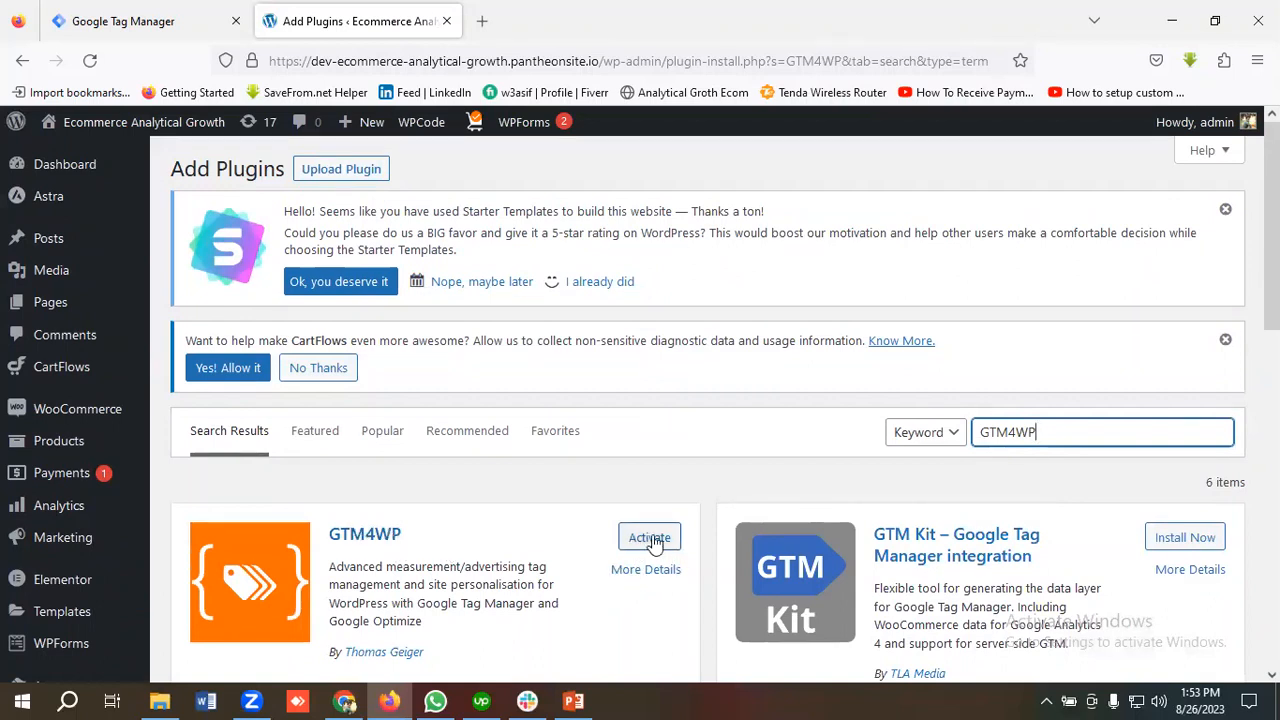
mouse_move(640, 548)
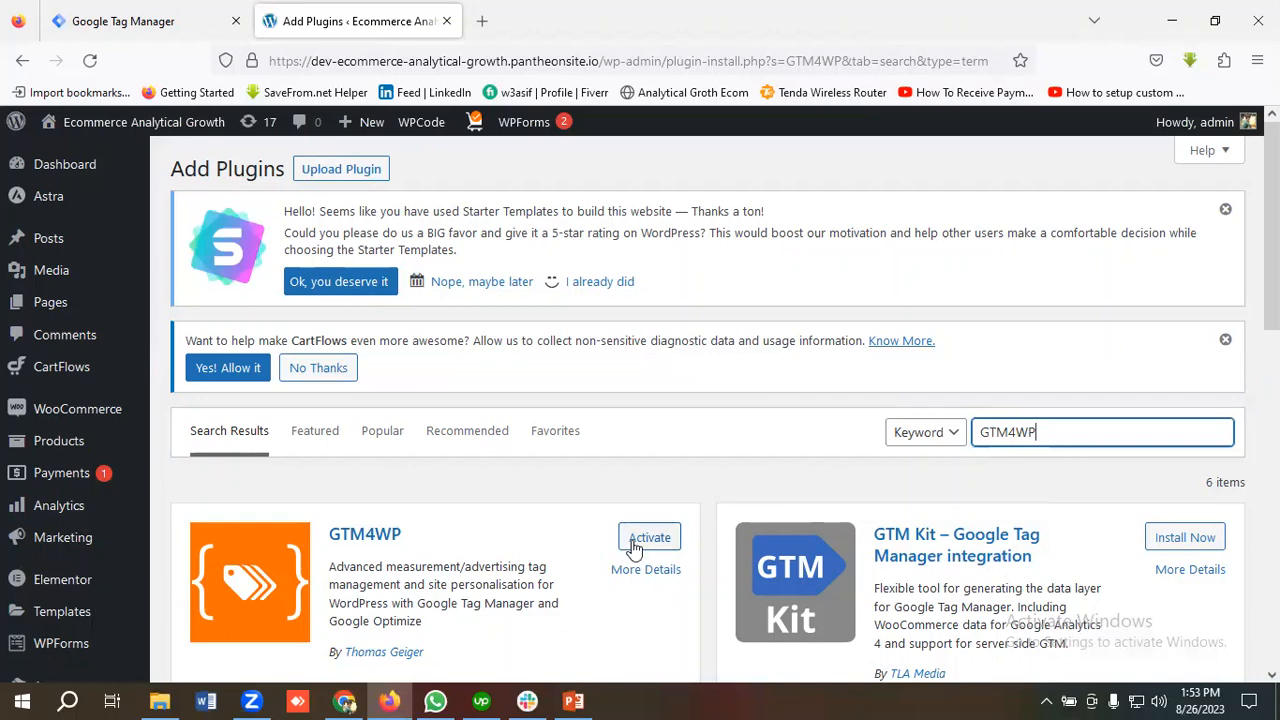
mouse_move(556, 524)
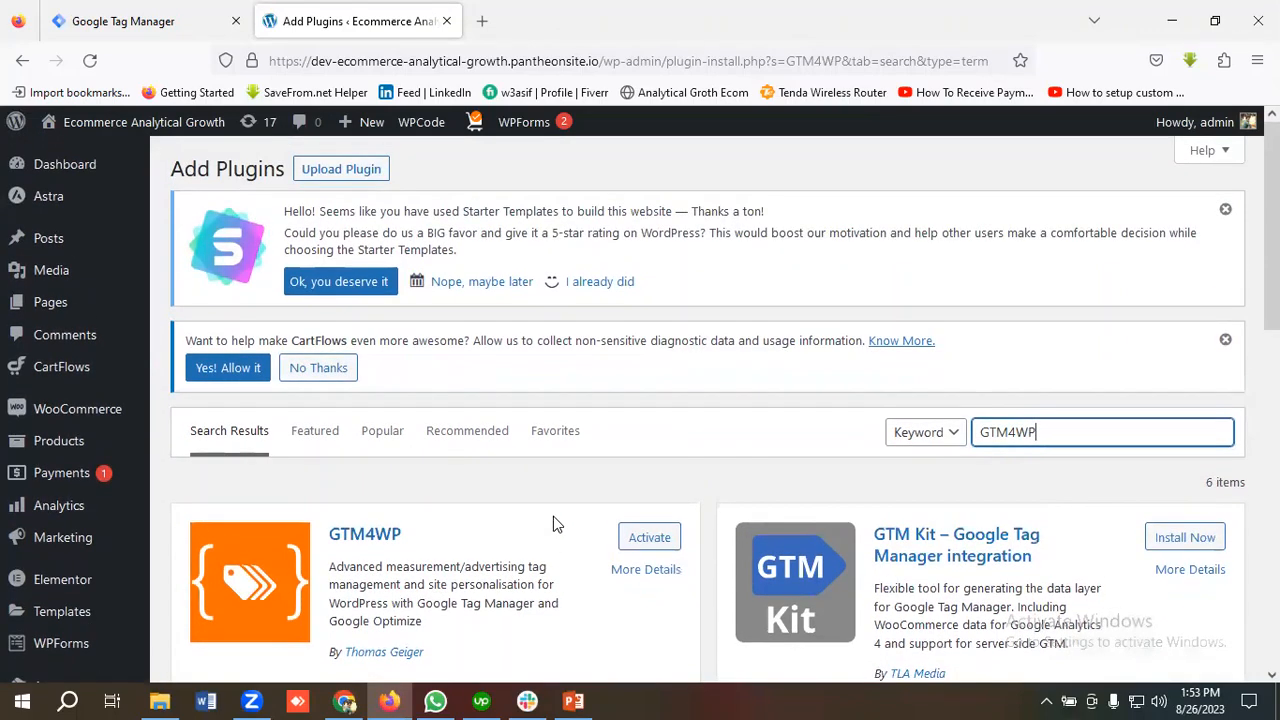
mouse_move(424, 532)
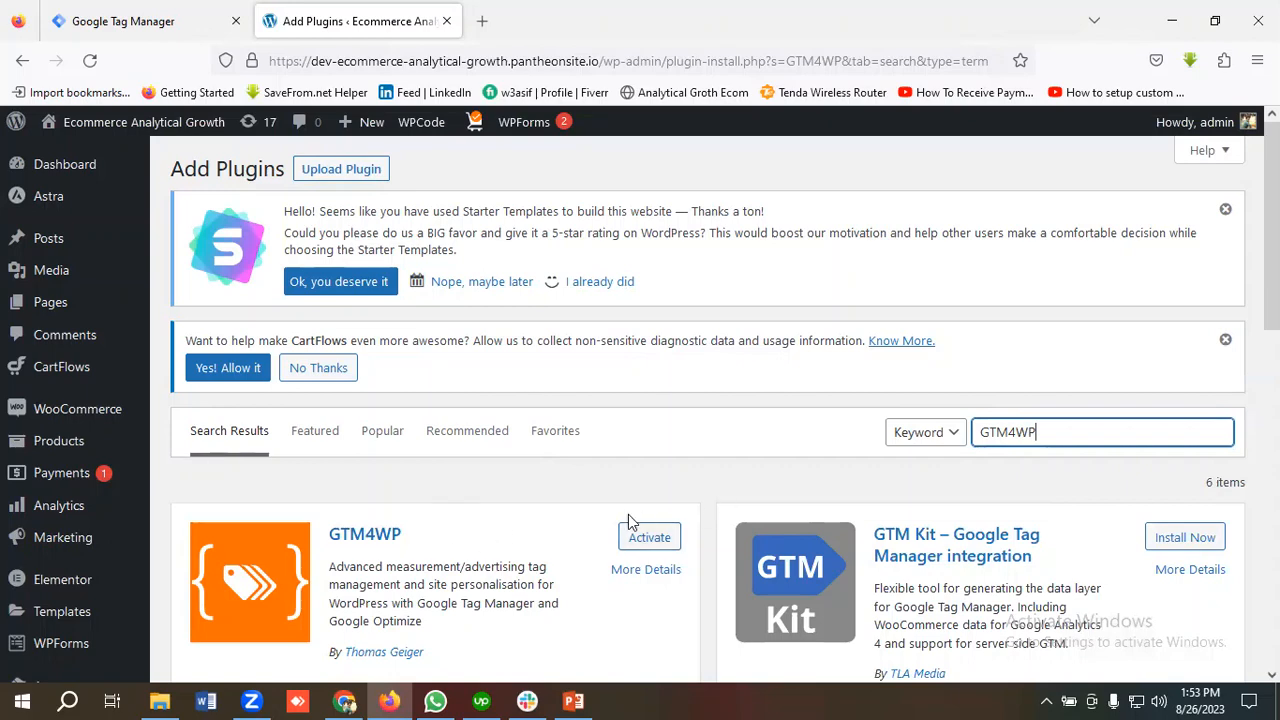
mouse_move(648, 536)
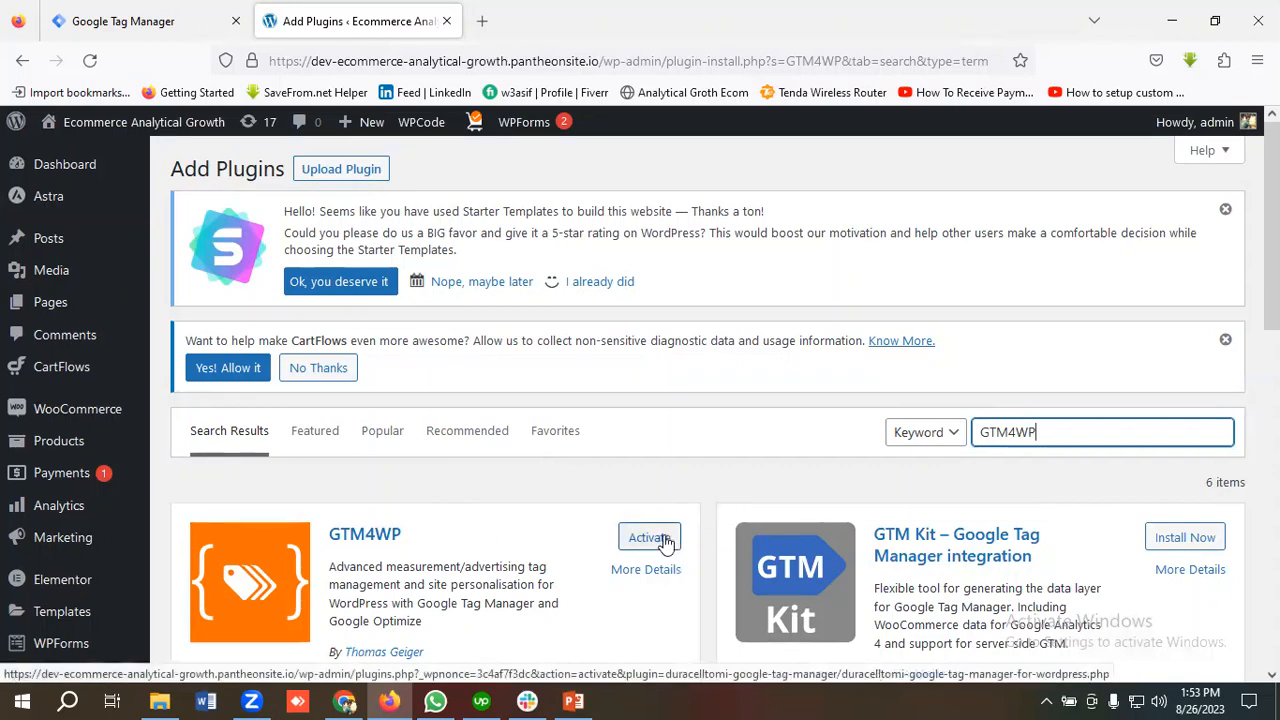
click(648, 536)
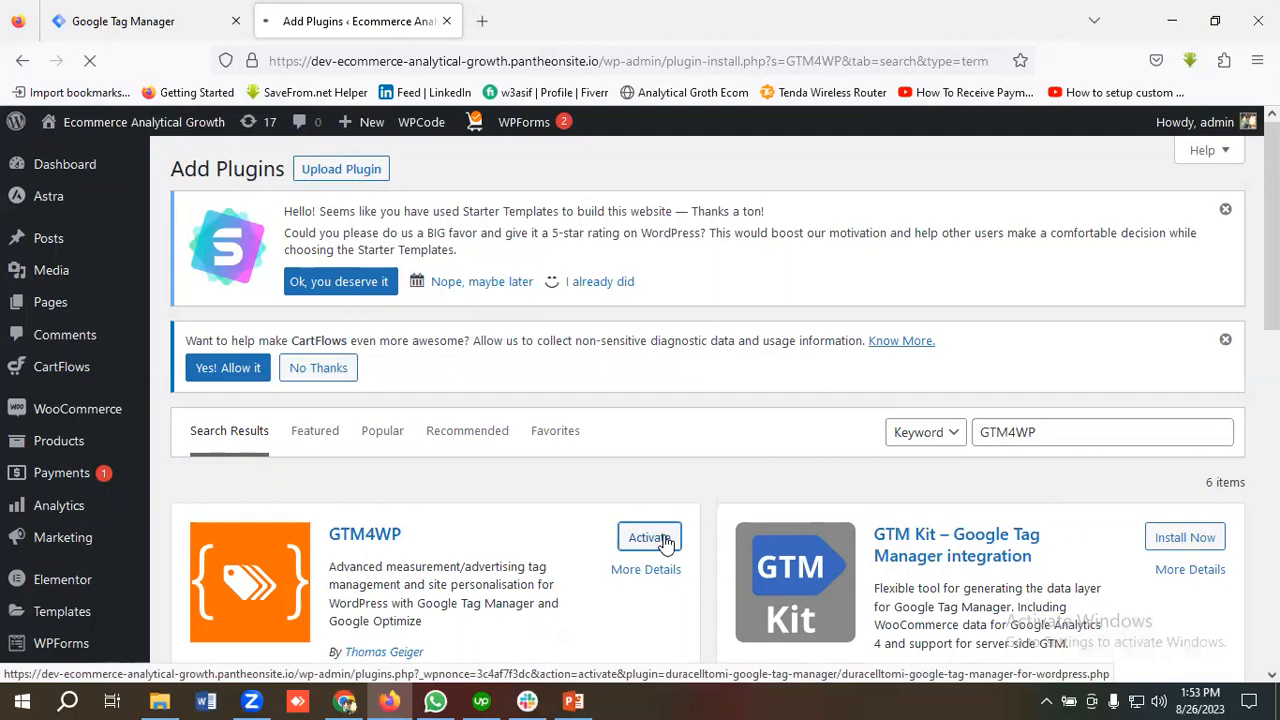
click(648, 536)
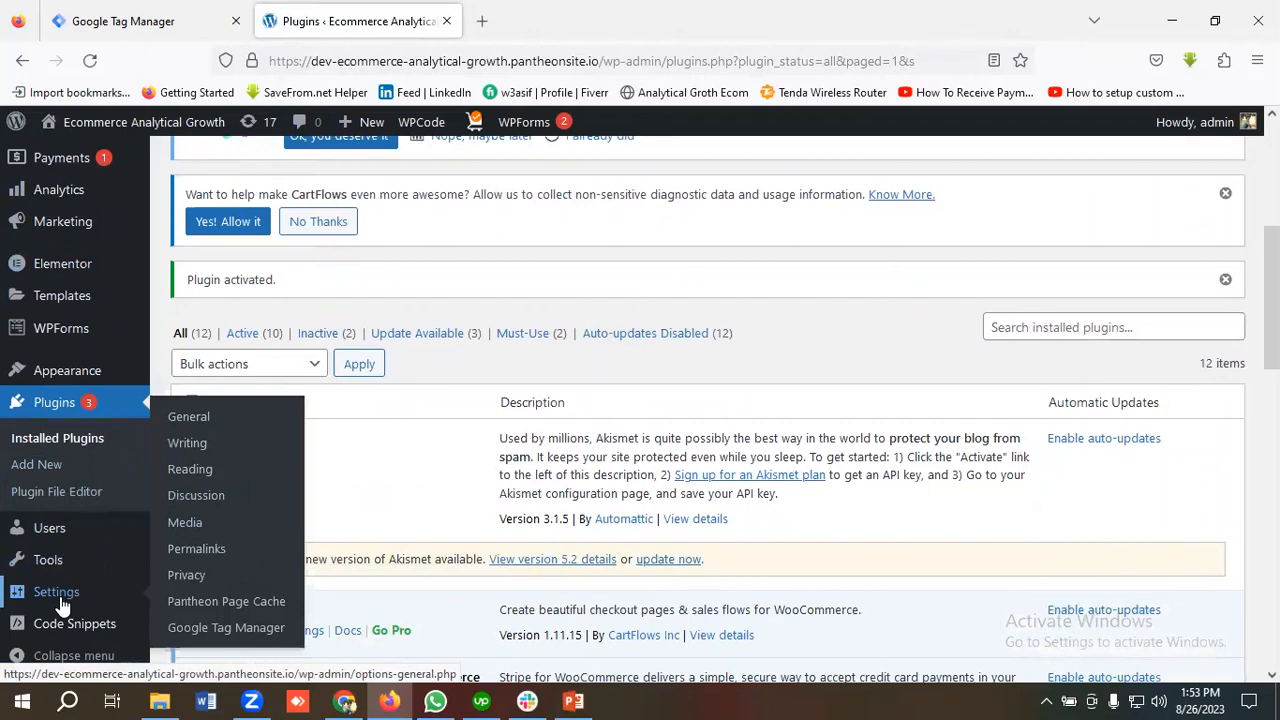
mouse_move(226, 628)
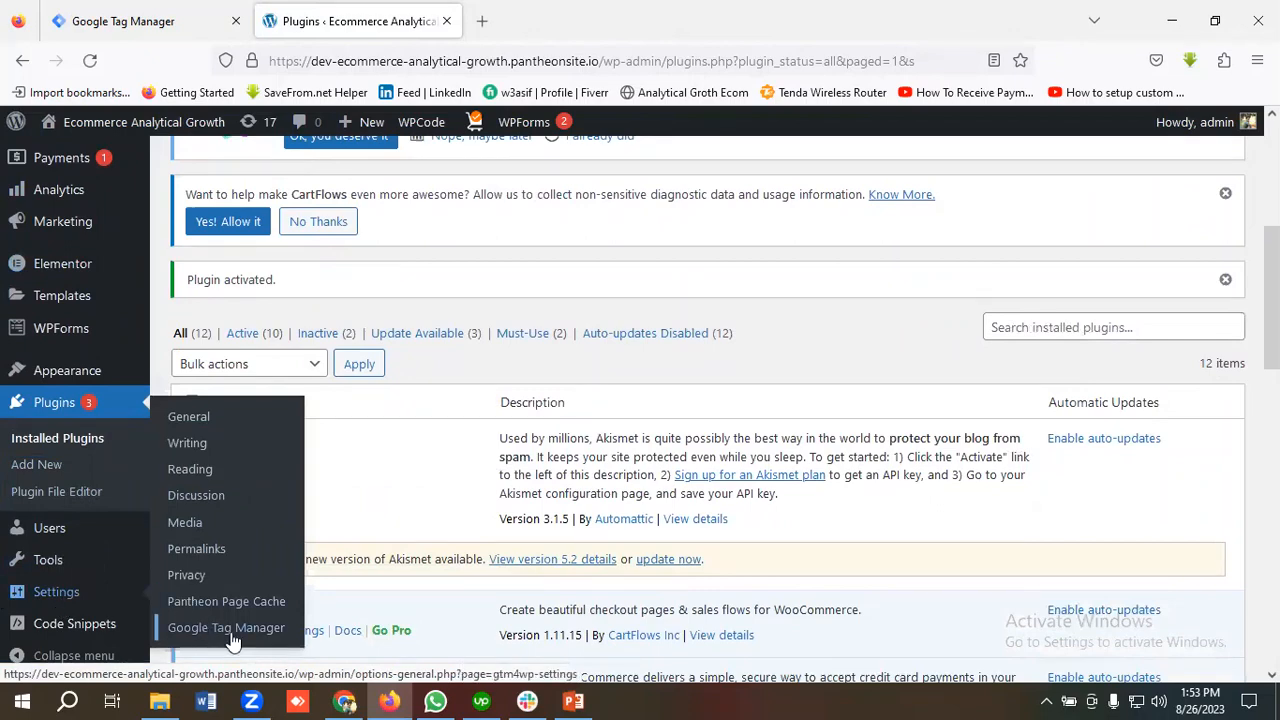
Step: View the GTM4WP settings with ID GTM-NZP364K8 and switch to Tag Manager to compare
click(226, 628)
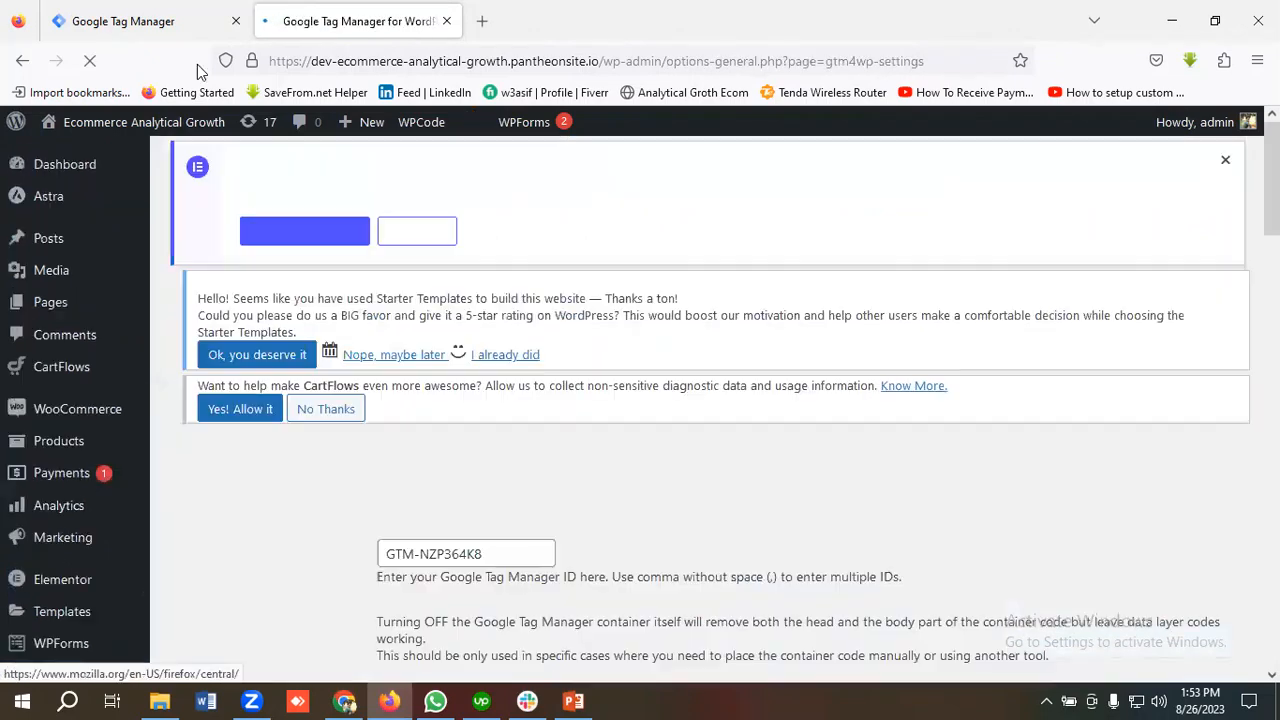
scroll(down, 3)
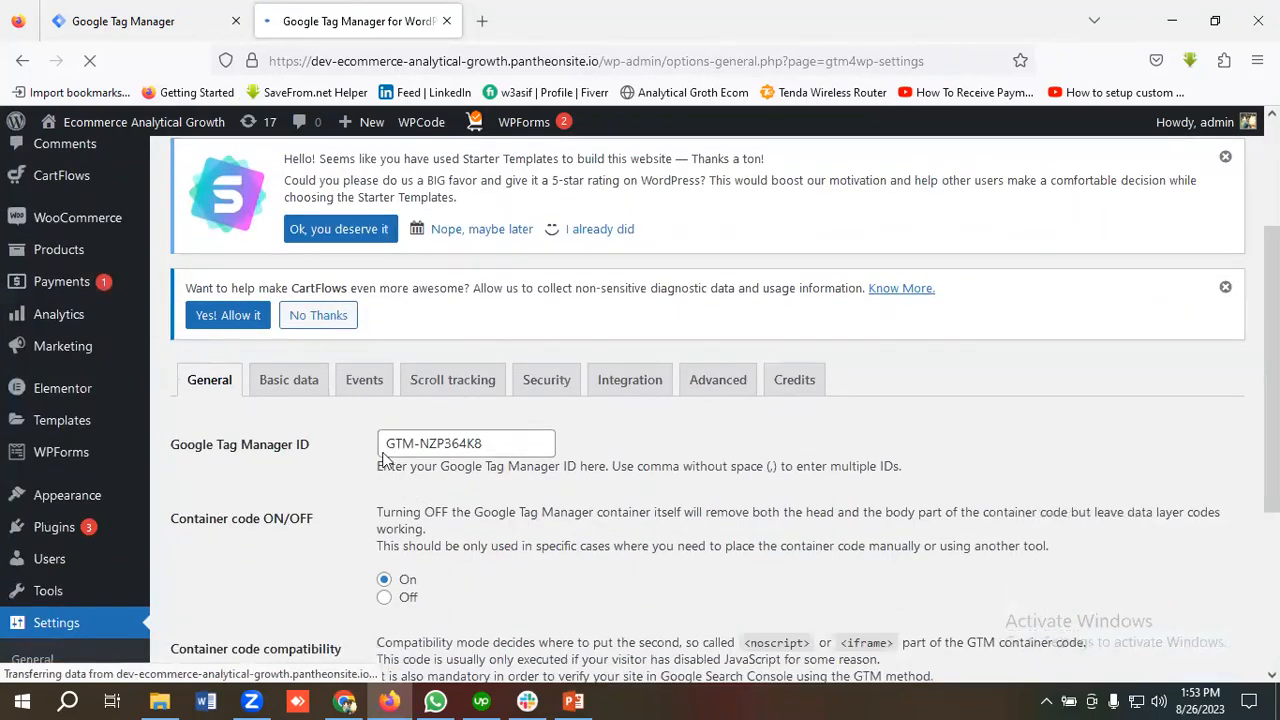
click(122, 20)
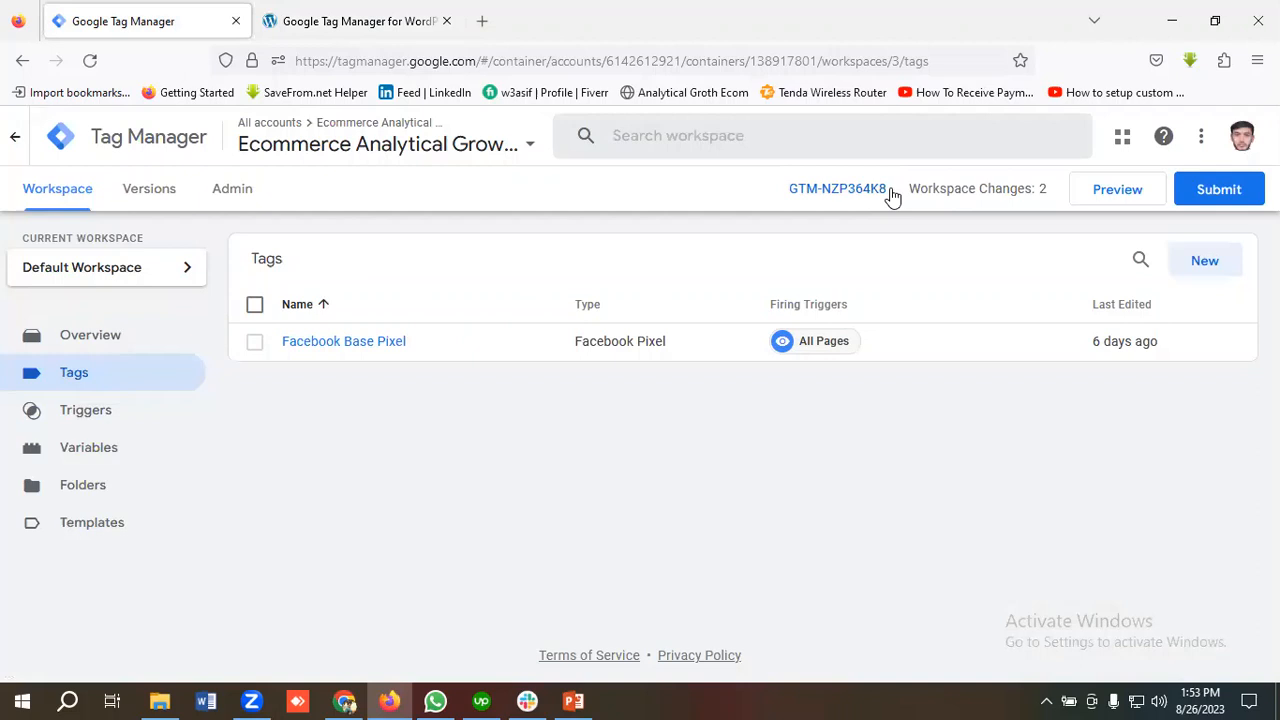
Step: Select and copy the container ID GTM-NZP364K8 from the Tag Manager header
double_click(836, 188)
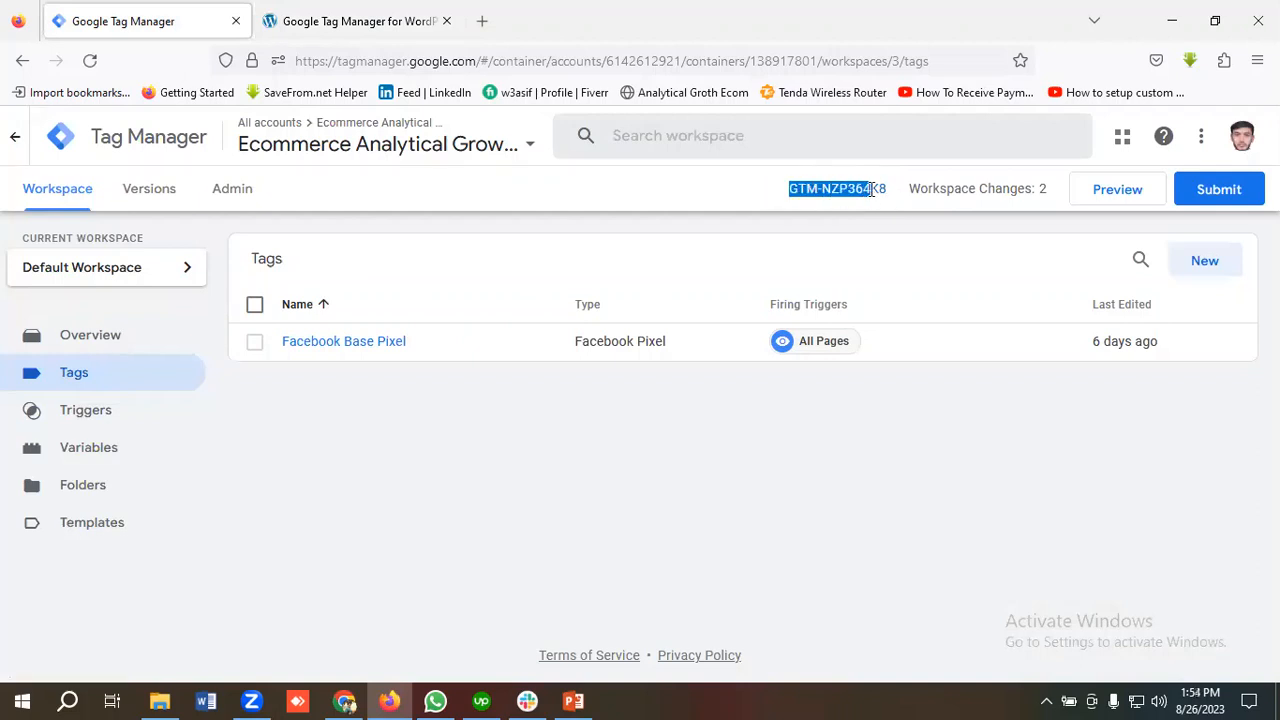
right_click(832, 188)
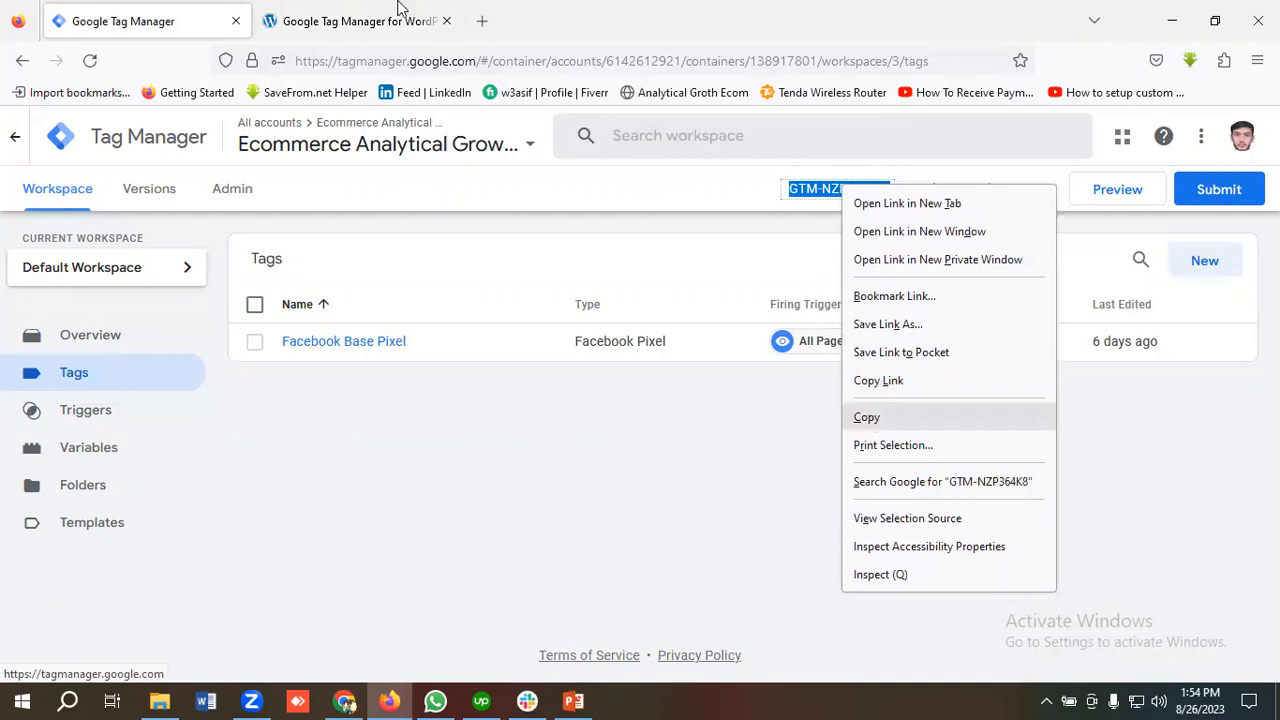
click(356, 20)
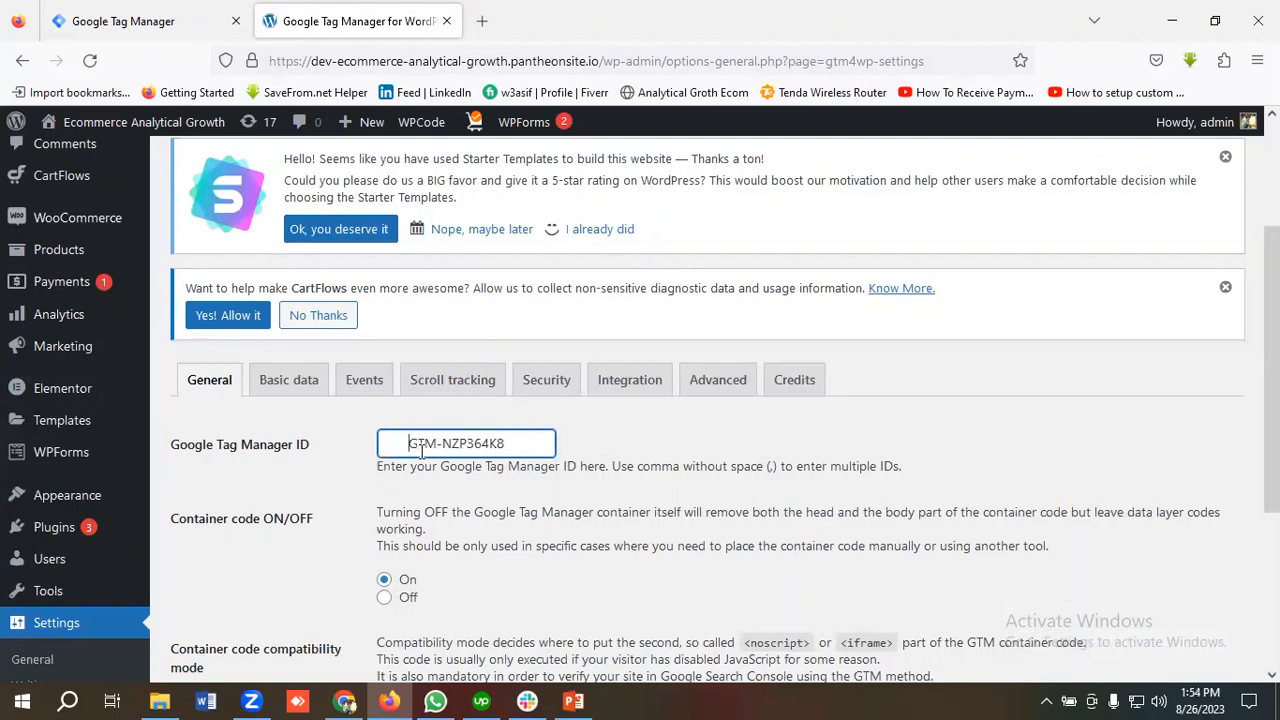
mouse_move(588, 444)
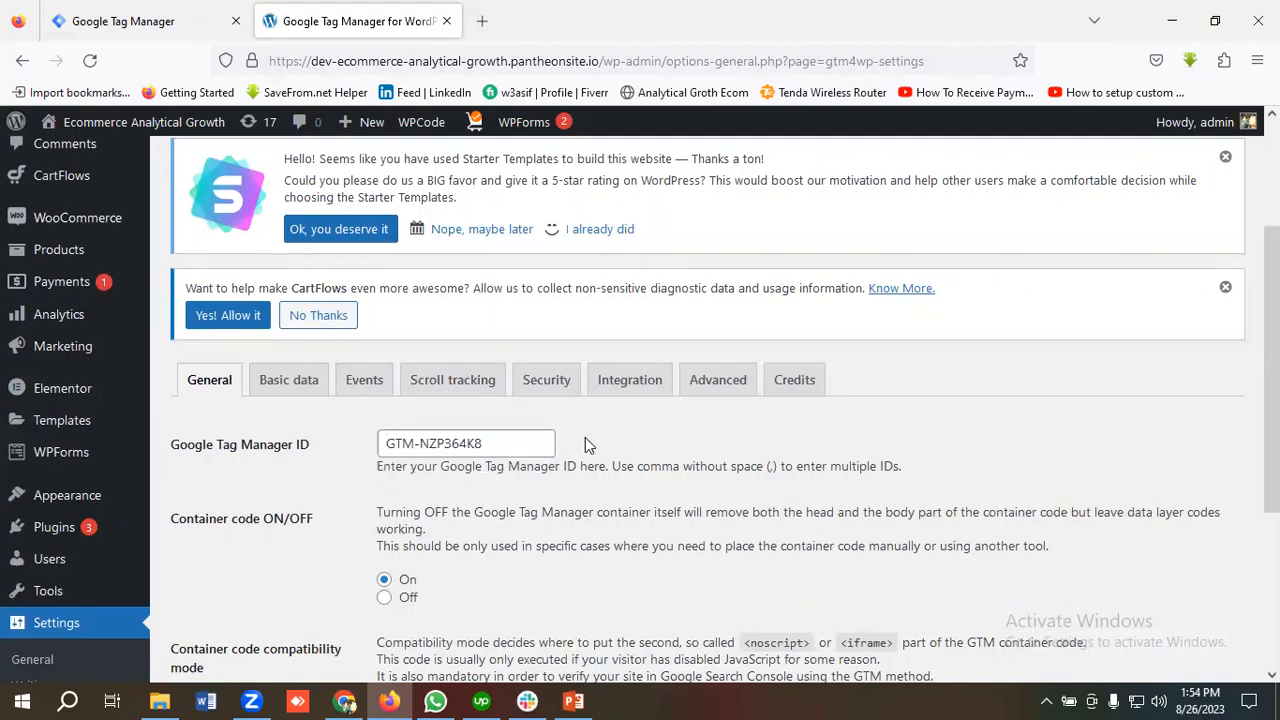
Step: Save the general settings with ID GTM-NZP364K8 and container code on, then show Integration options
scroll(down, 3)
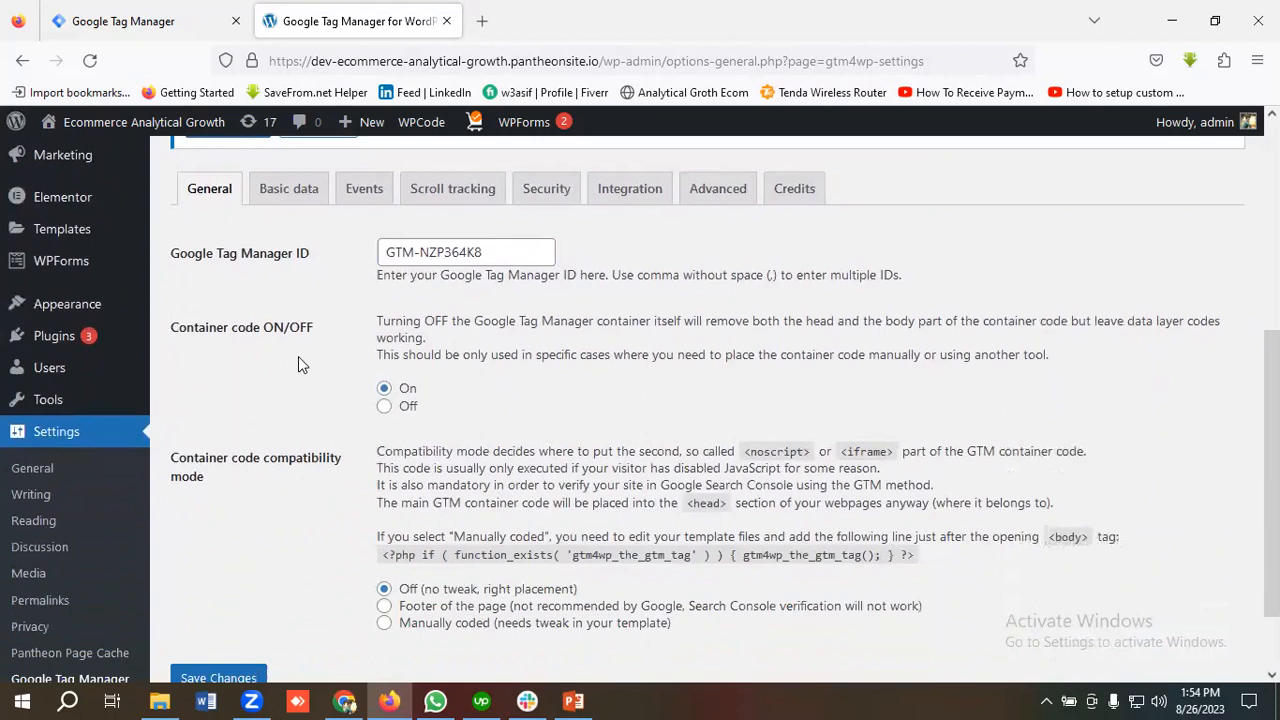
mouse_move(432, 418)
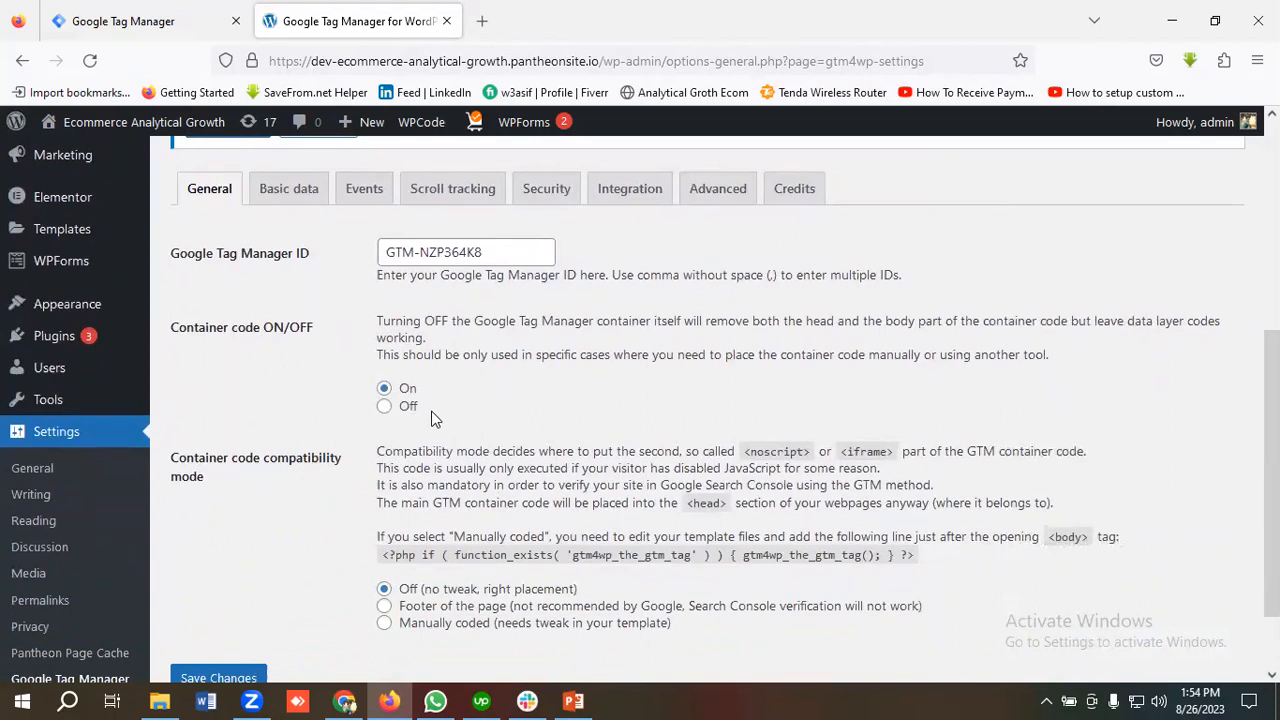
mouse_move(428, 408)
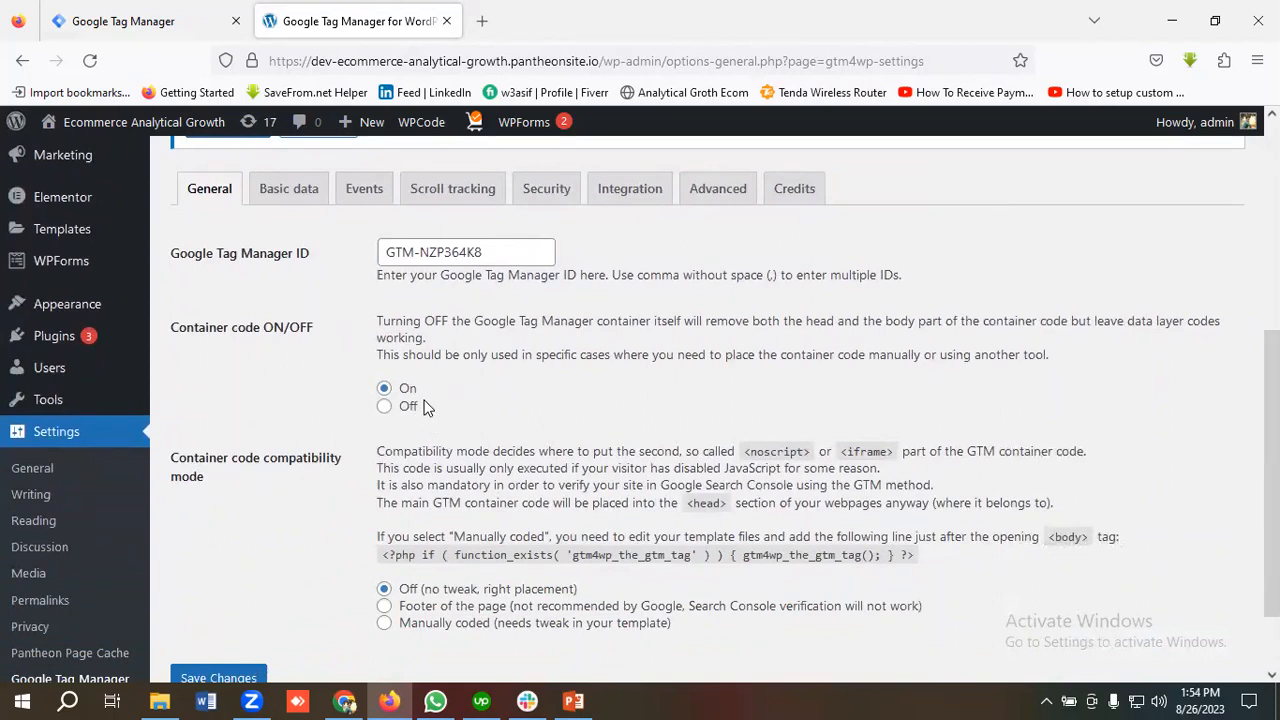
mouse_move(360, 398)
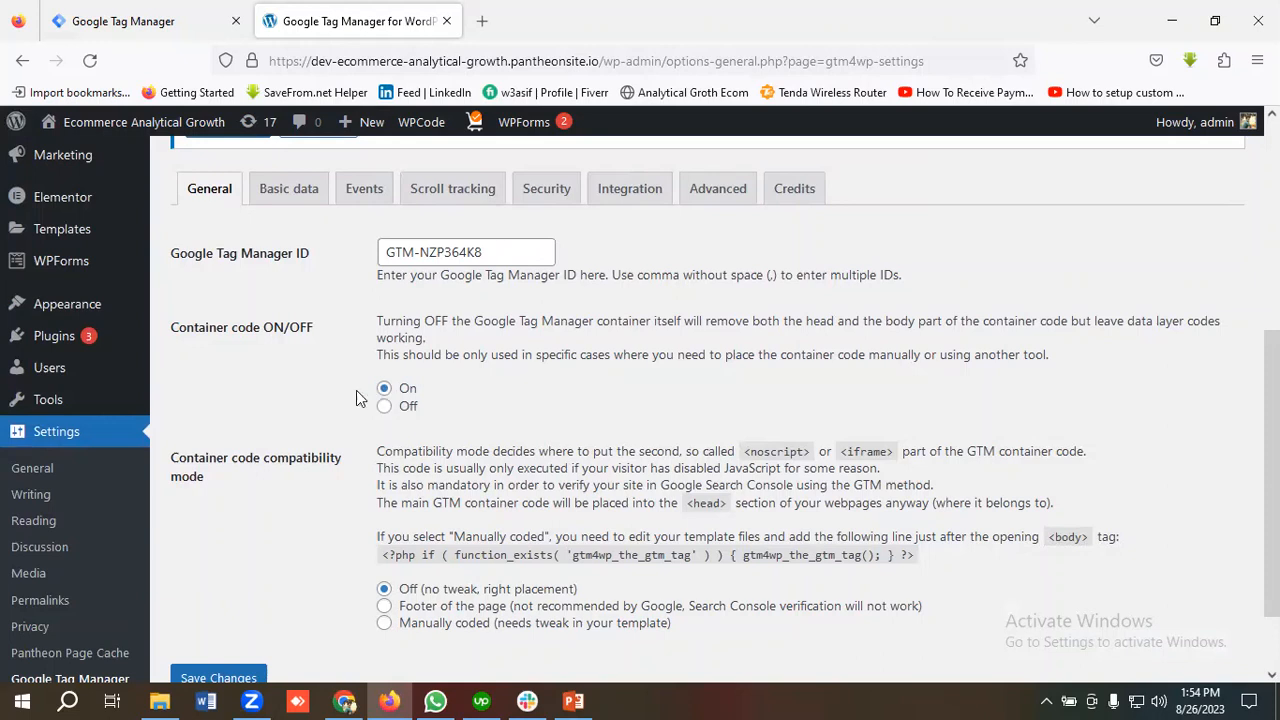
mouse_move(464, 408)
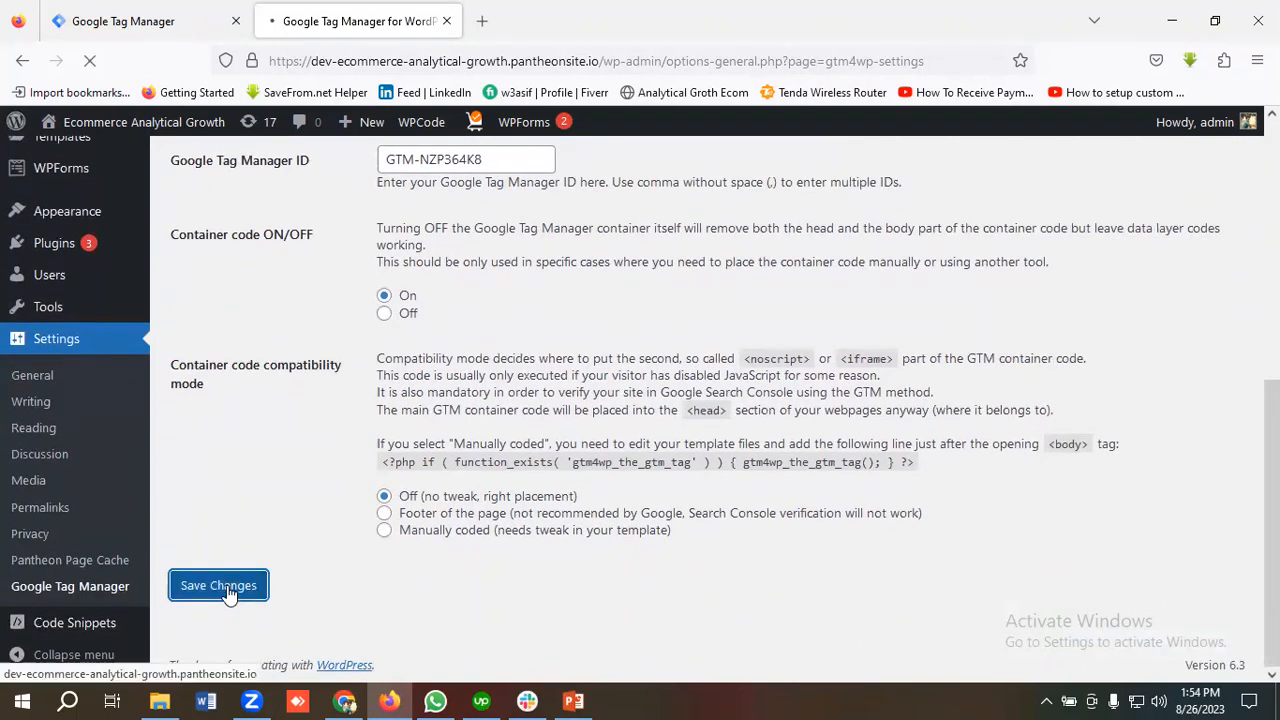
click(218, 584)
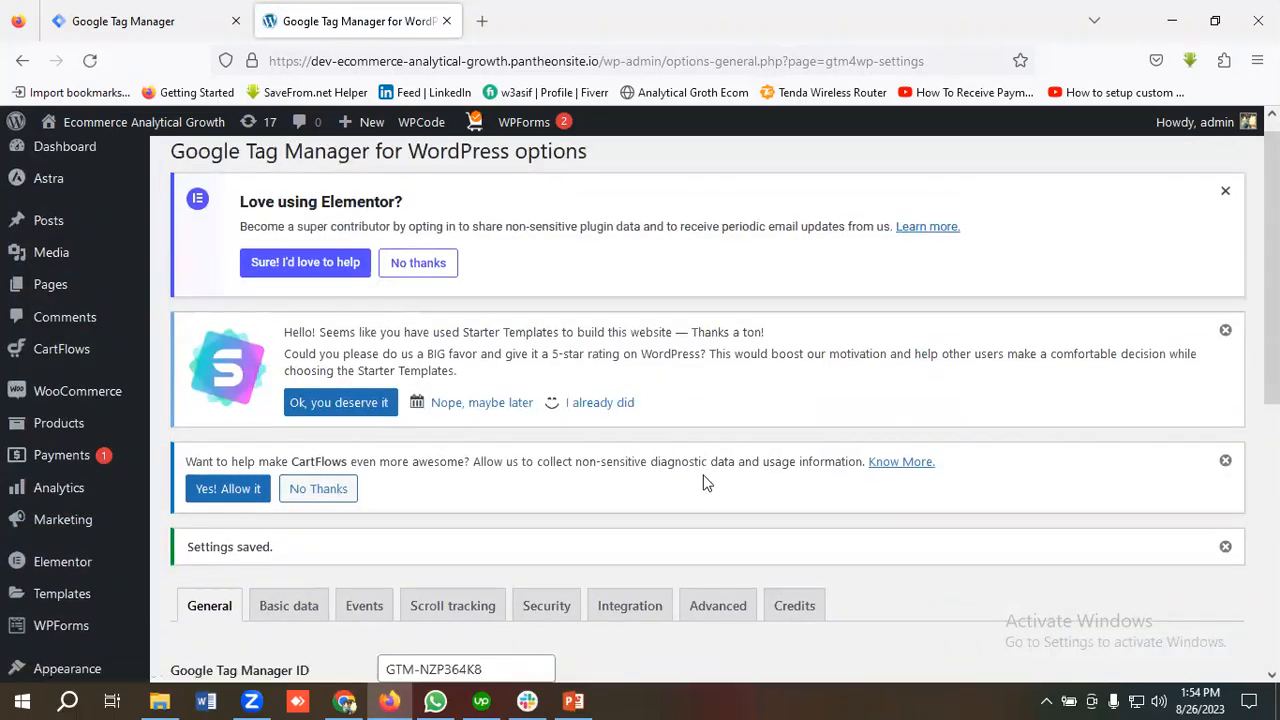
click(628, 604)
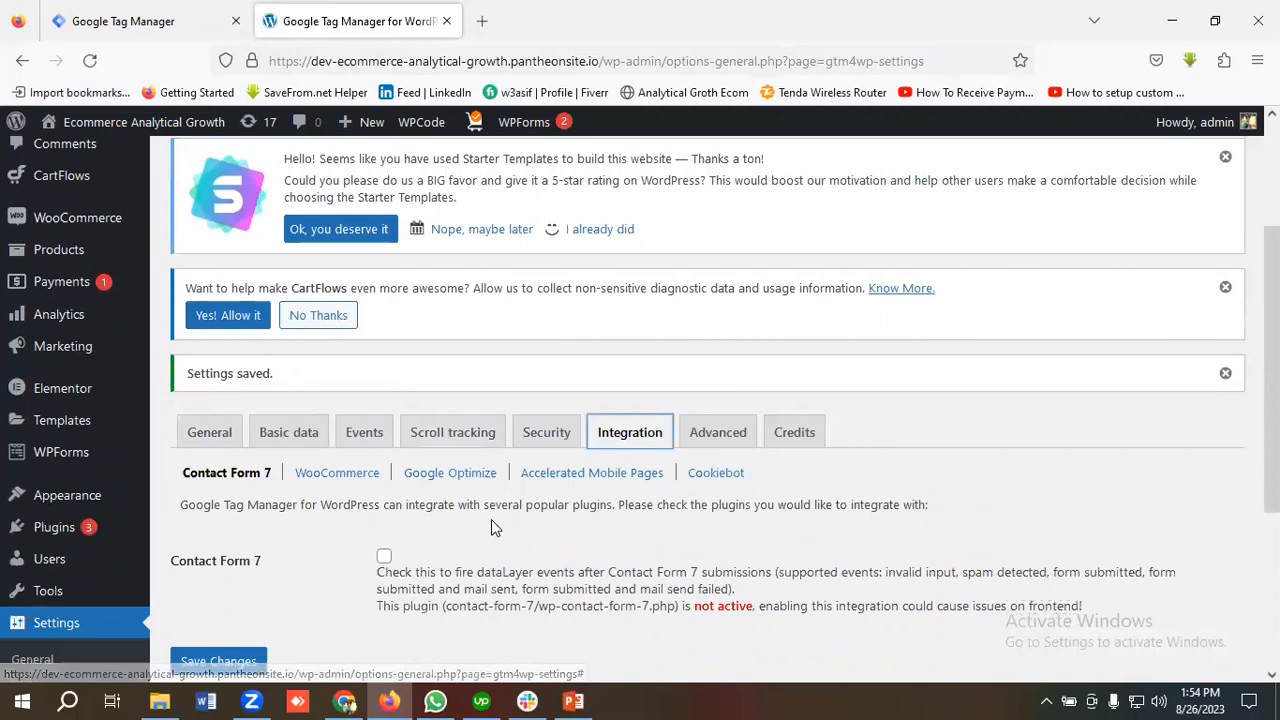
Step: Save the WooCommerce integration with enhanced e-commerce tracking and order data in the data layer enabled
click(336, 472)
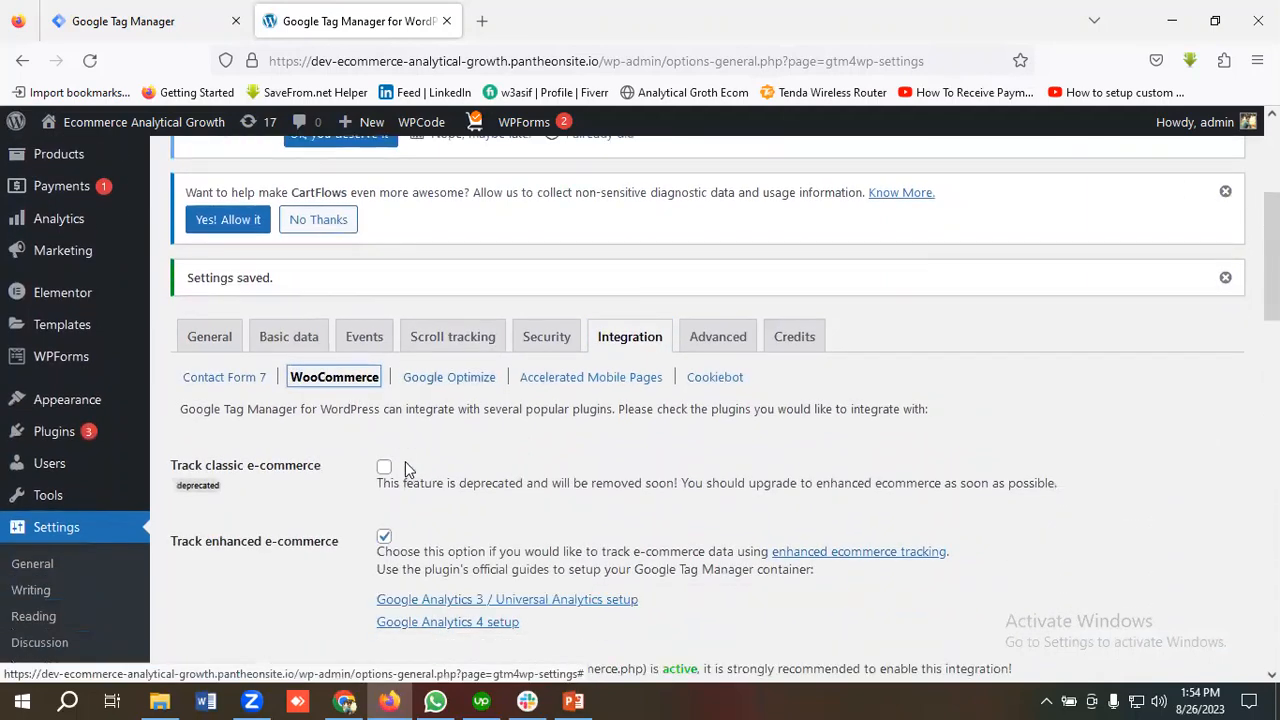
scroll(down, 3)
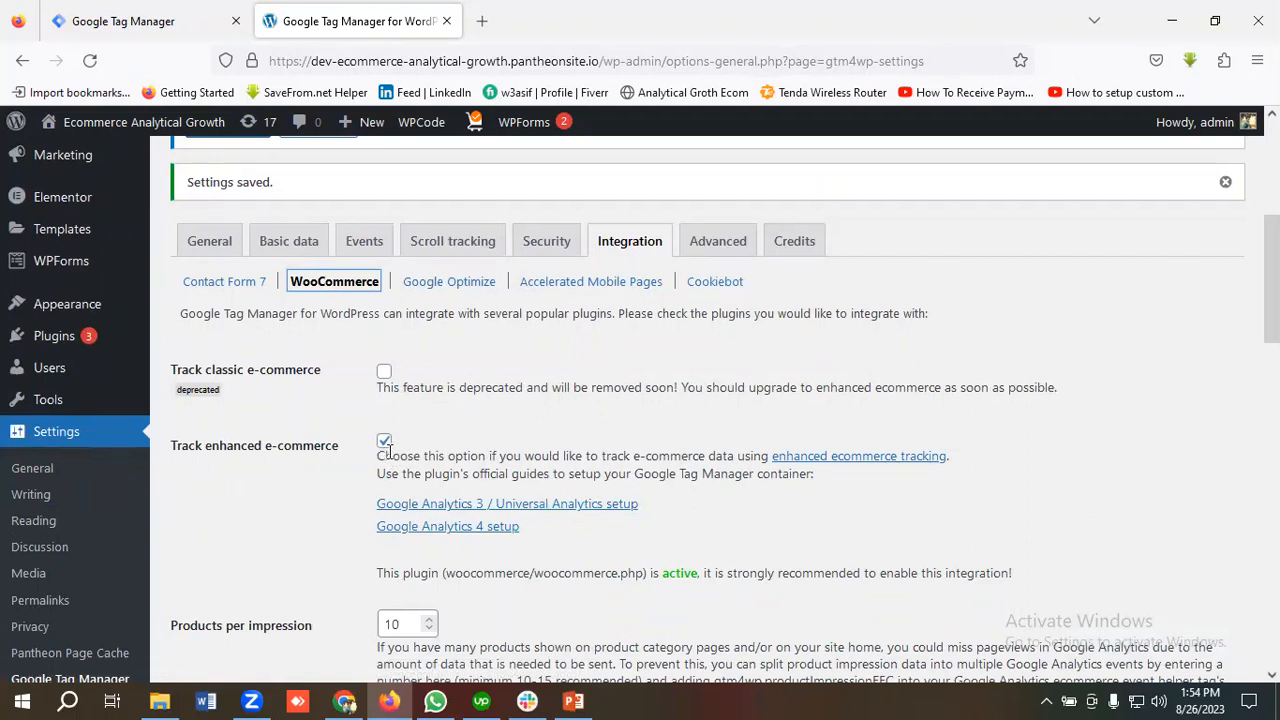
mouse_move(376, 468)
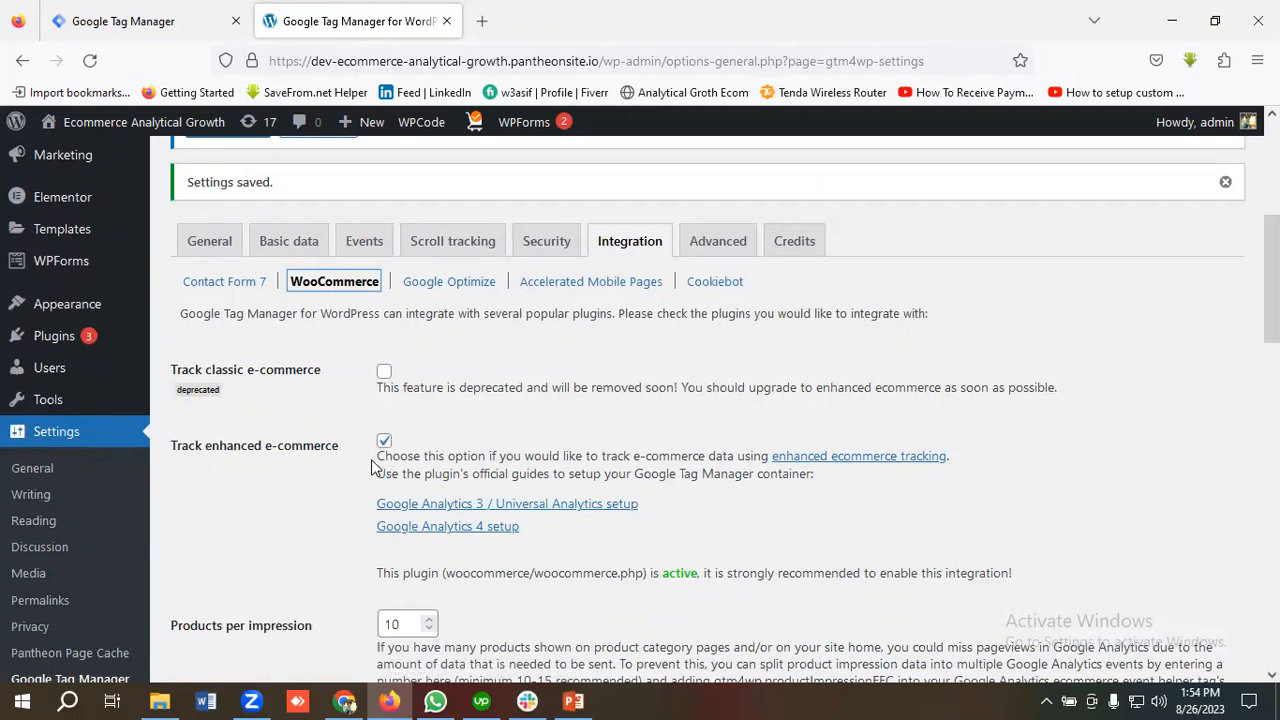
mouse_move(212, 458)
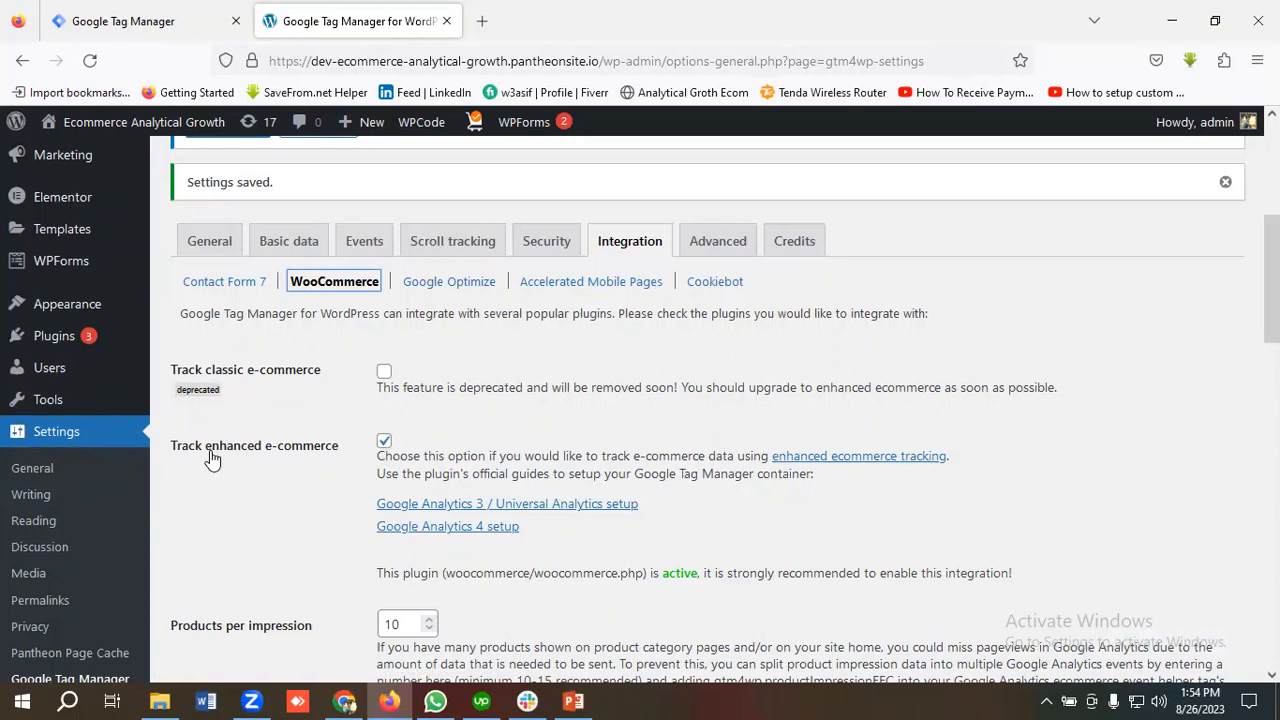
mouse_move(336, 482)
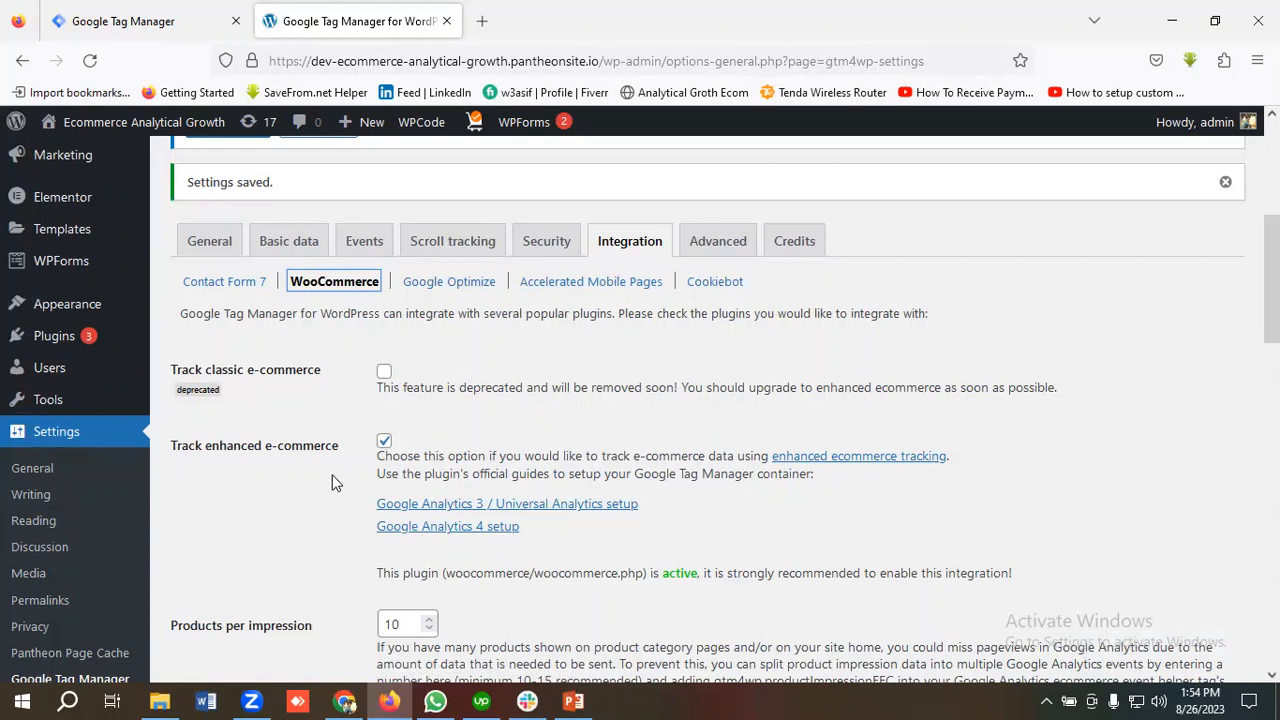
mouse_move(328, 468)
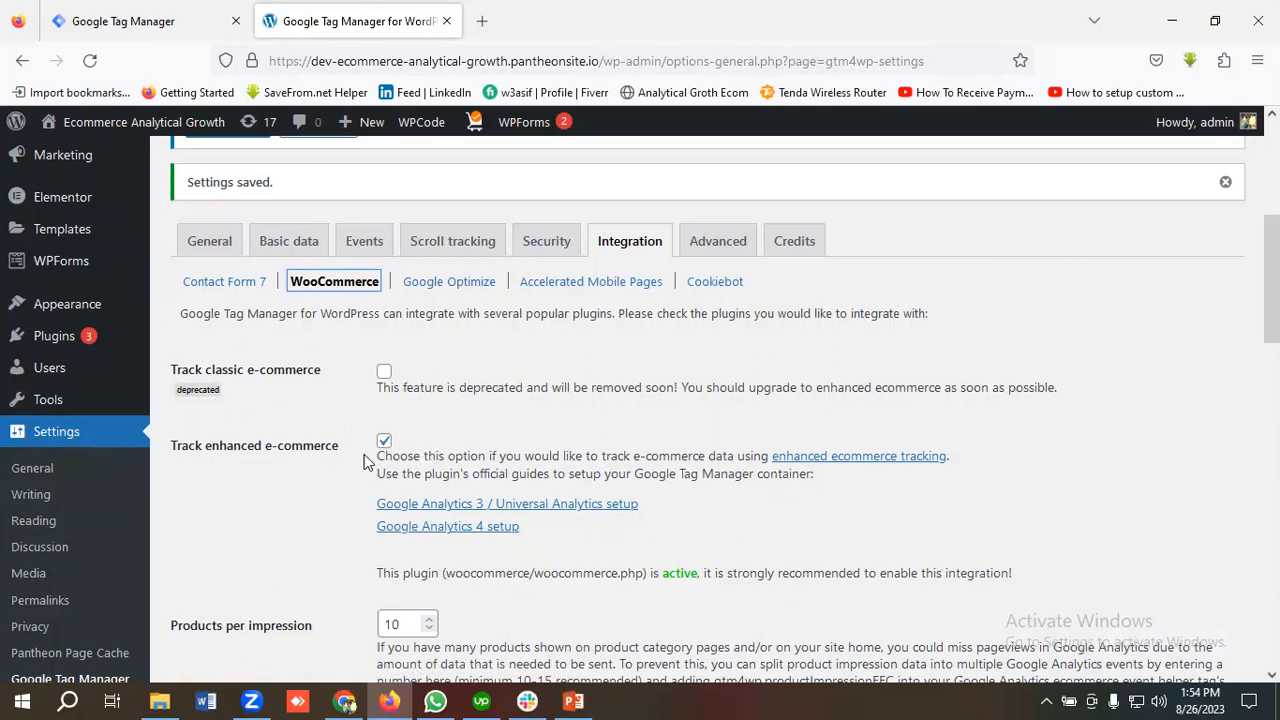
scroll(down, 3)
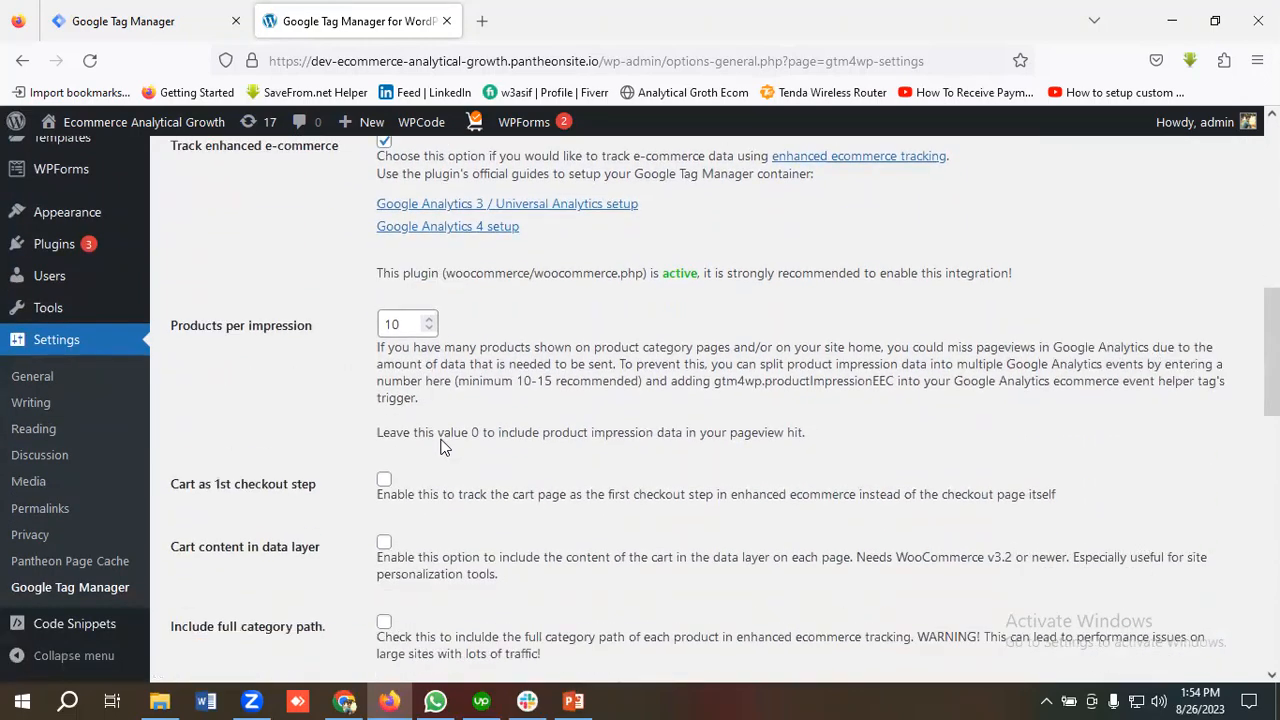
scroll(down, 3)
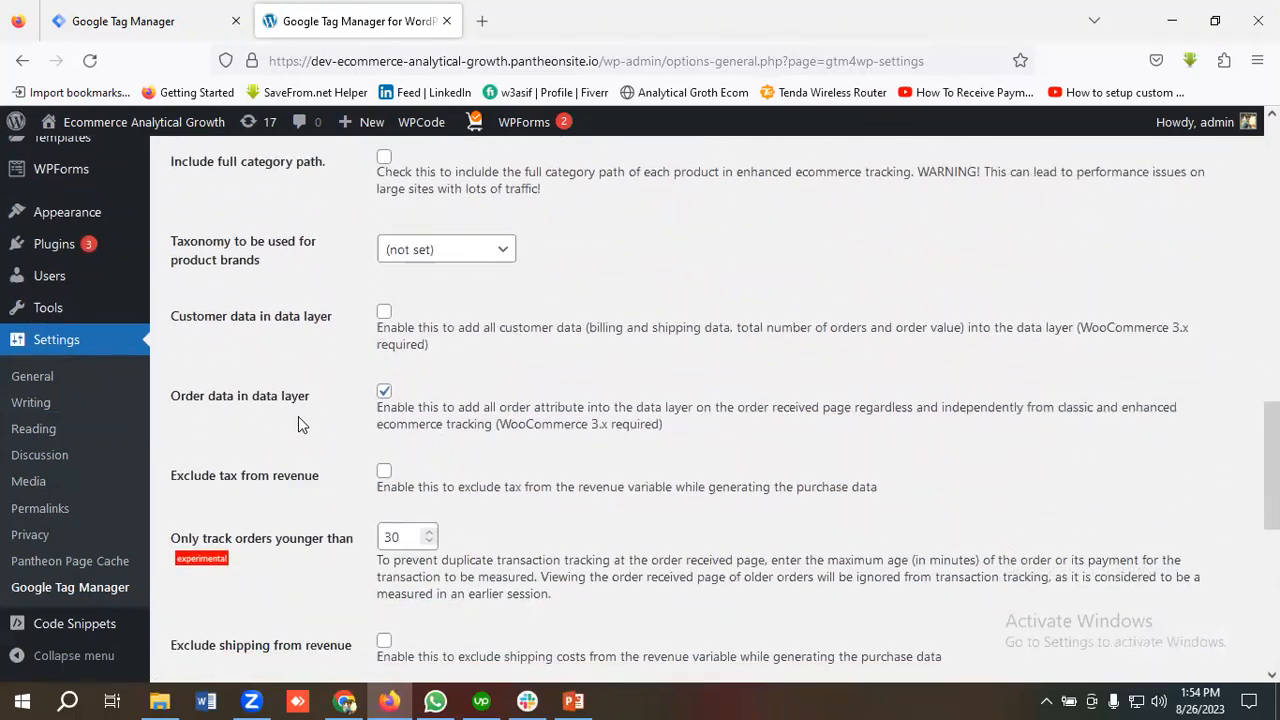
mouse_move(348, 420)
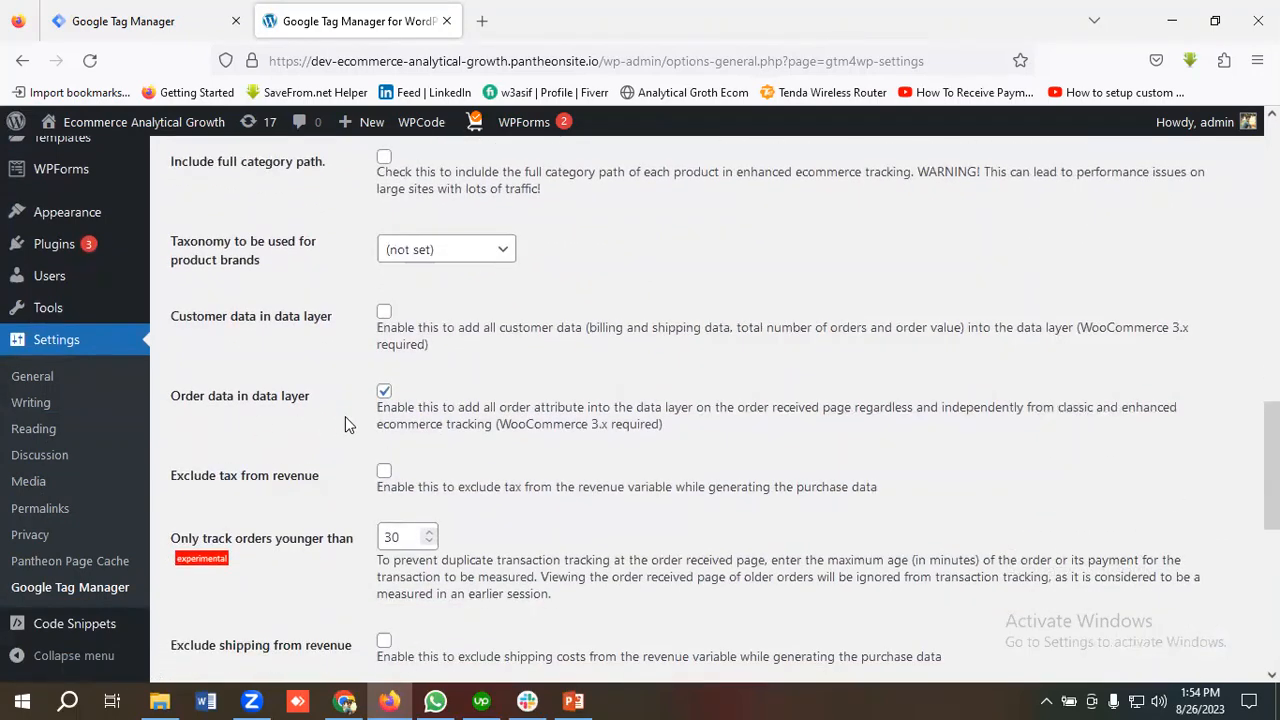
mouse_move(324, 420)
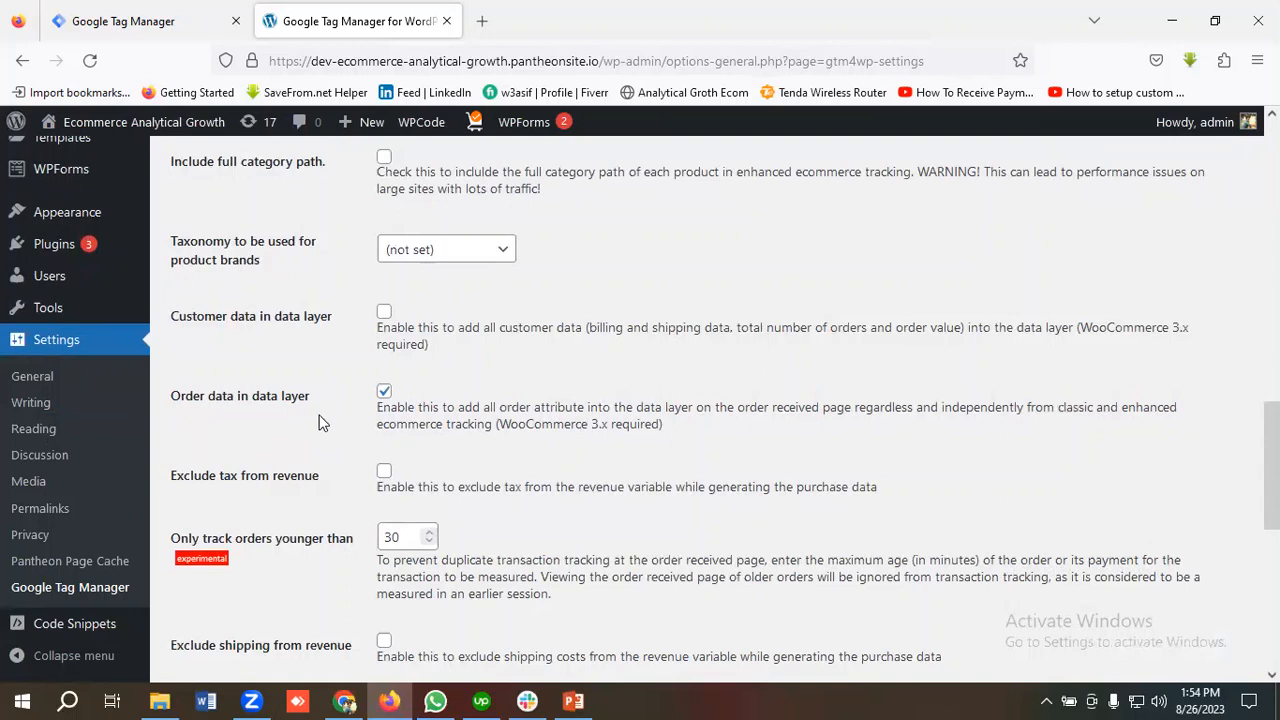
mouse_move(336, 418)
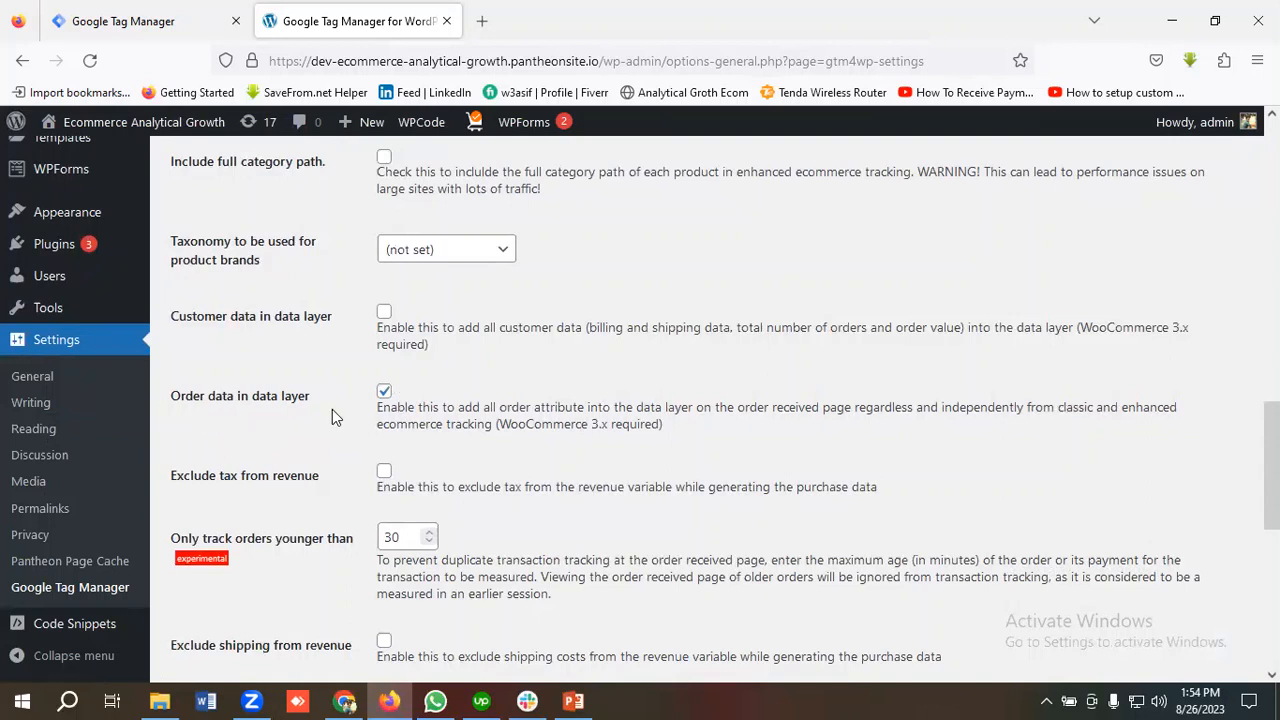
mouse_move(396, 410)
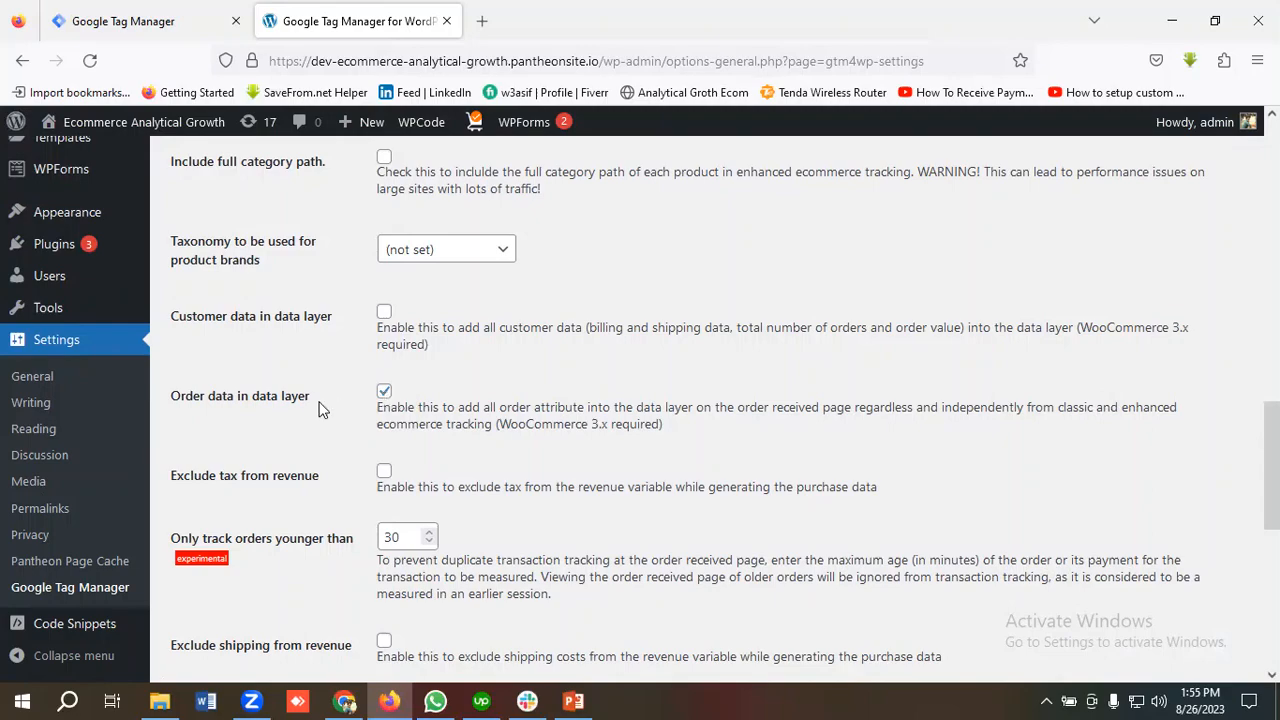
scroll(down, 3)
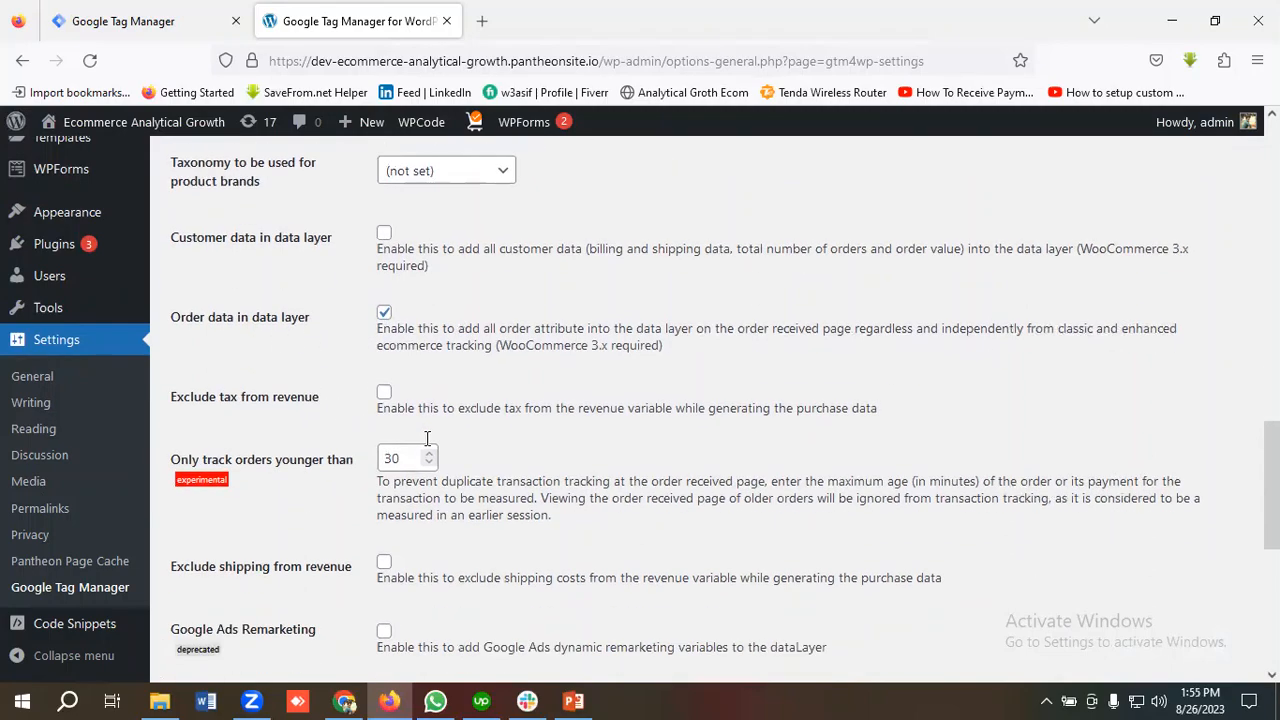
scroll(down, 3)
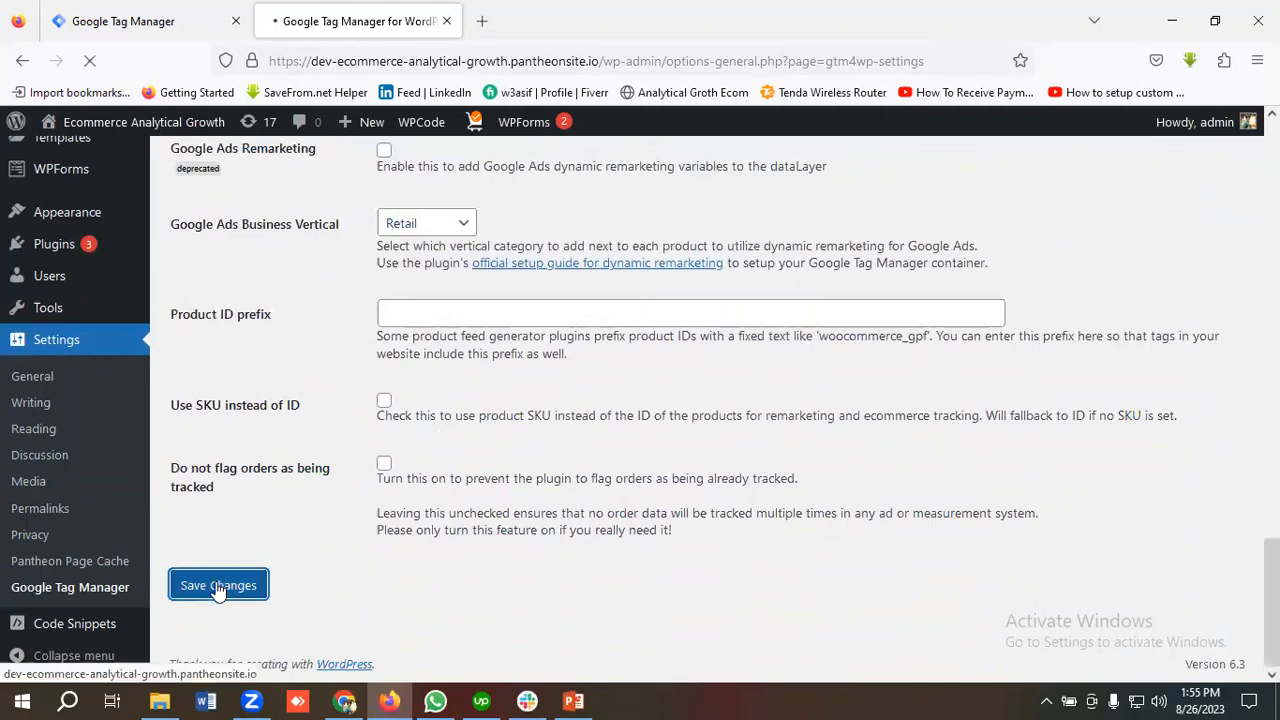
click(218, 584)
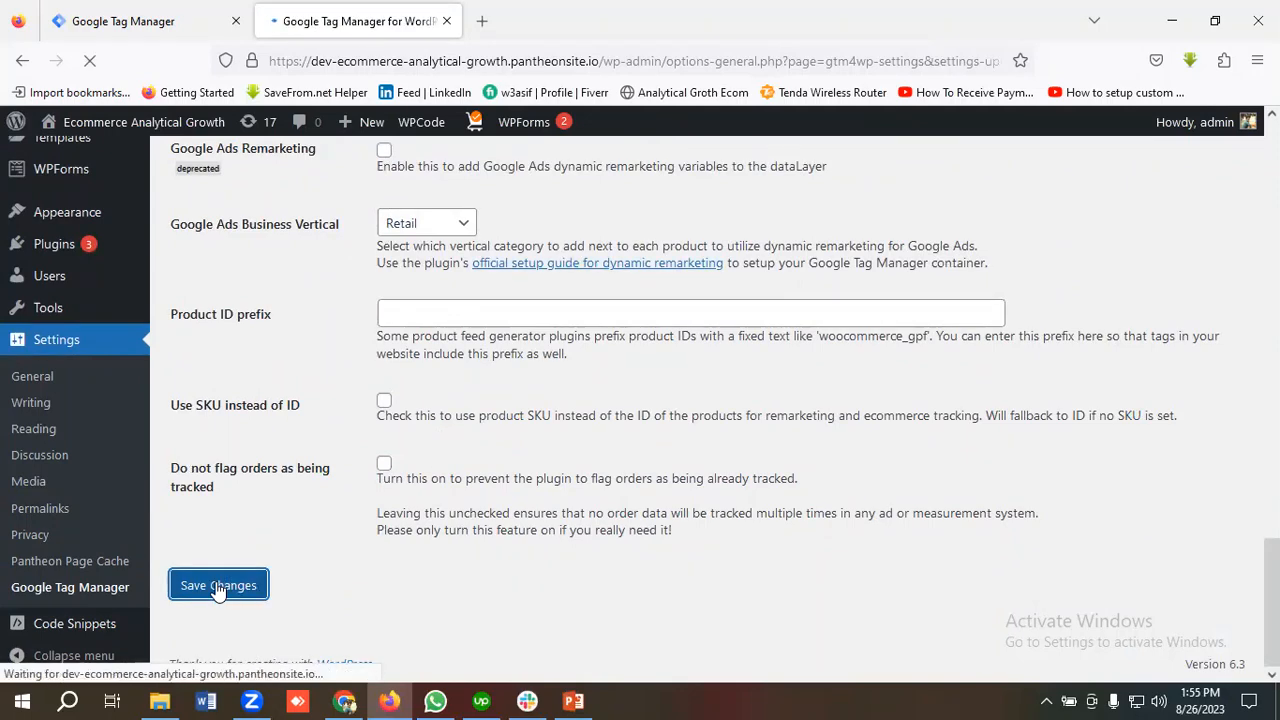
click(218, 584)
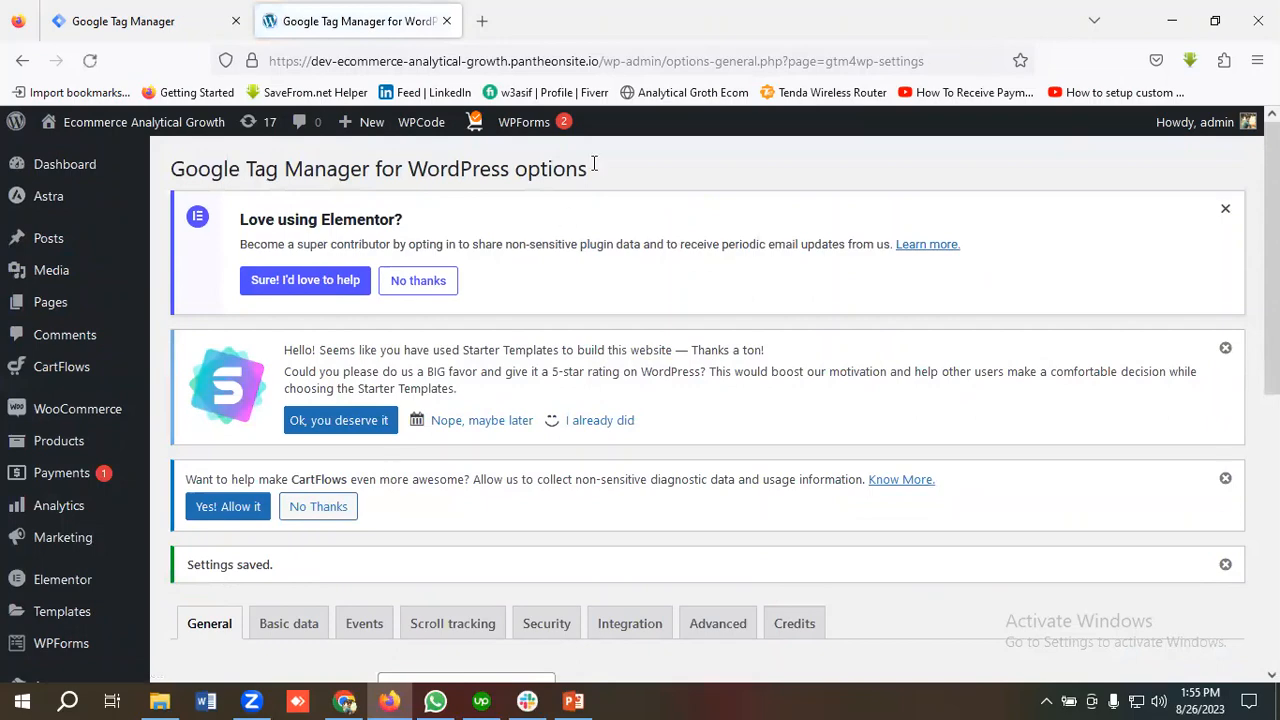
mouse_move(352, 660)
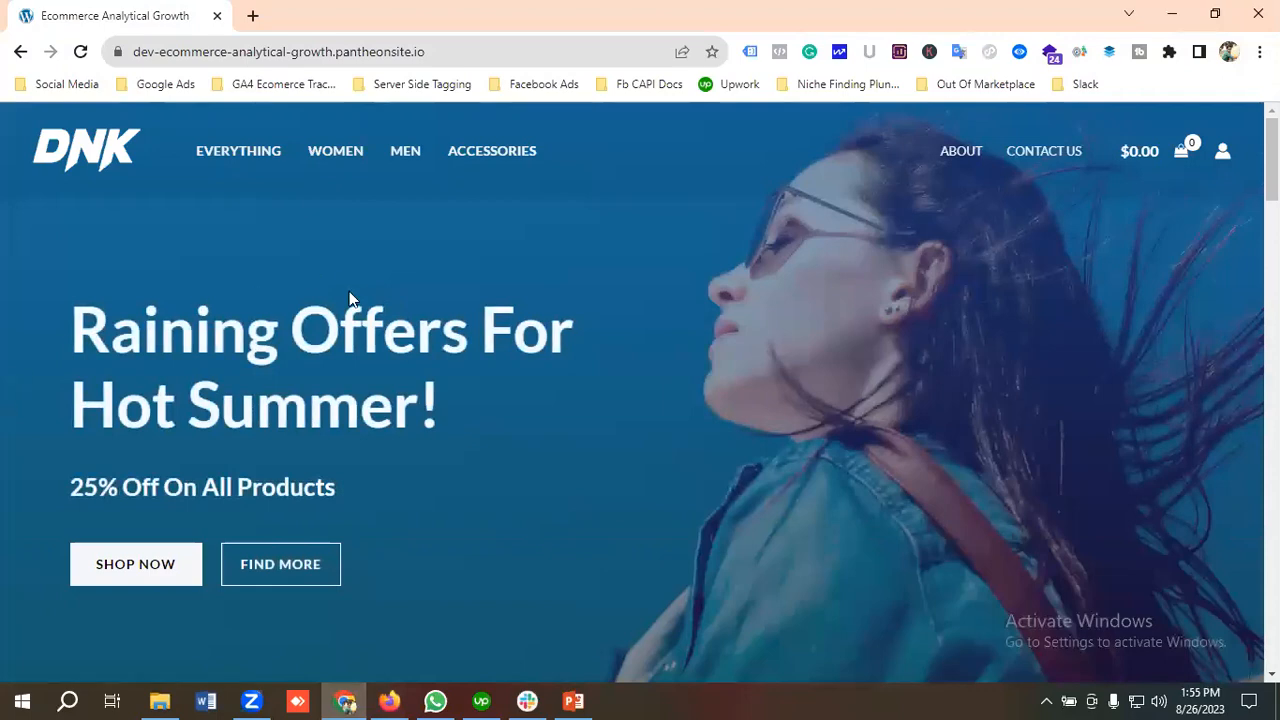
Step: Scroll the home page to Featured Products and go to the DNK Blue Shoes product page
click(1020, 52)
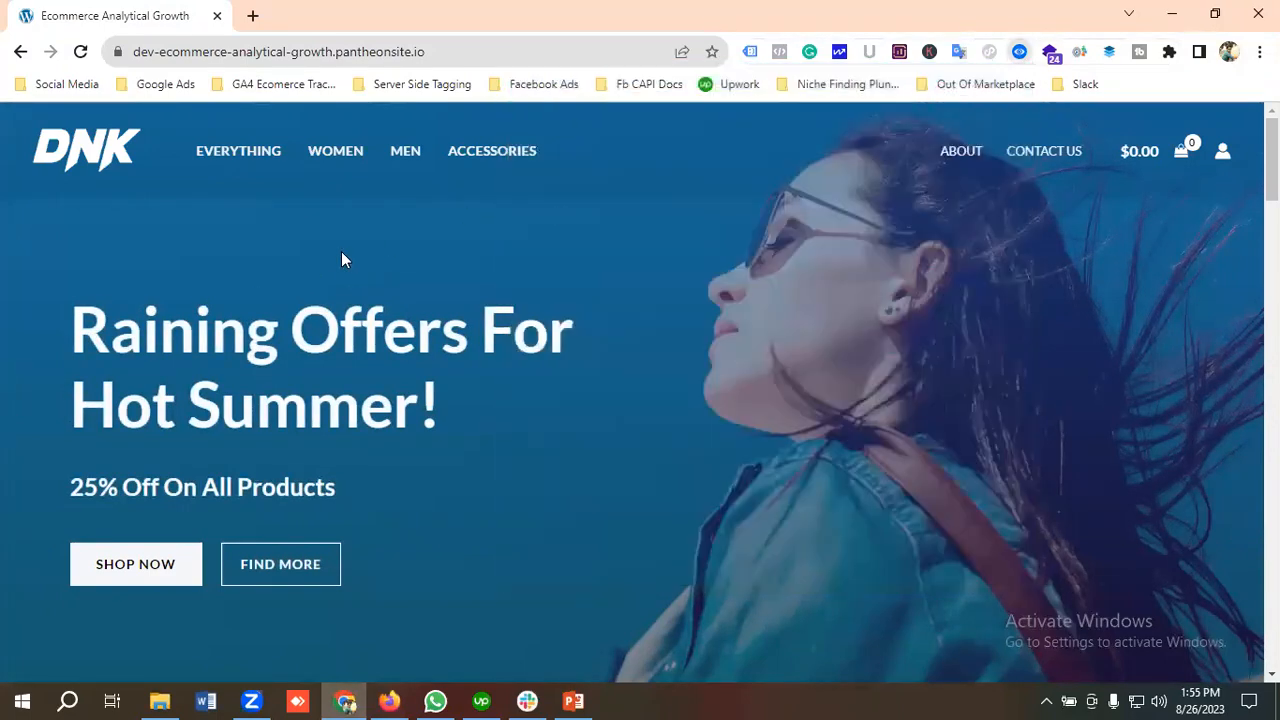
click(1108, 52)
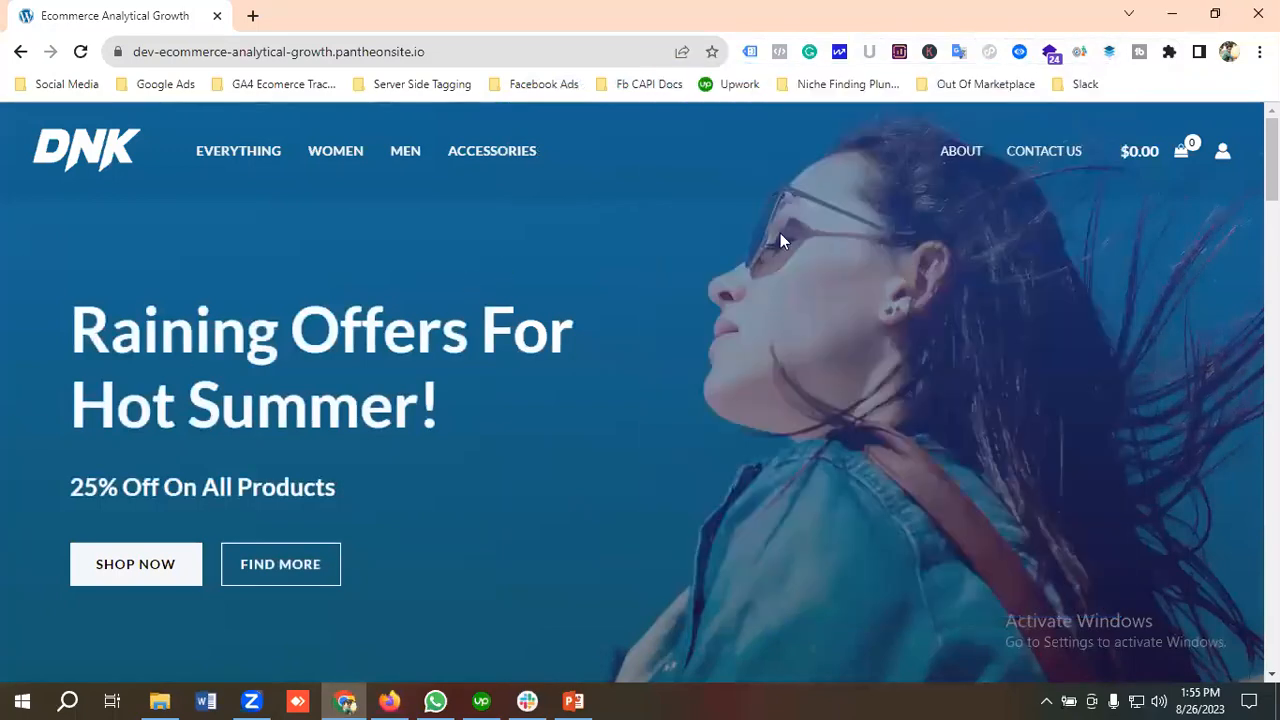
scroll(down, 3)
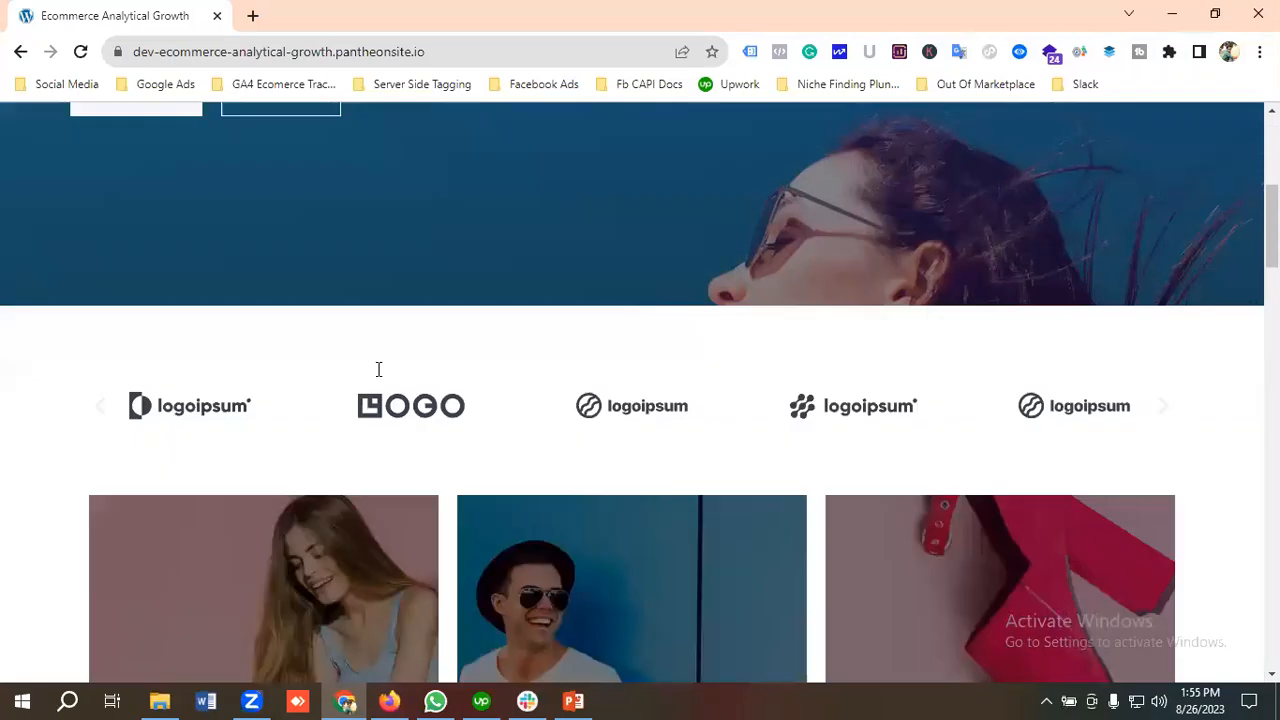
scroll(down, 3)
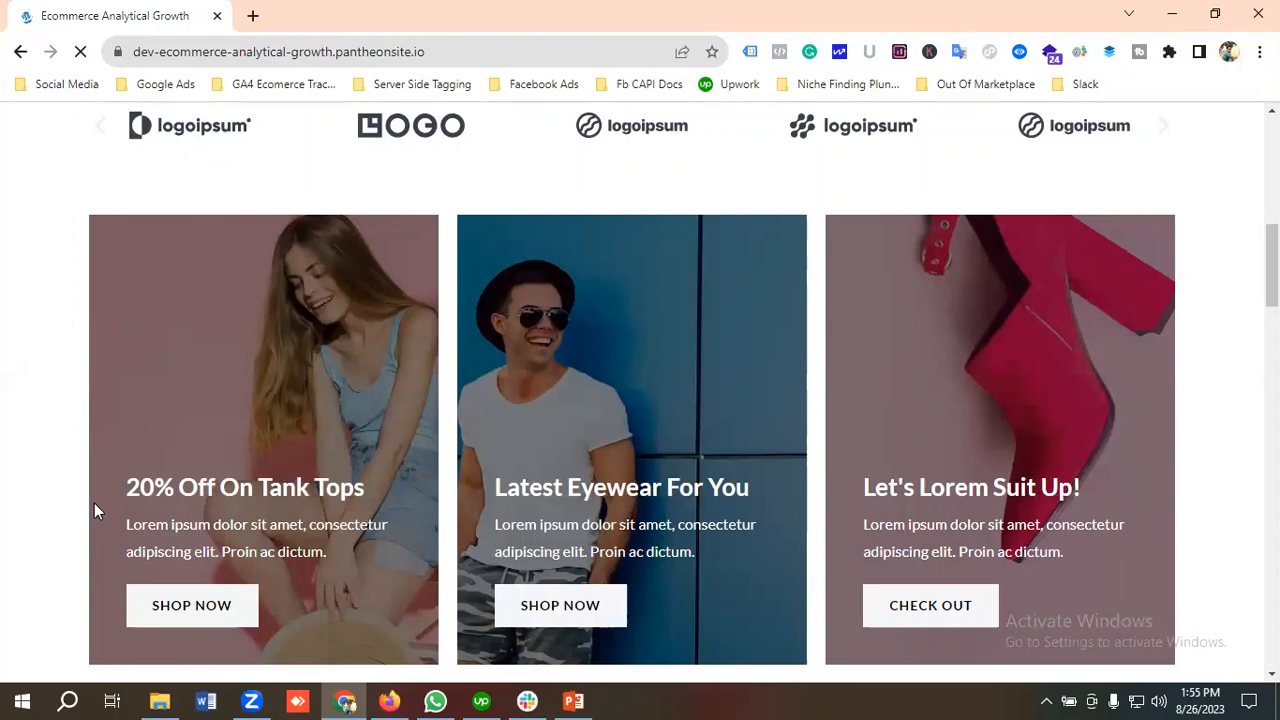
scroll(down, 3)
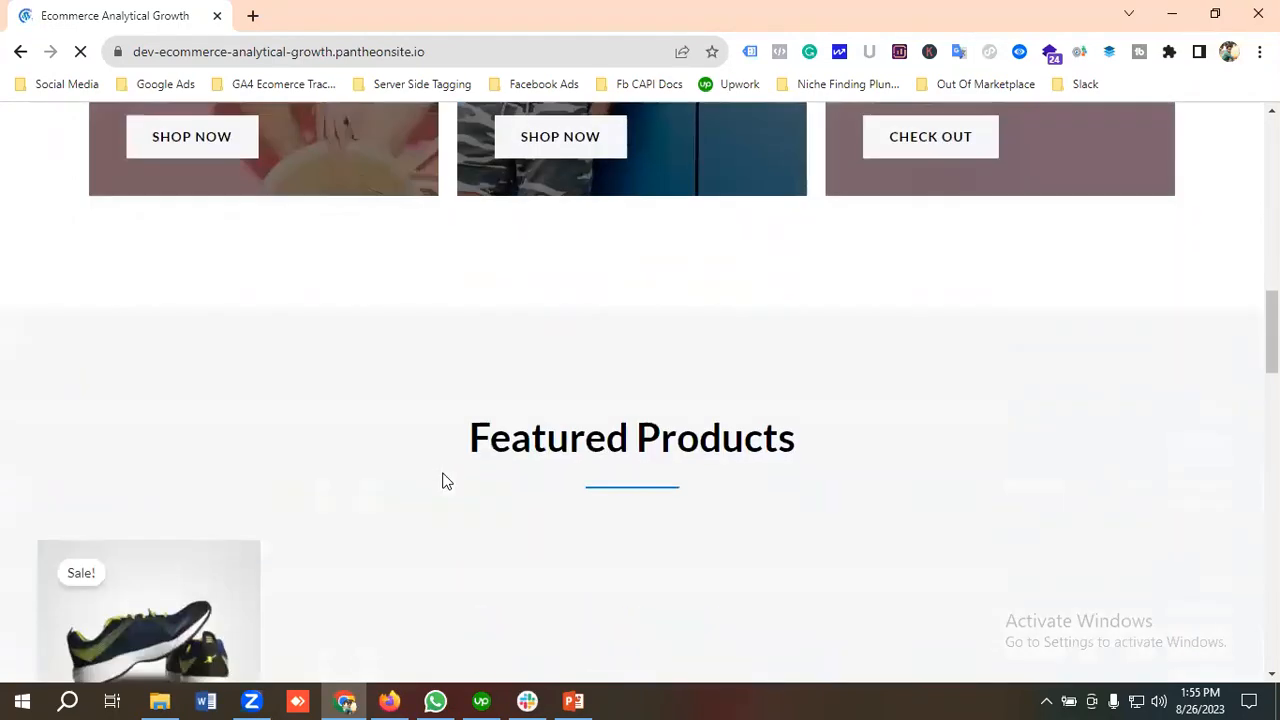
scroll(down, 3)
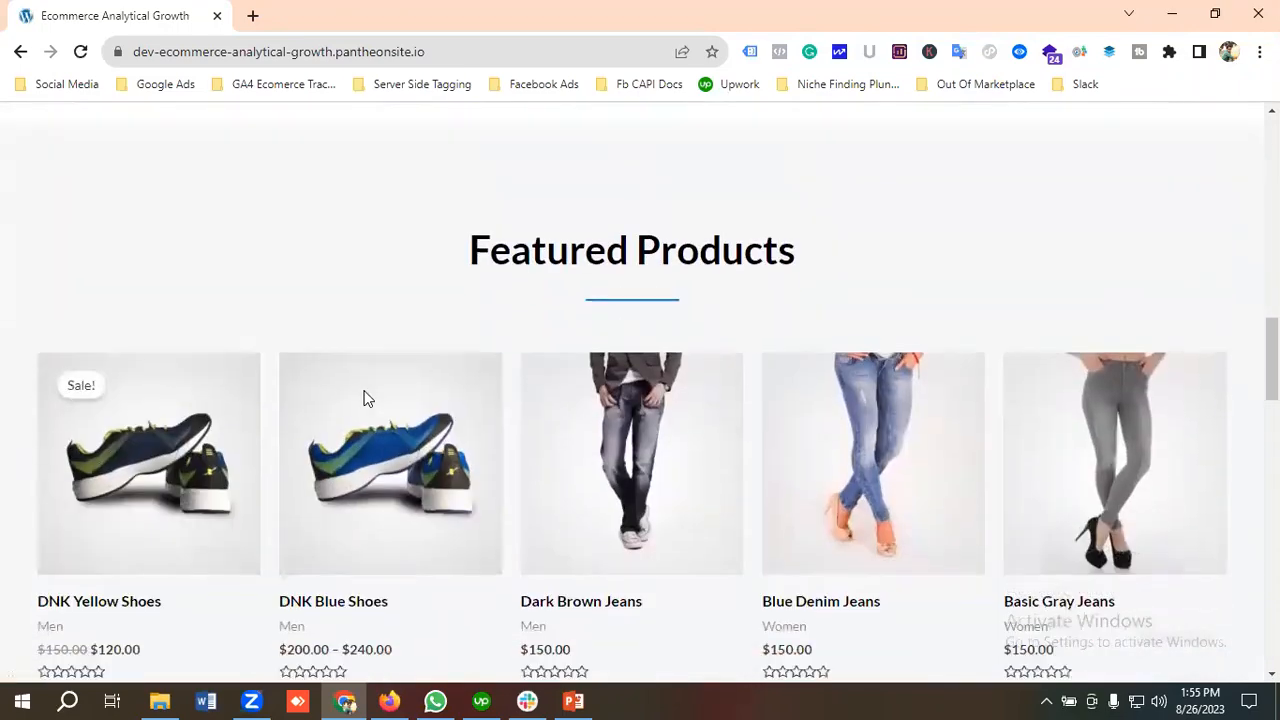
scroll(down, 3)
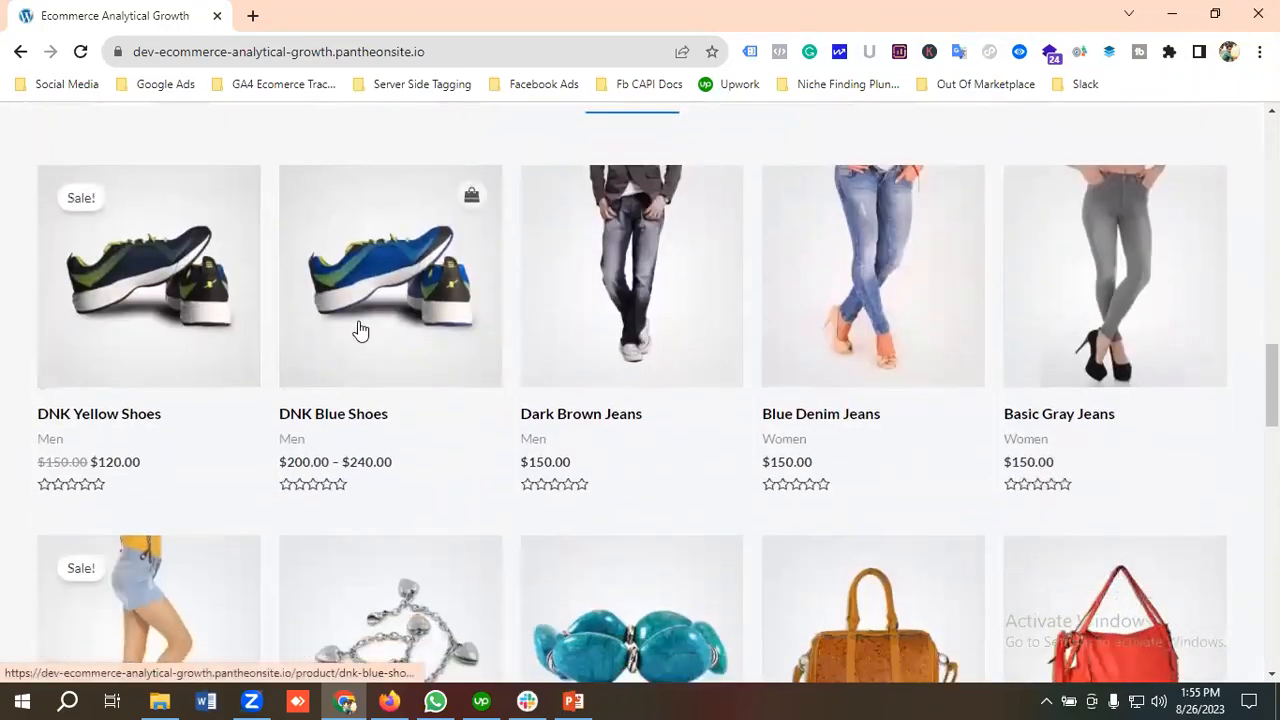
click(390, 276)
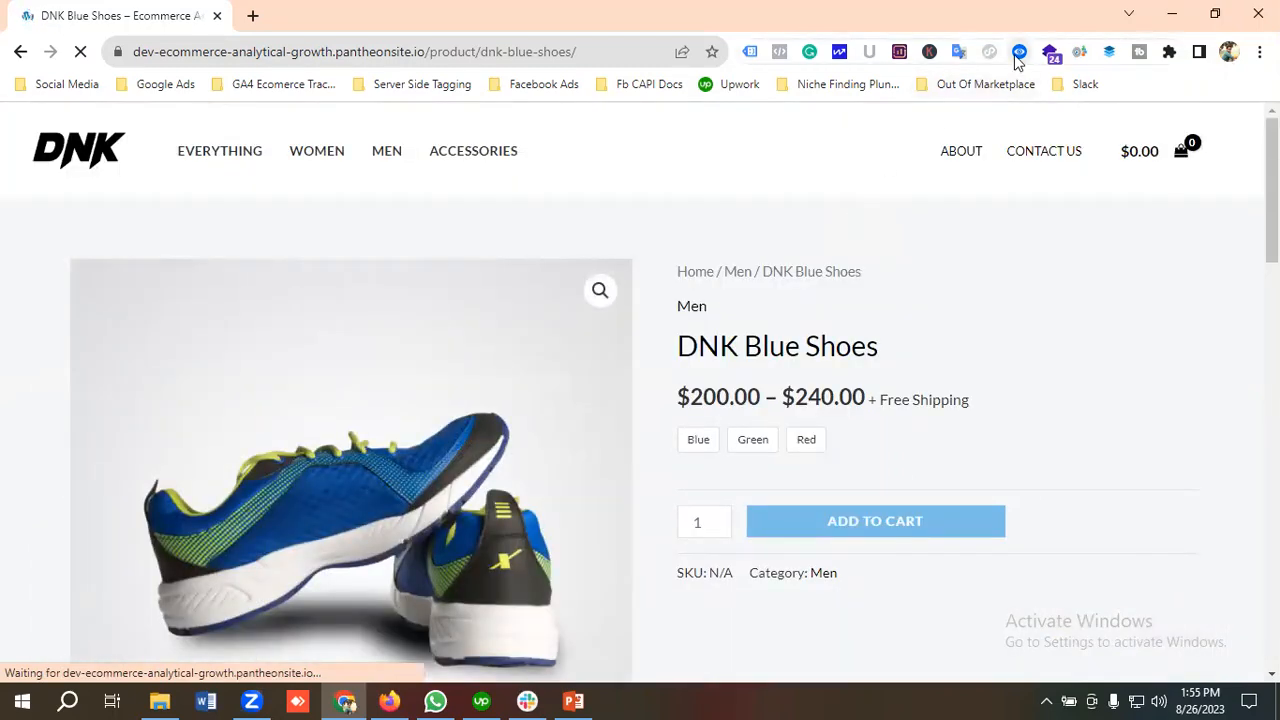
Step: Add the Blue variant of DNK Blue Shoes to the cart and launch the data layer checker
click(1020, 52)
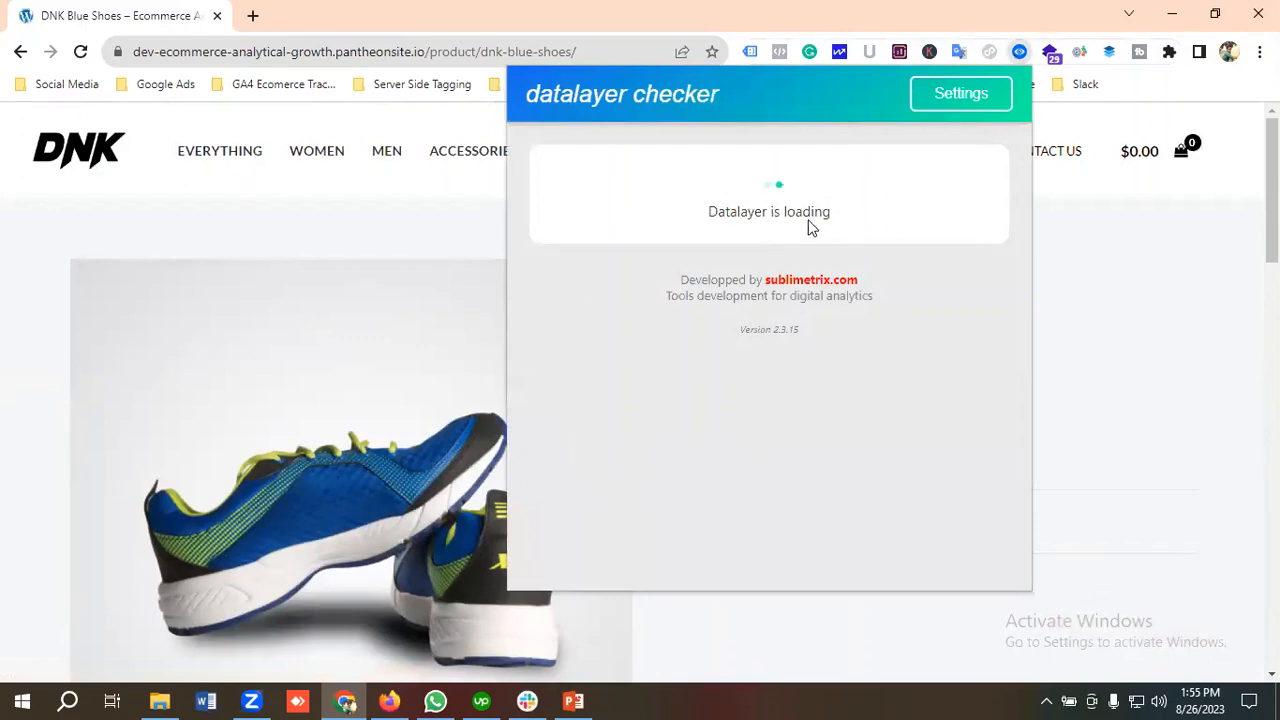
mouse_move(828, 228)
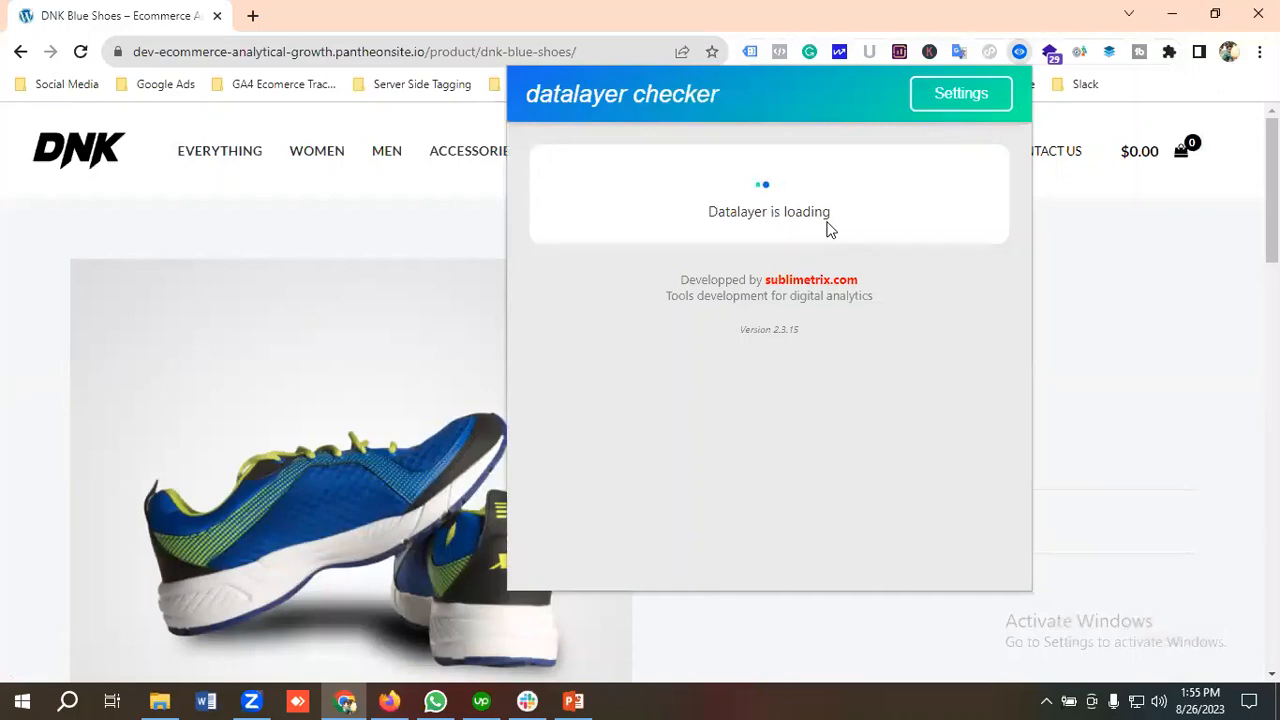
mouse_move(148, 168)
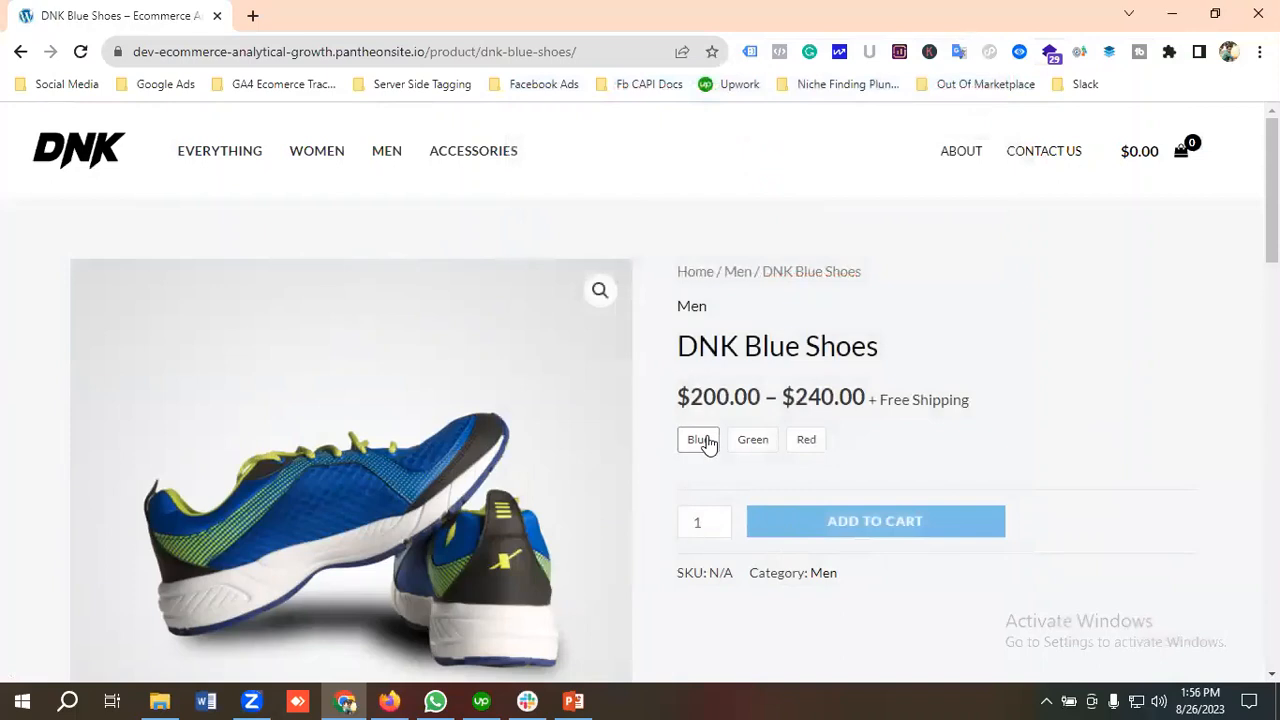
click(698, 440)
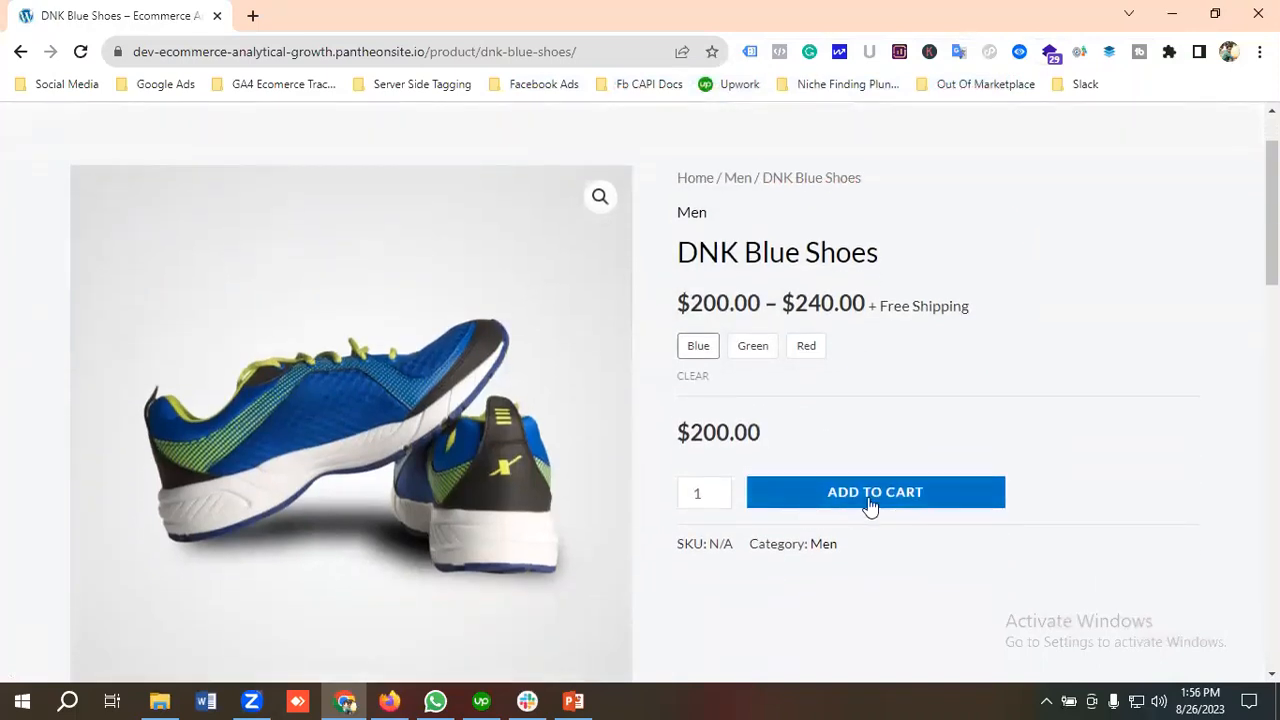
click(876, 492)
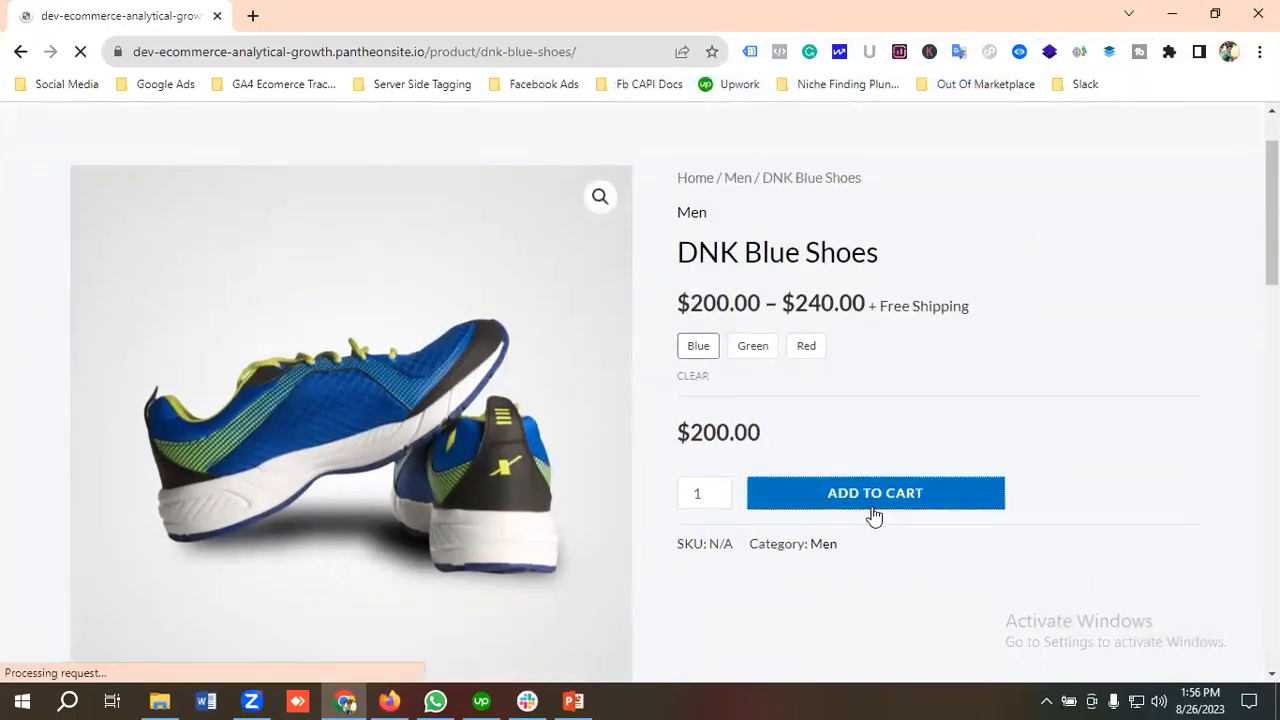
click(876, 492)
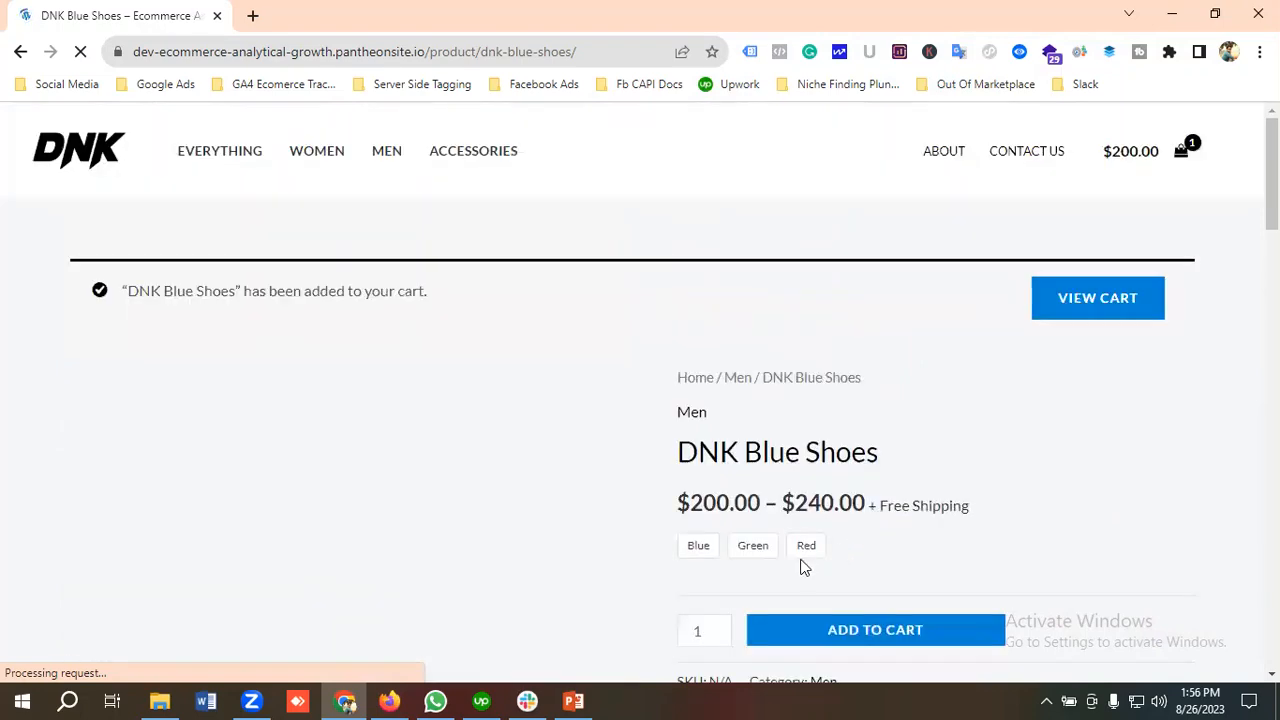
click(1020, 52)
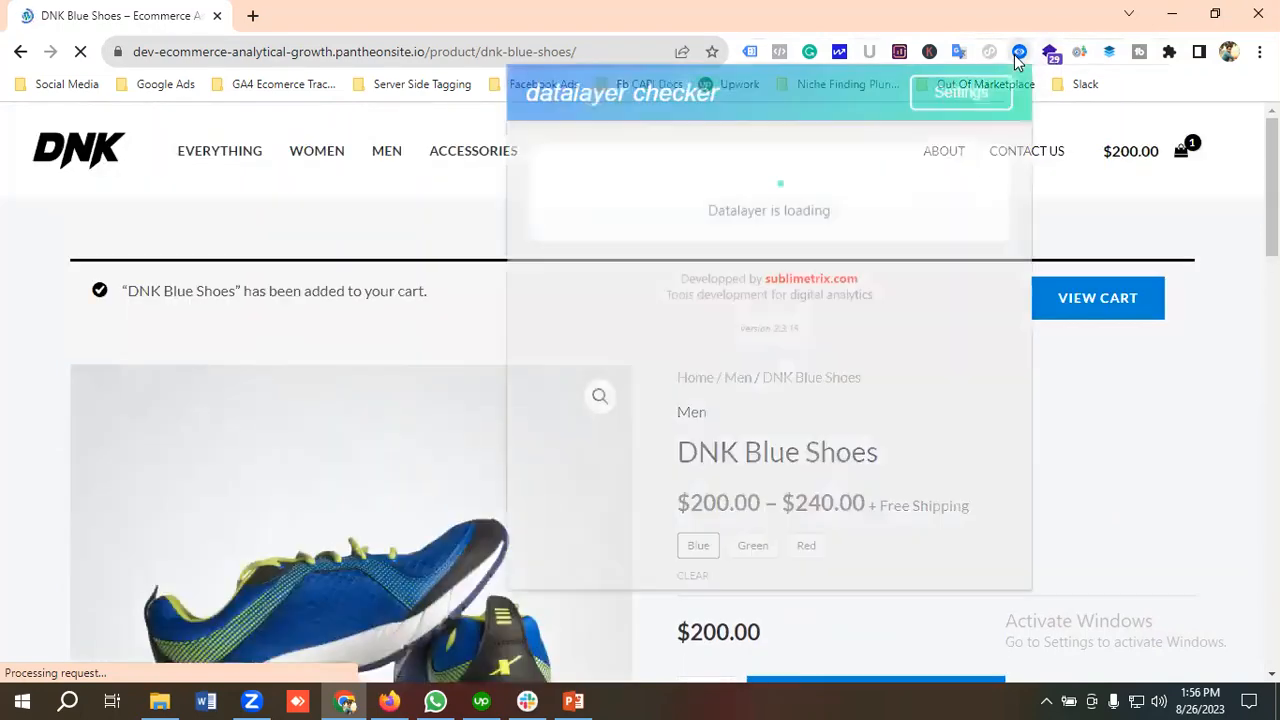
click(1020, 52)
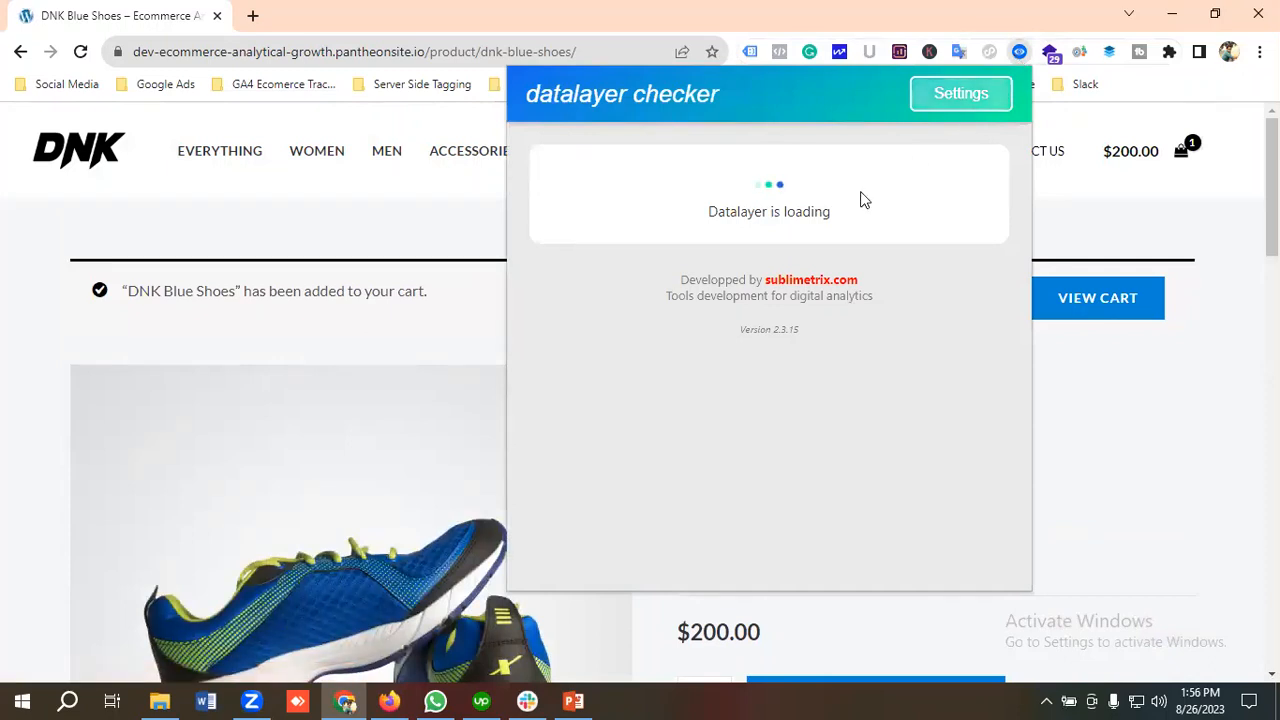
mouse_move(1072, 84)
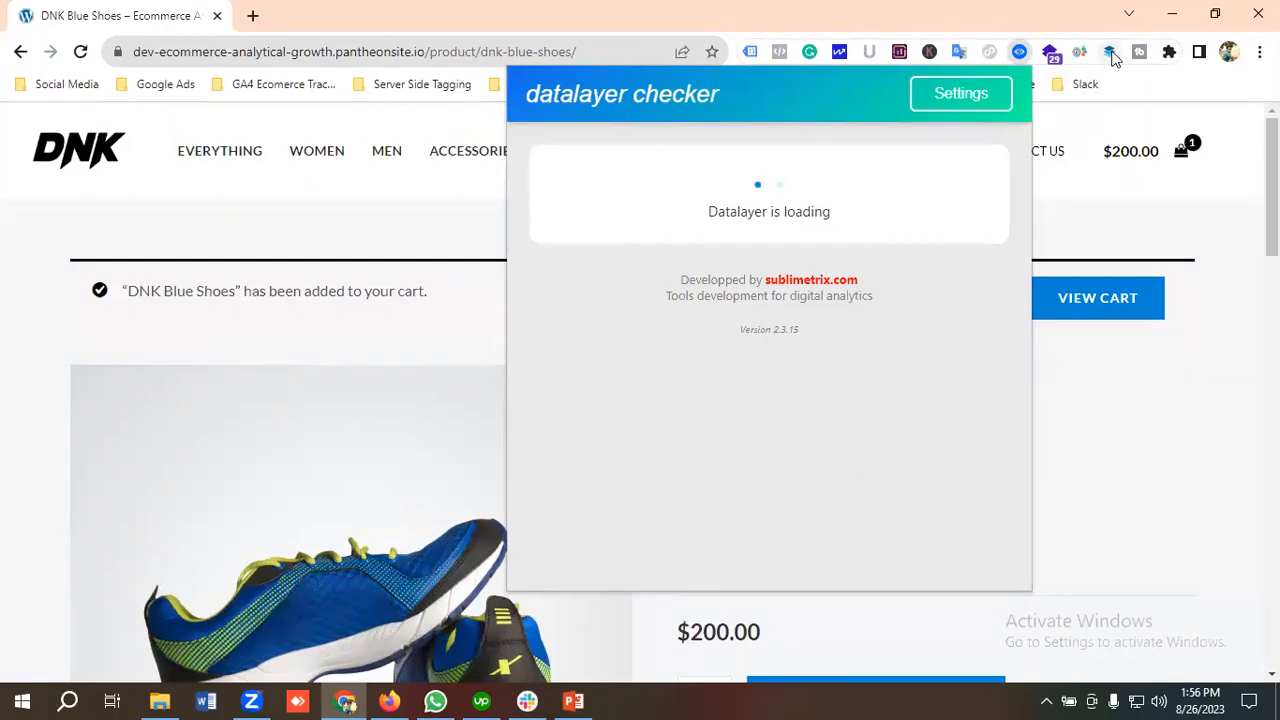
mouse_move(1112, 52)
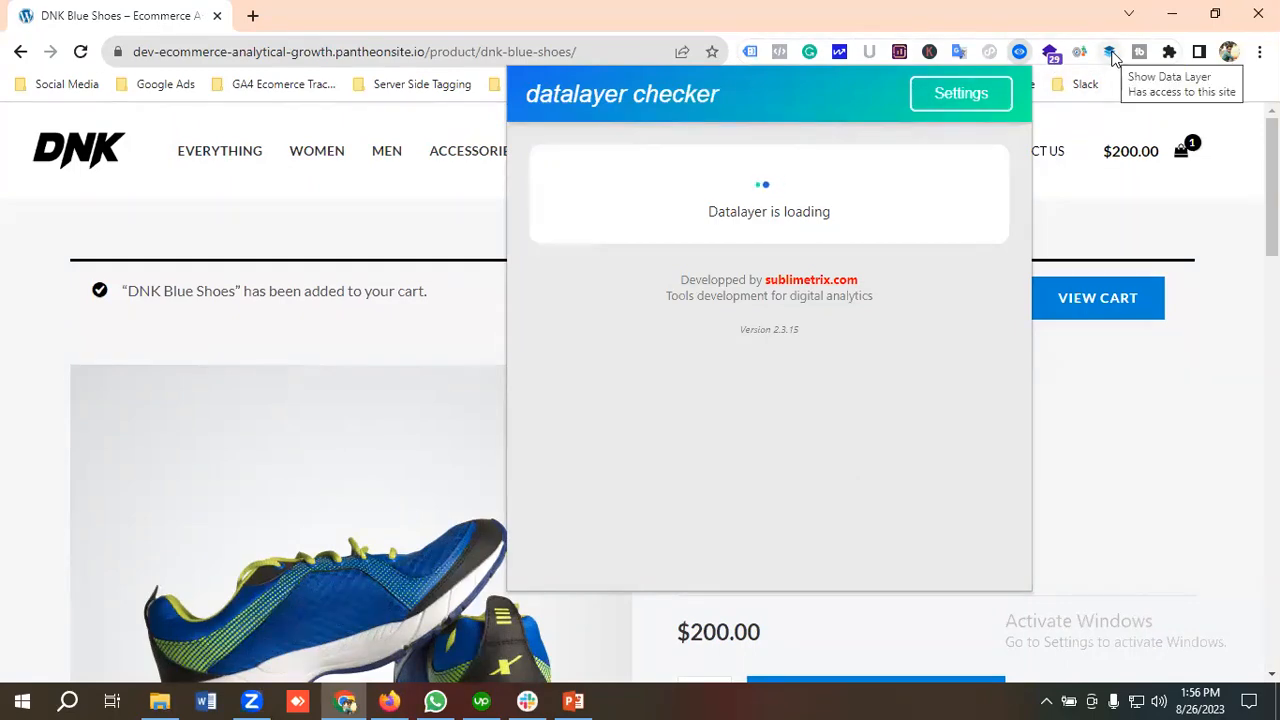
Step: Show the page's data layer entries and scroll down to the view_item event for DNK Blue Shoes
click(1108, 52)
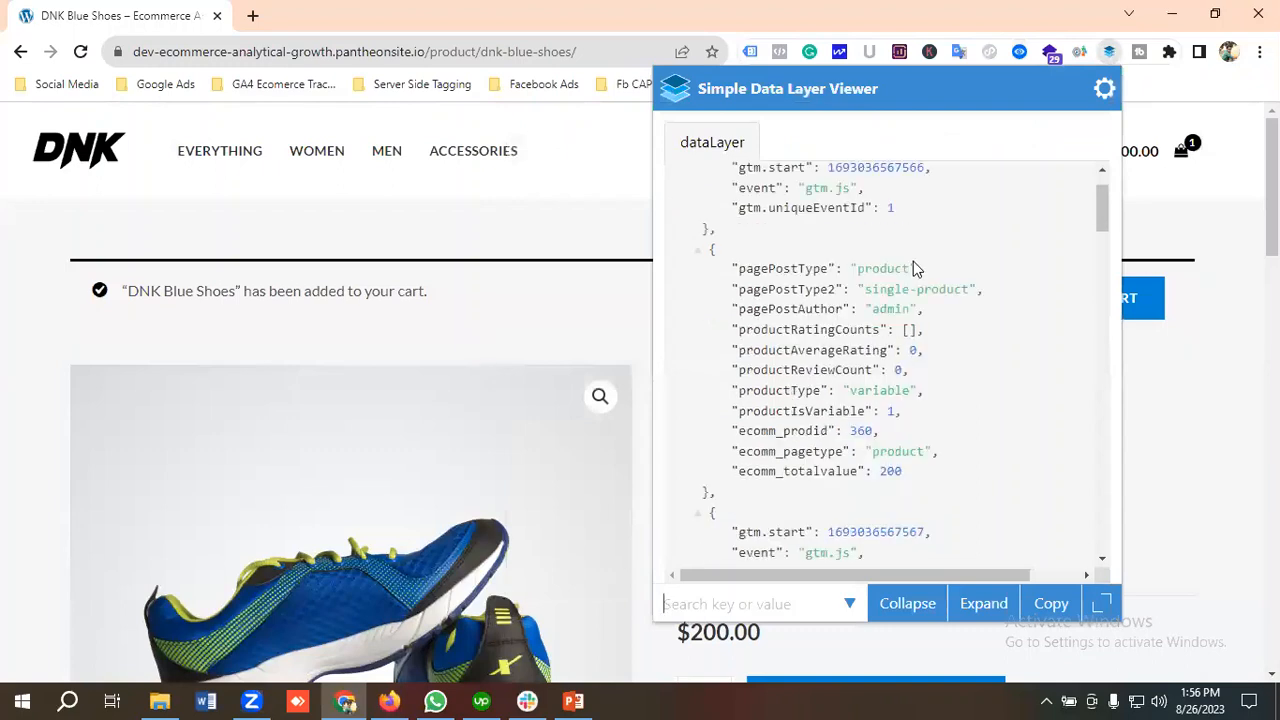
scroll(down, 3)
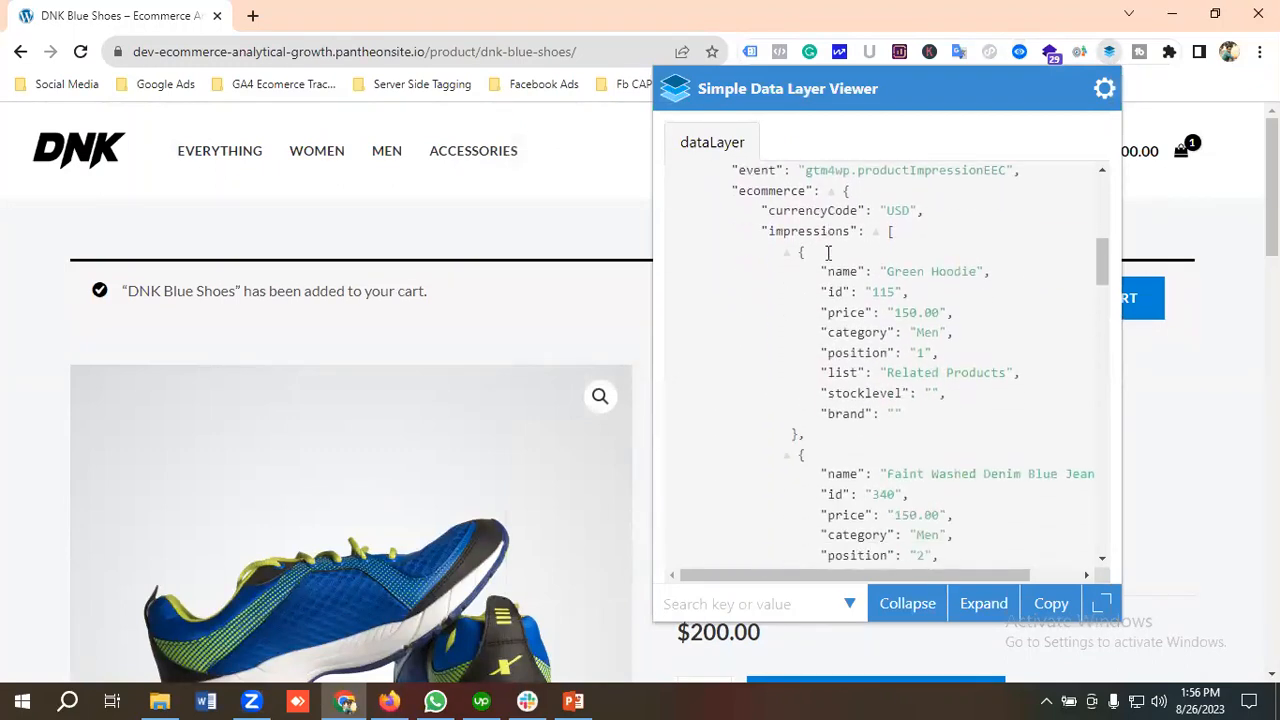
scroll(down, 3)
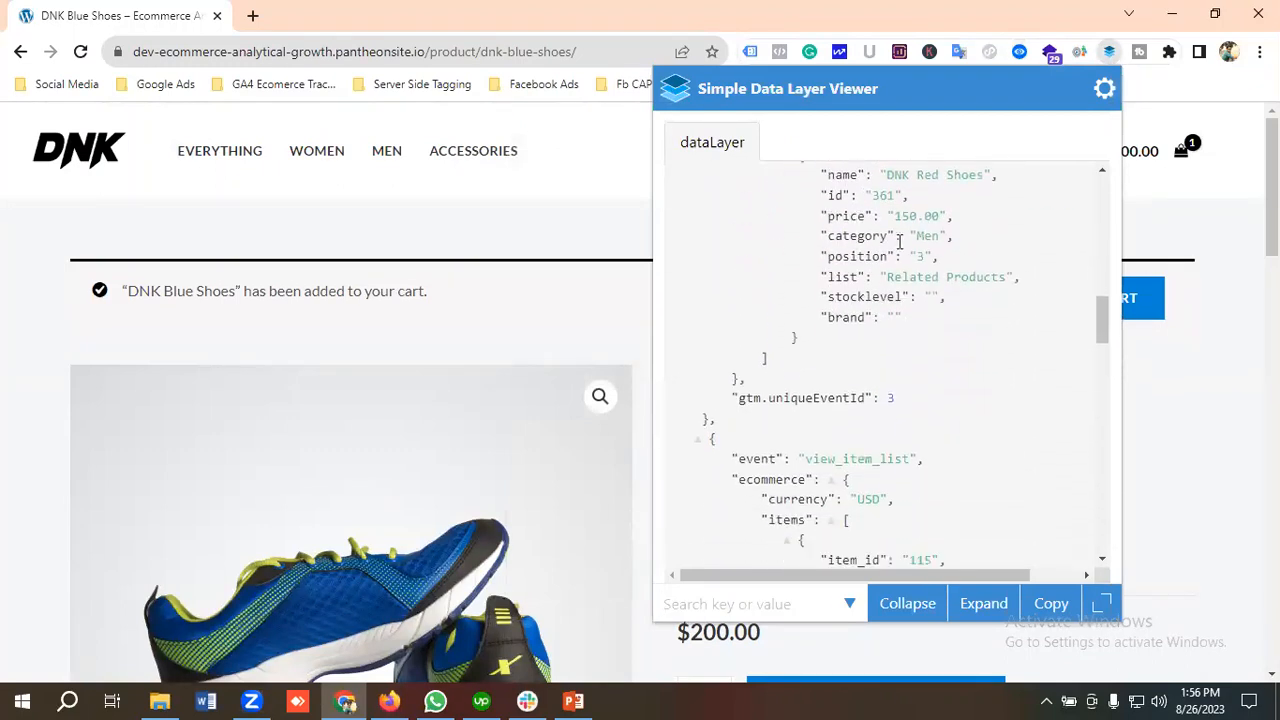
scroll(down, 3)
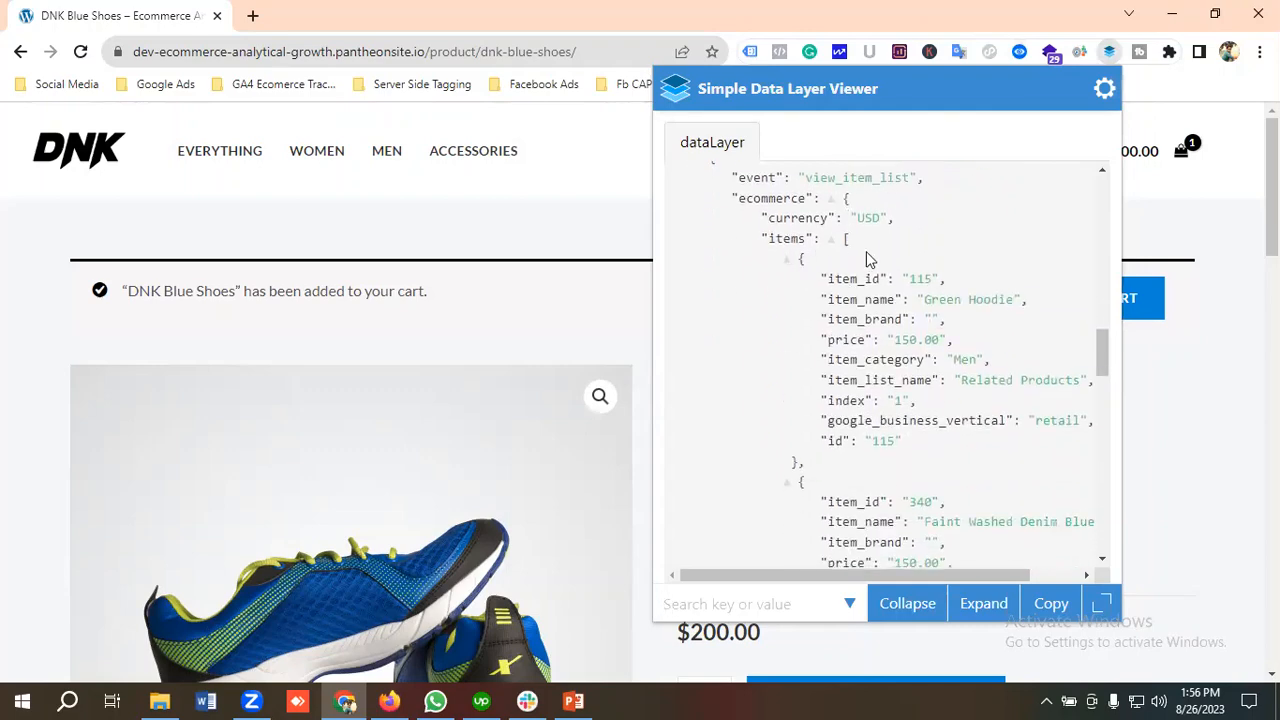
scroll(down, 3)
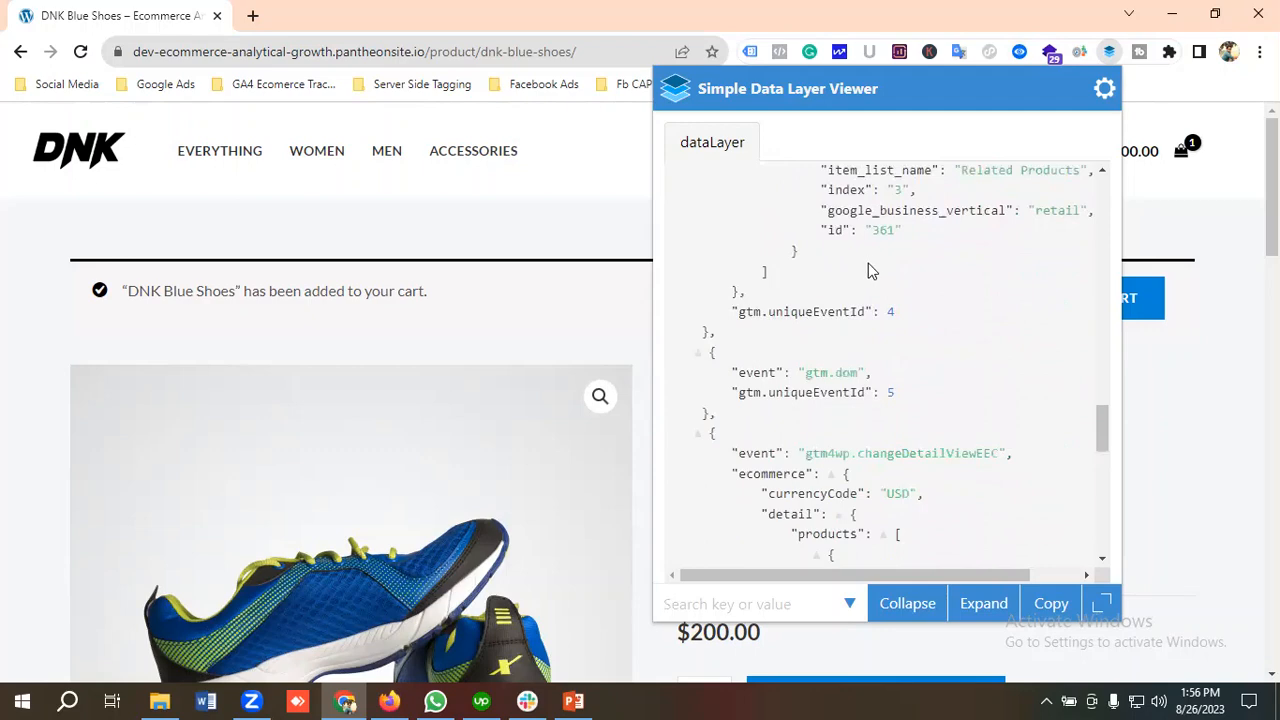
scroll(down, 3)
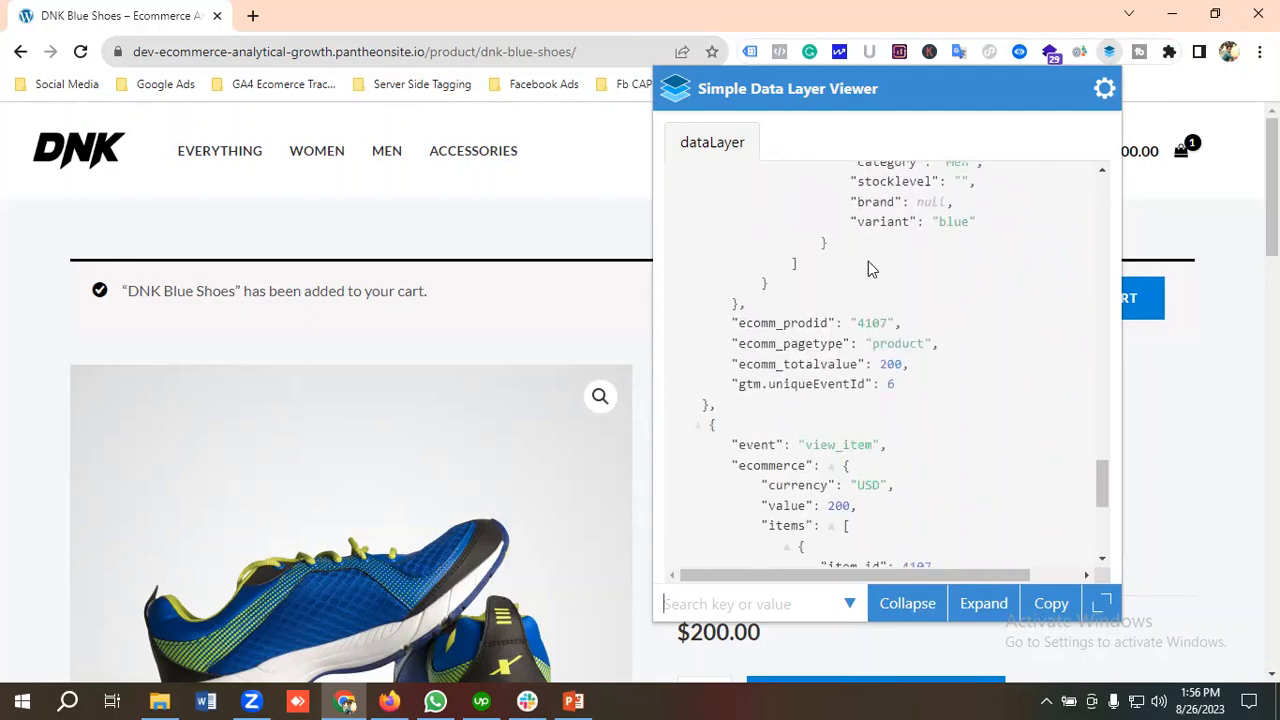
scroll(down, 3)
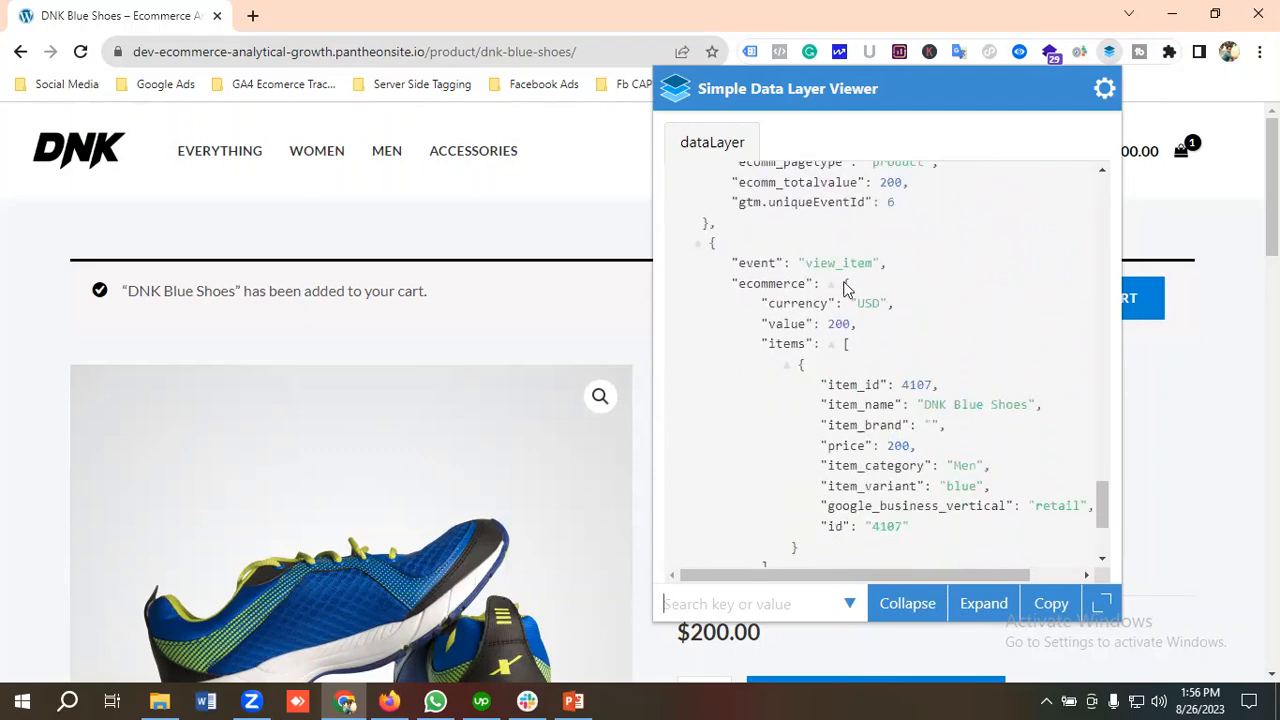
scroll(down, 3)
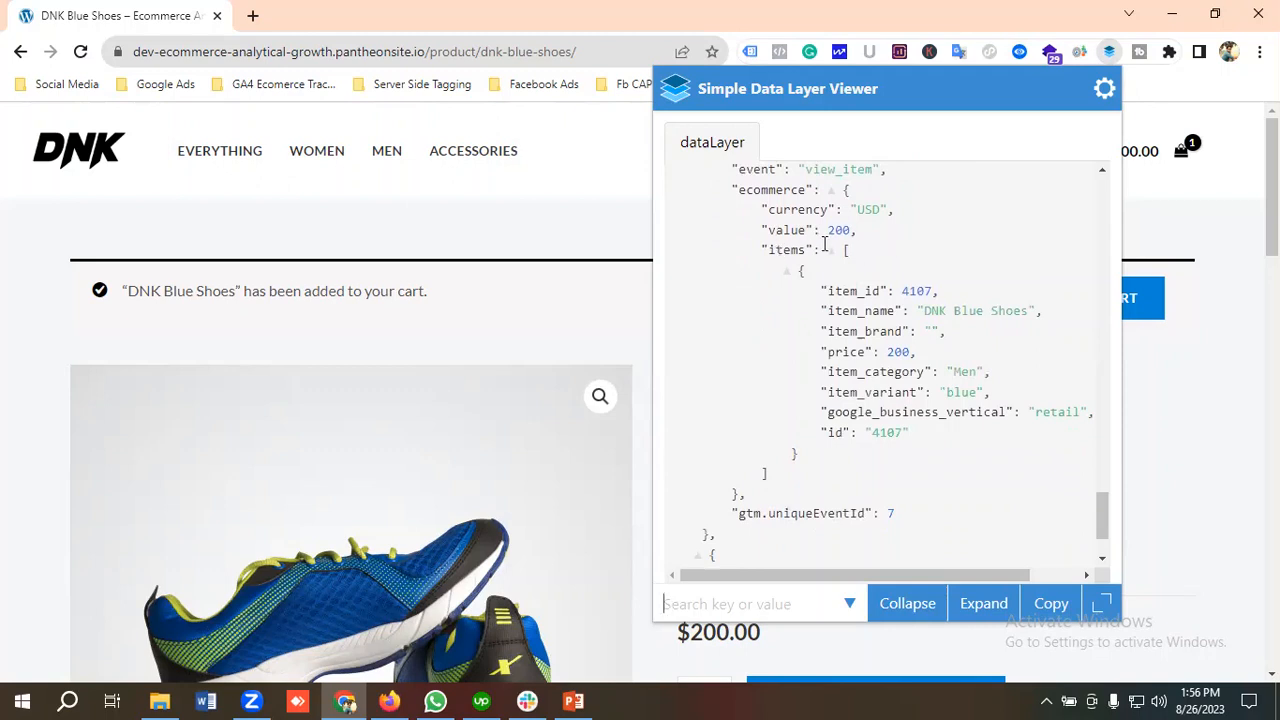
scroll(down, 3)
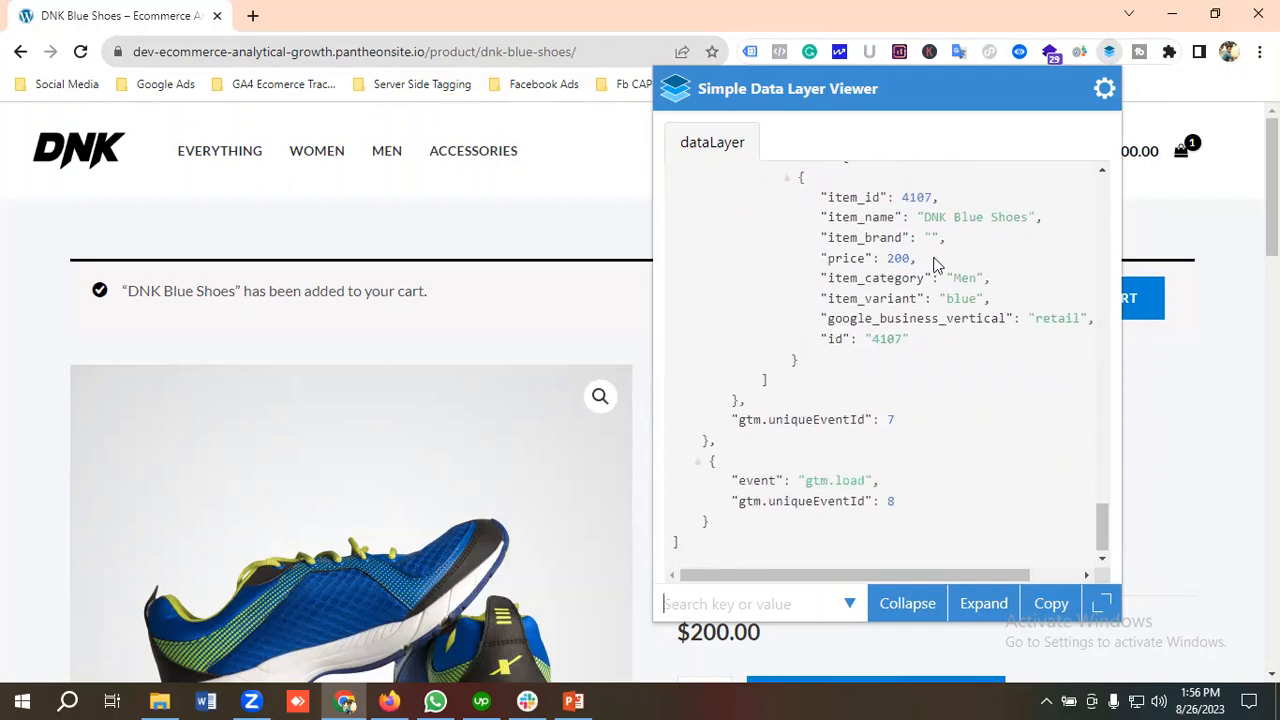
mouse_move(924, 220)
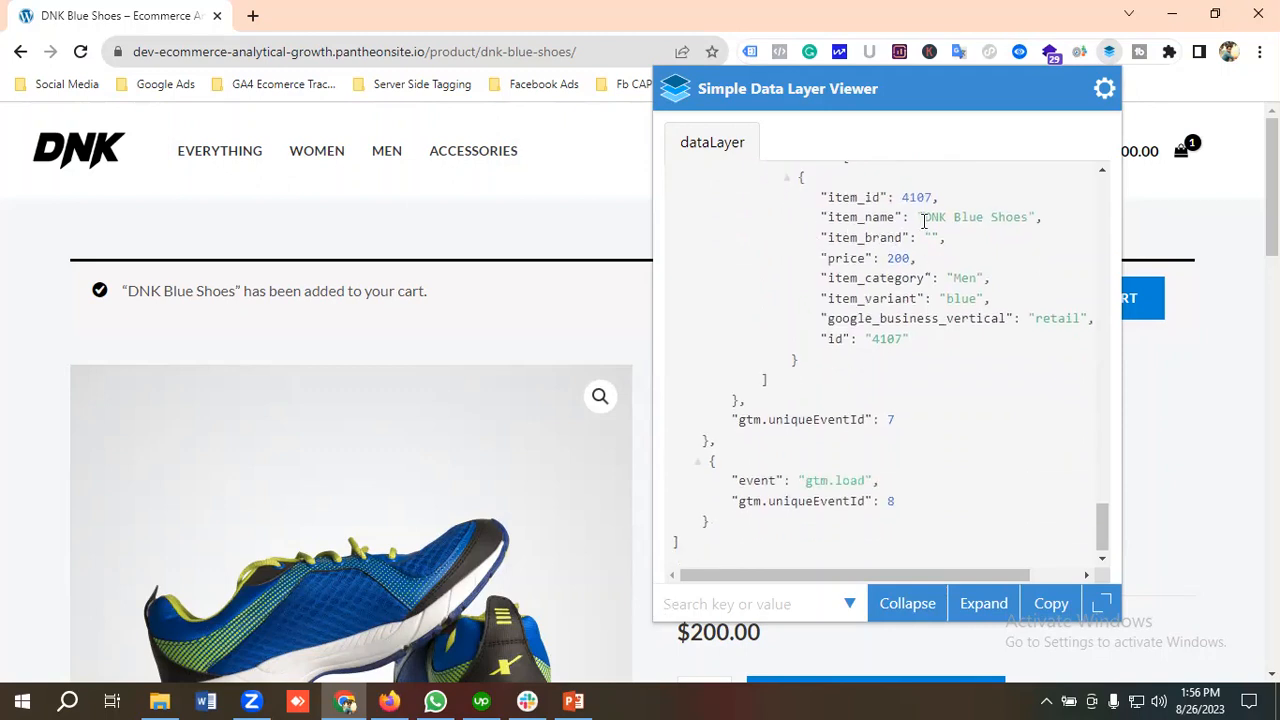
mouse_move(938, 270)
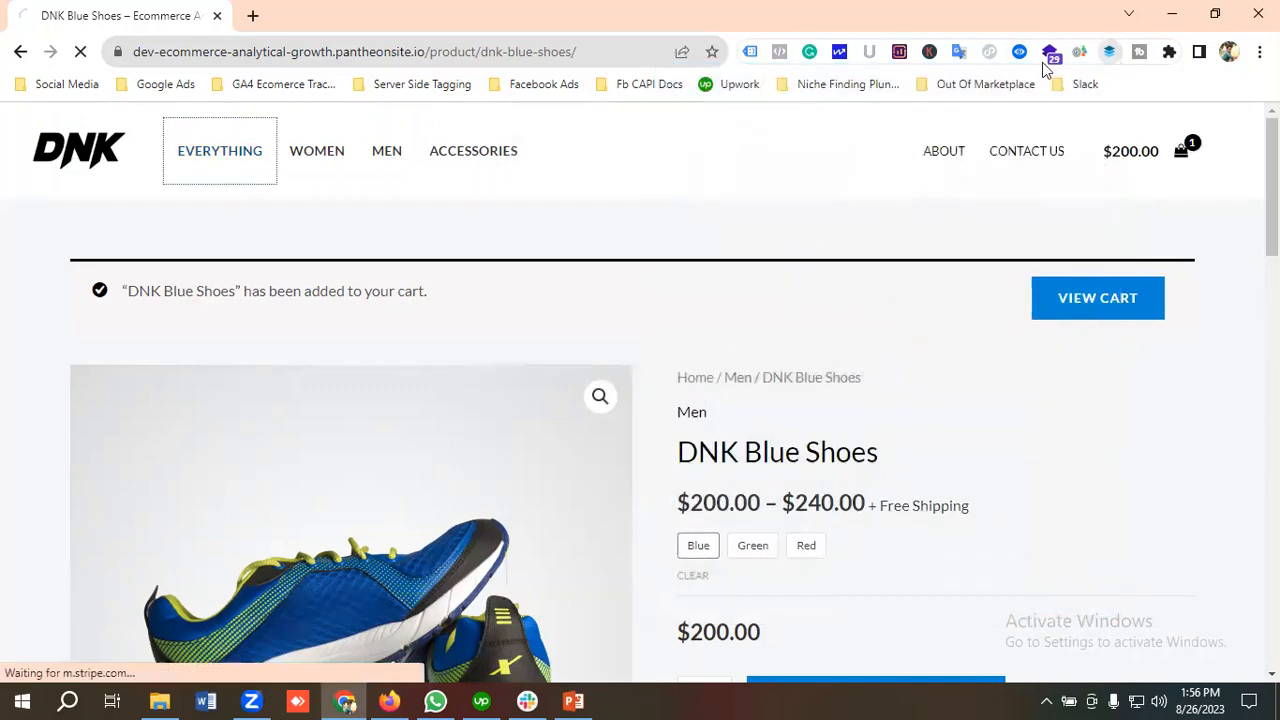
Step: Expand the view_item event in Datalayer Checker showing DNK Blue Shoes, id 4107, price 200, variant blue
click(1052, 52)
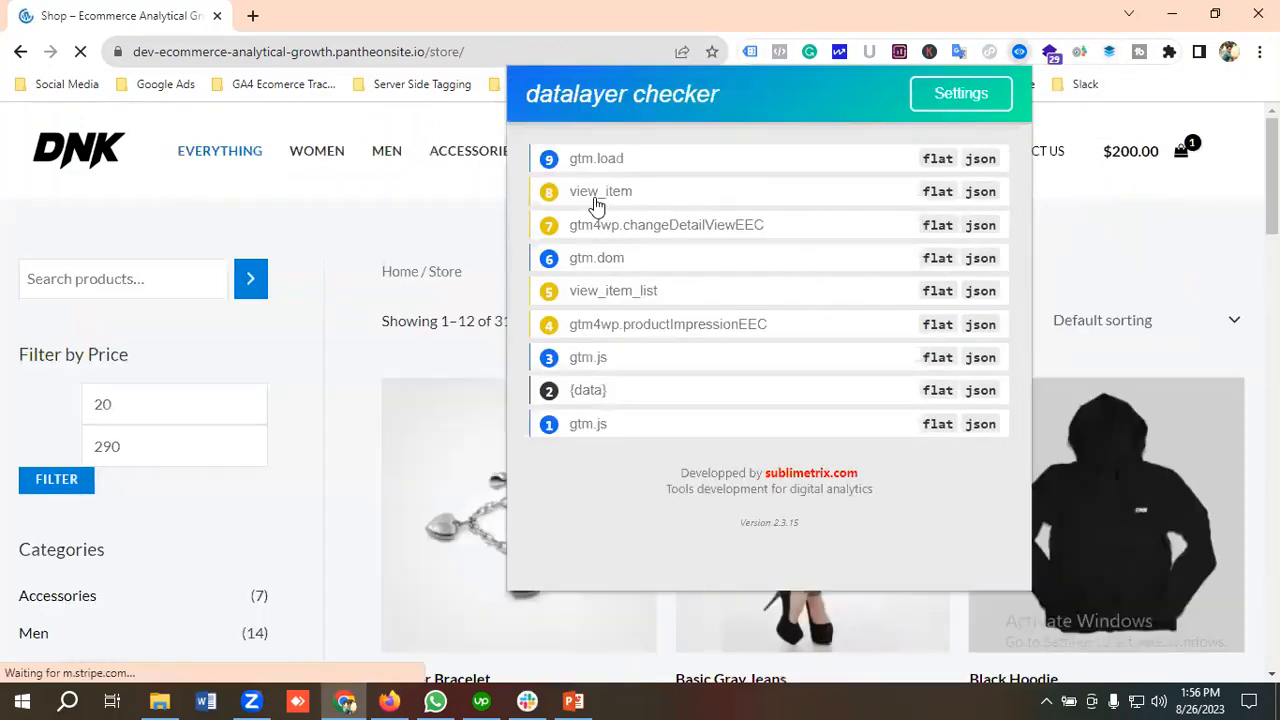
click(600, 192)
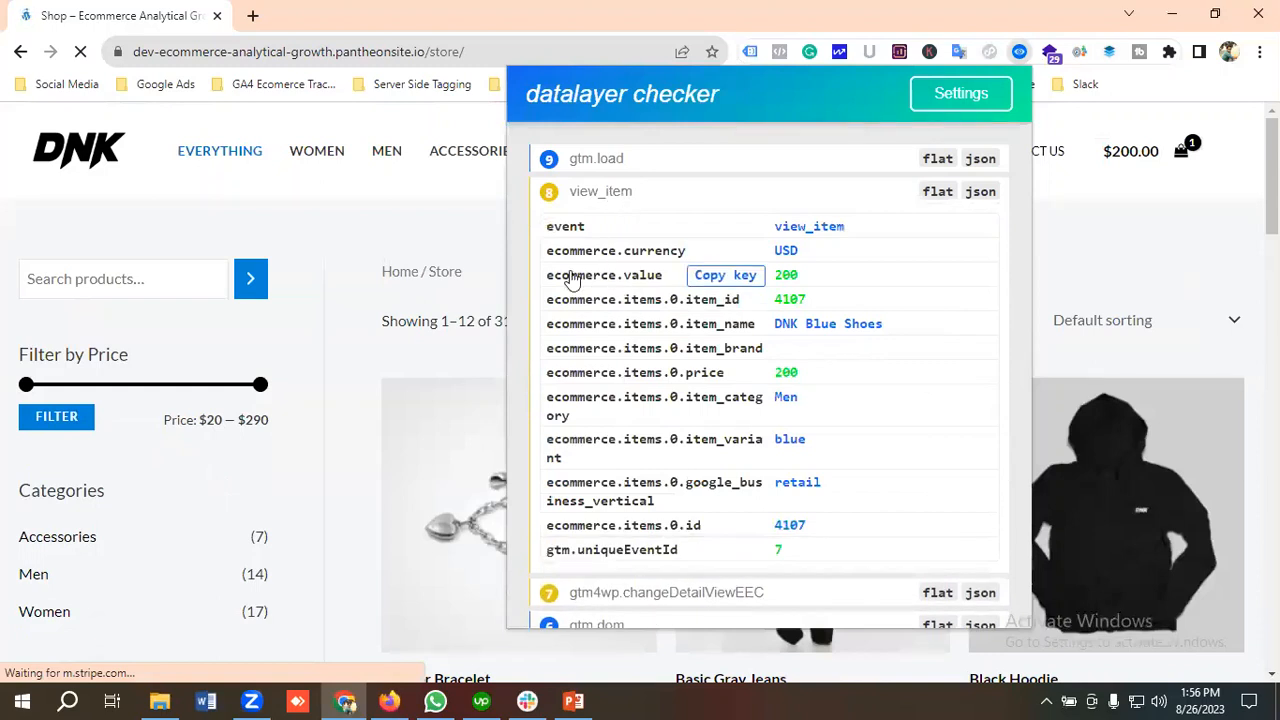
mouse_move(660, 300)
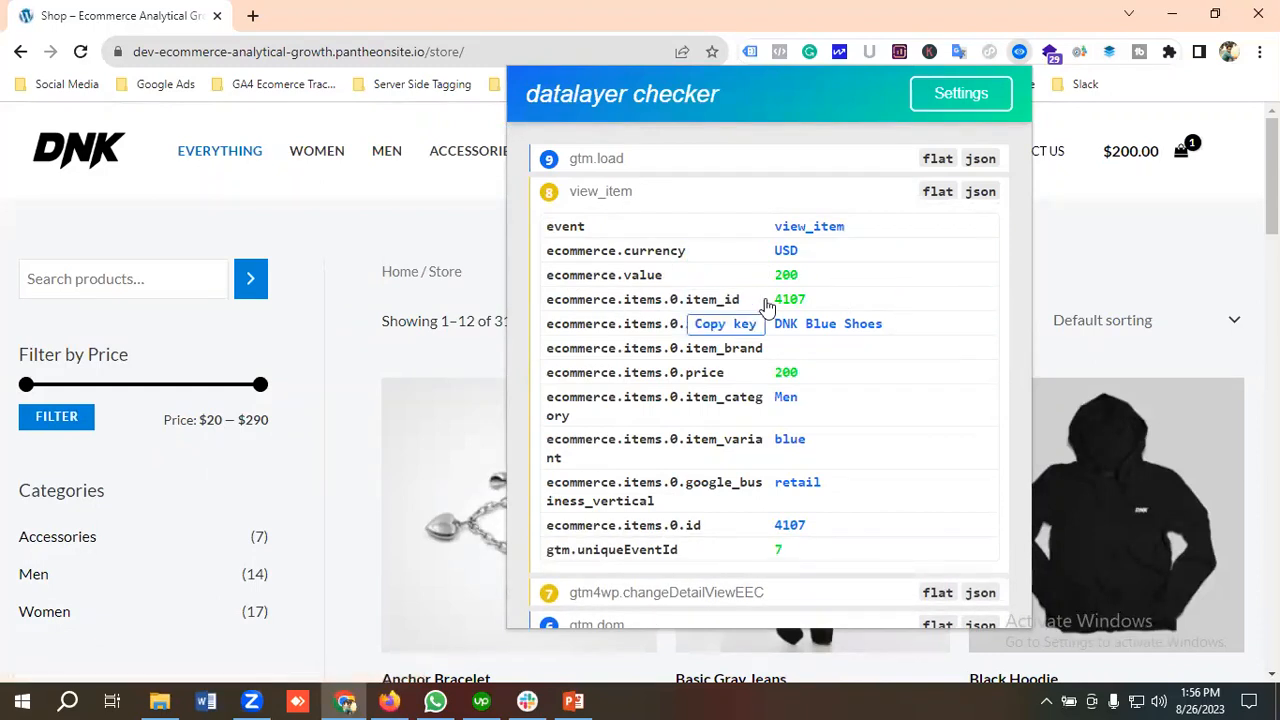
scroll(down, 3)
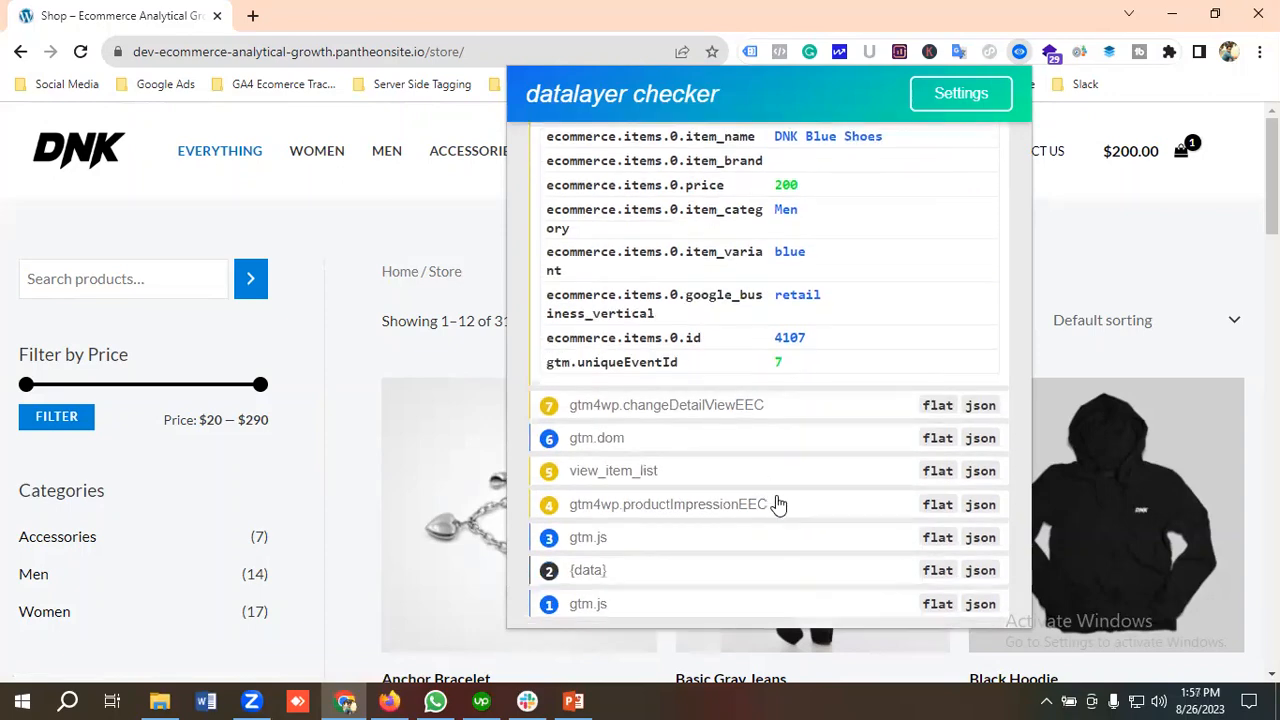